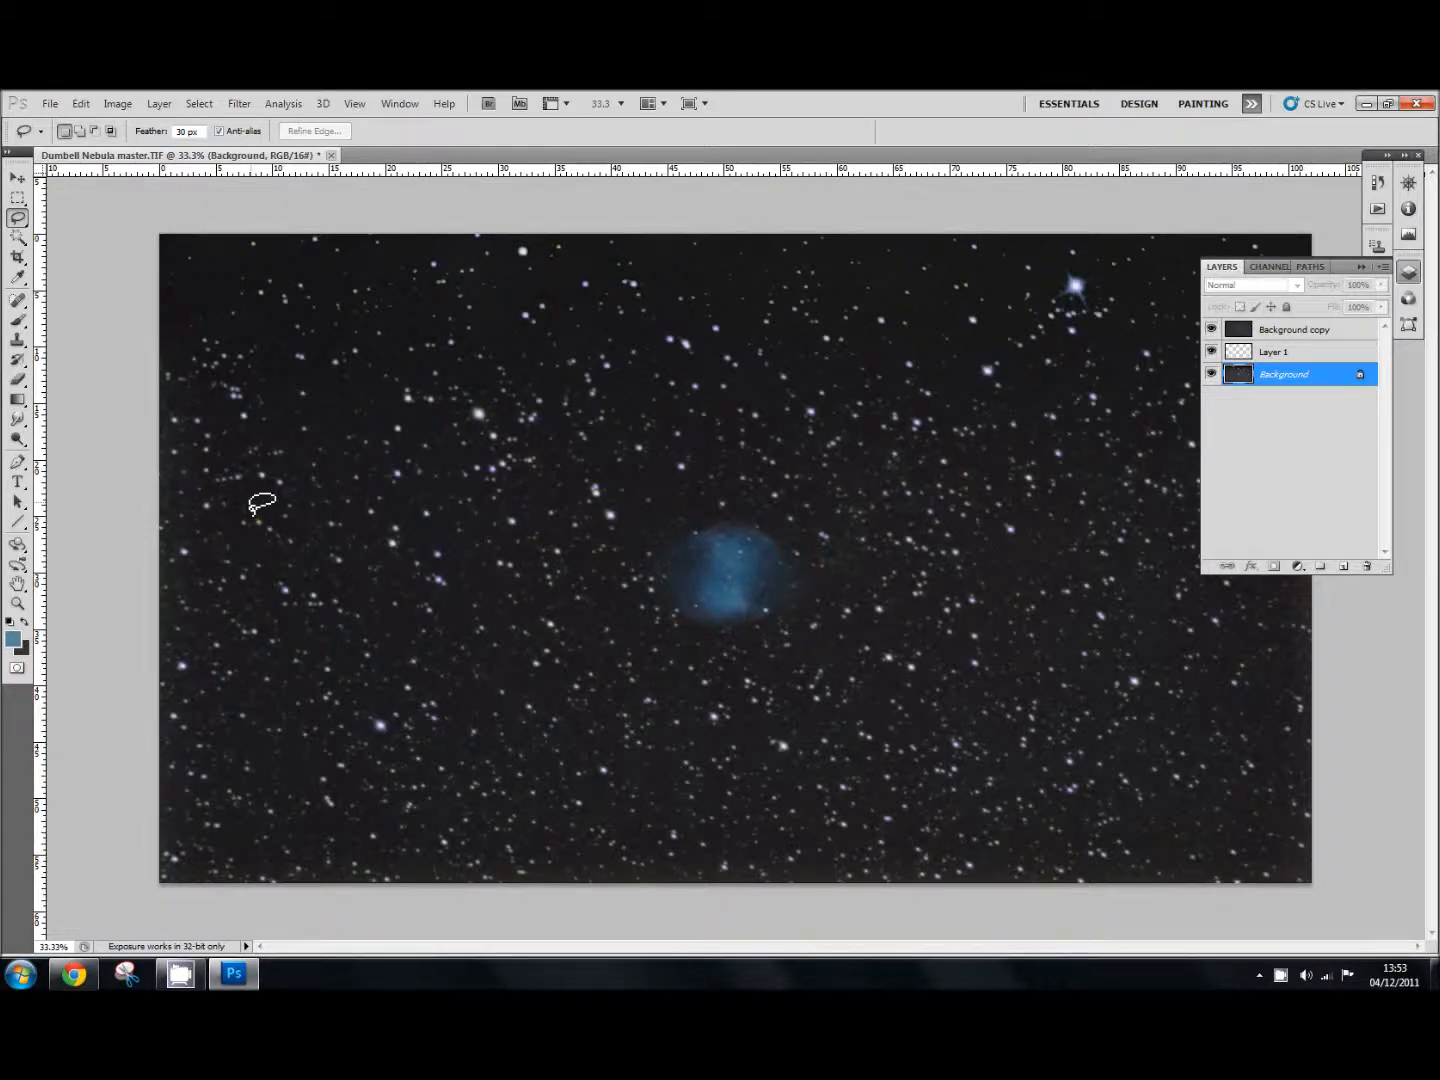
mouse_move(810, 592)
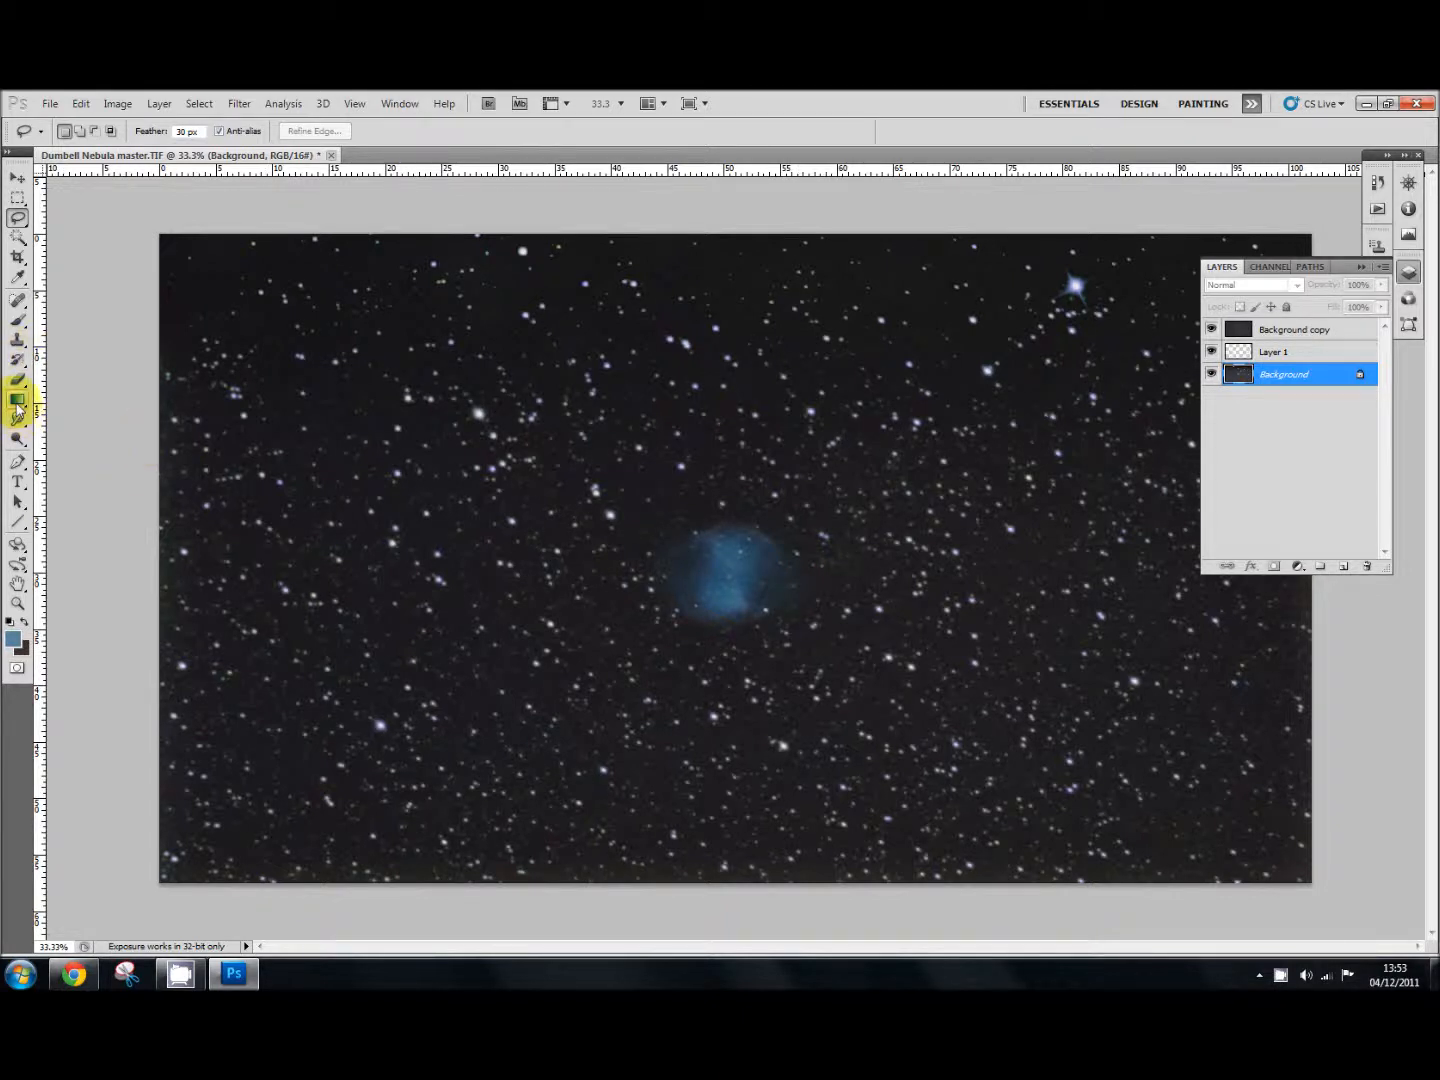
mouse_move(18, 400)
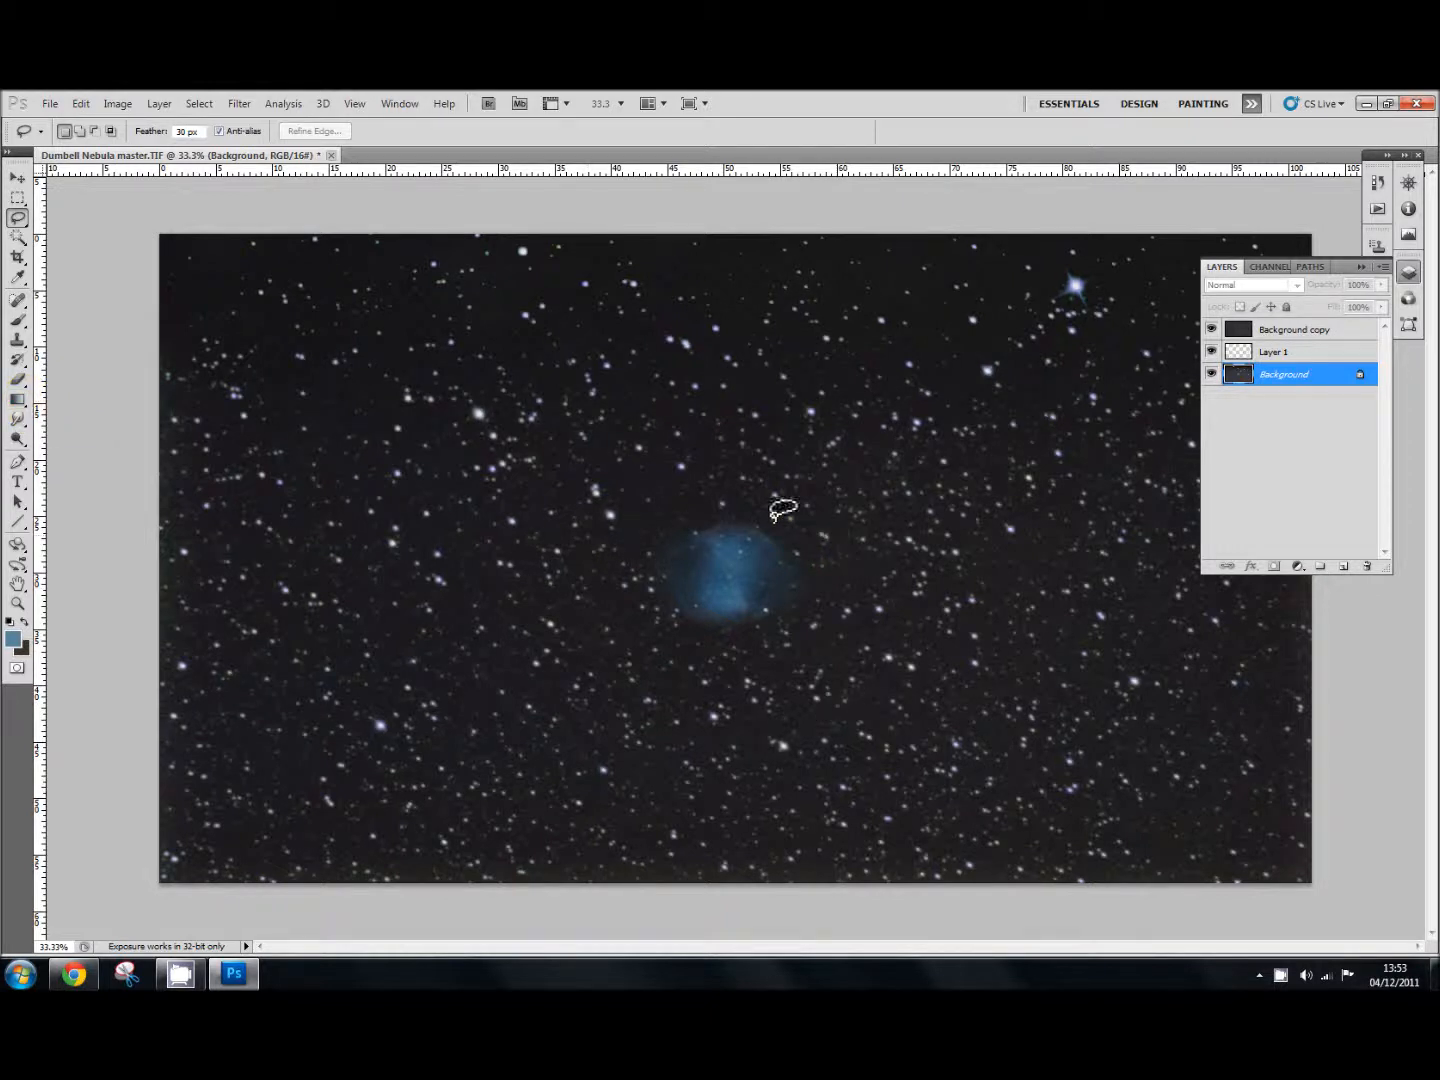
mouse_move(735, 655)
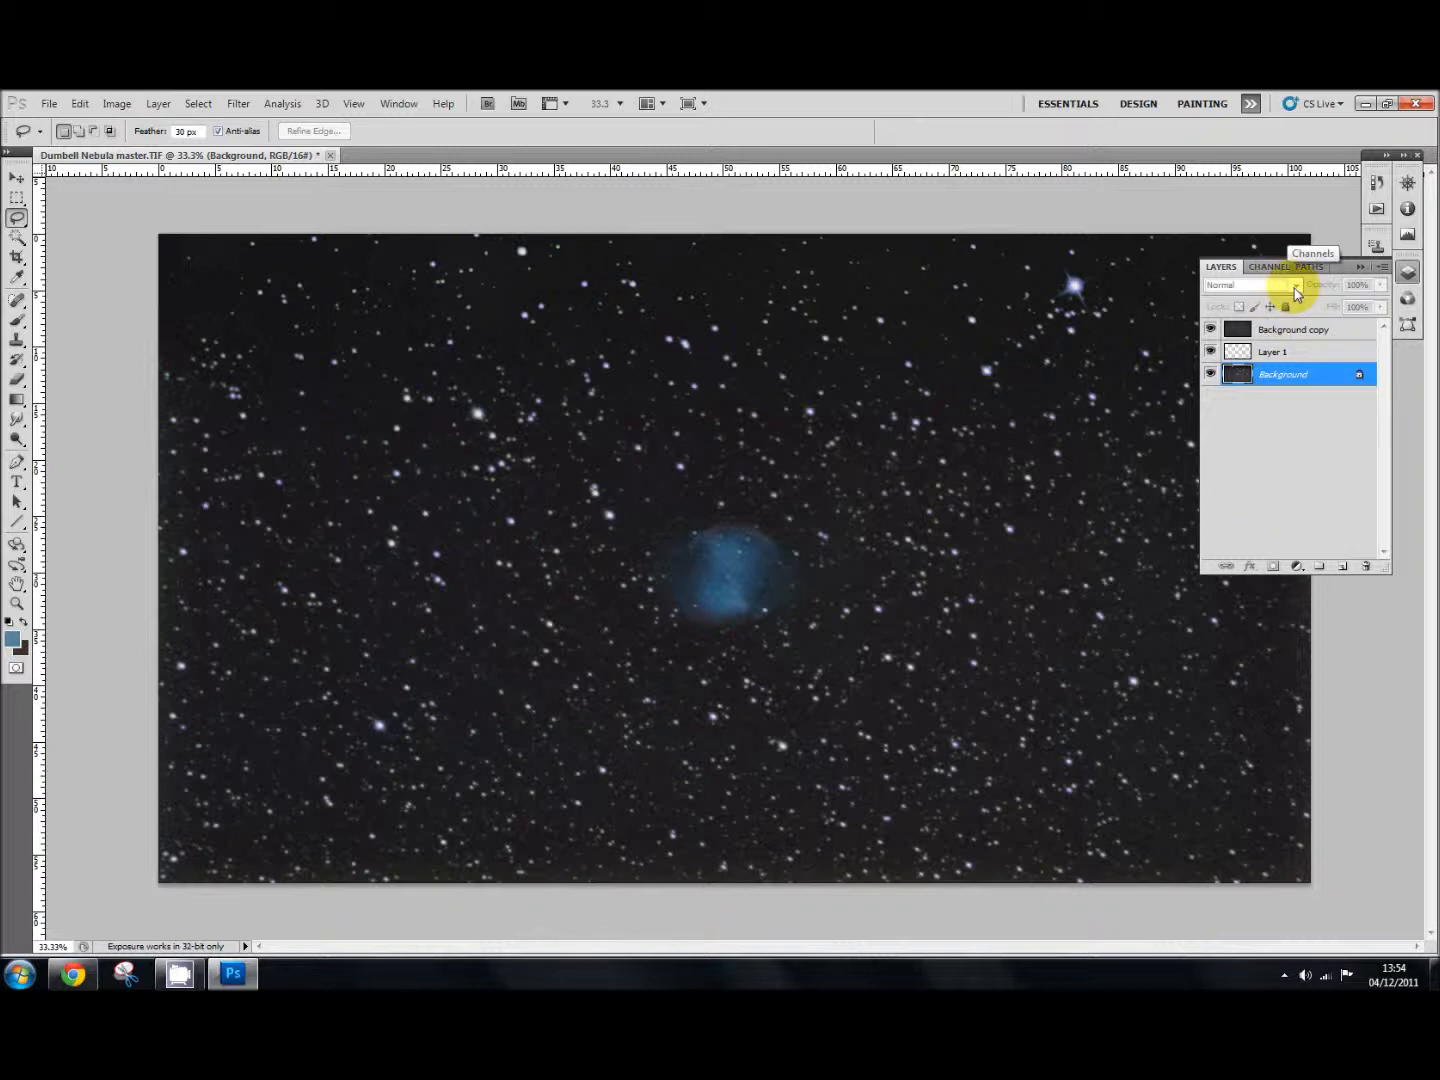
mouse_move(1290, 295)
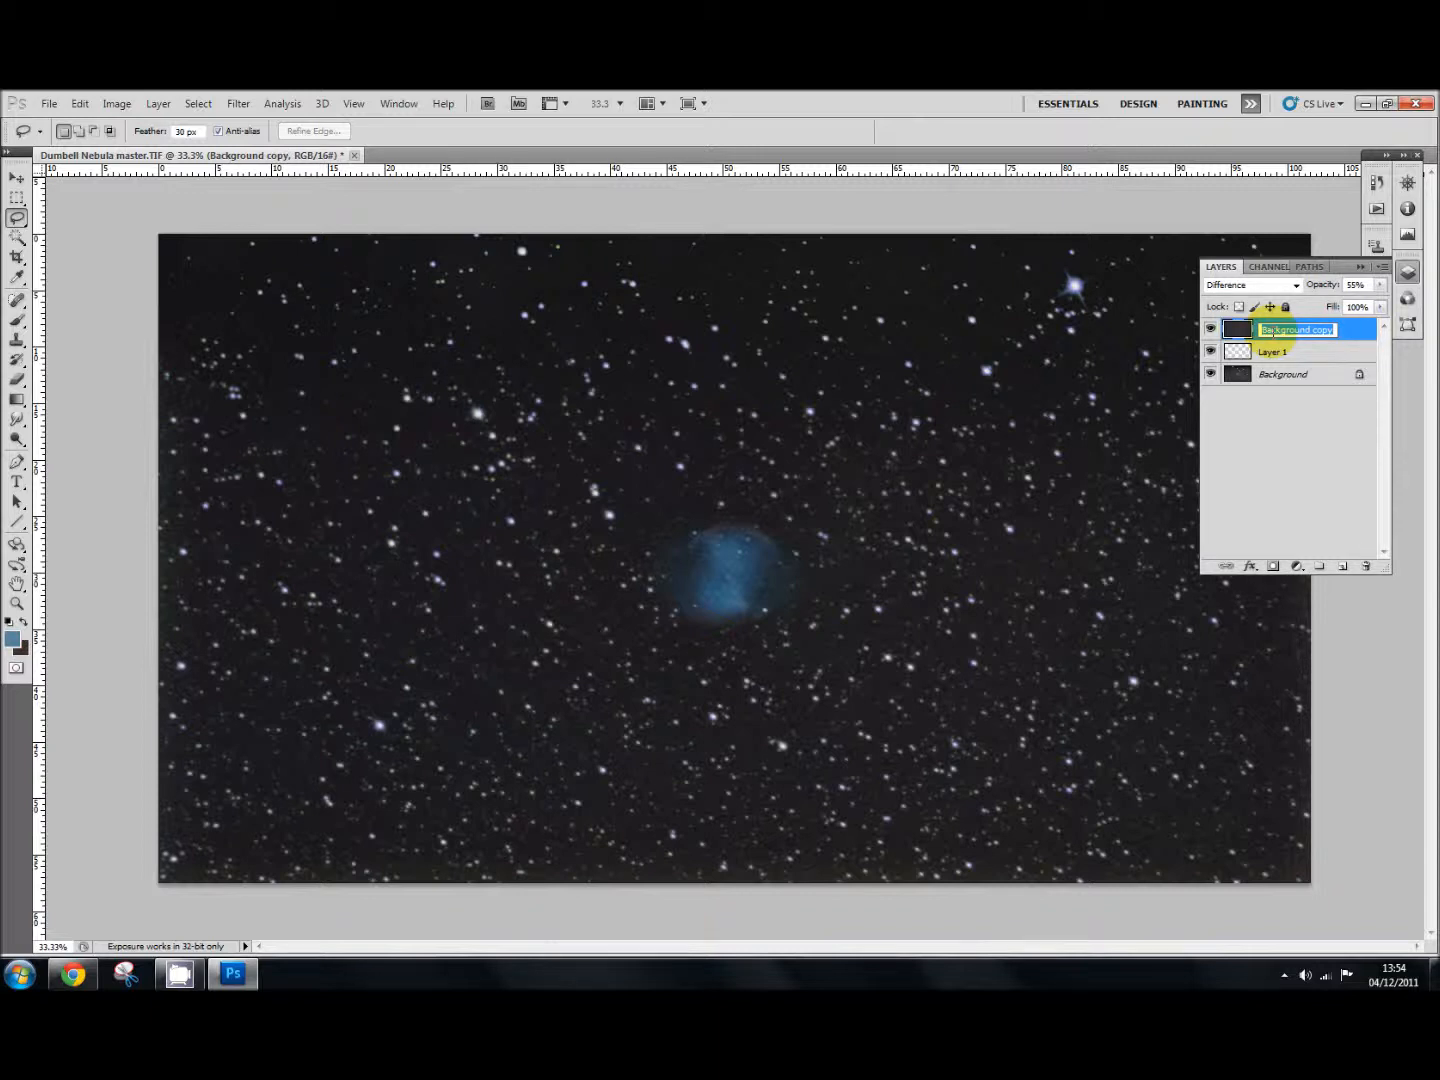
Step: Rename Background copy, then hide Background copy and Layer 1 to show the original Background
left_click(1210, 330)
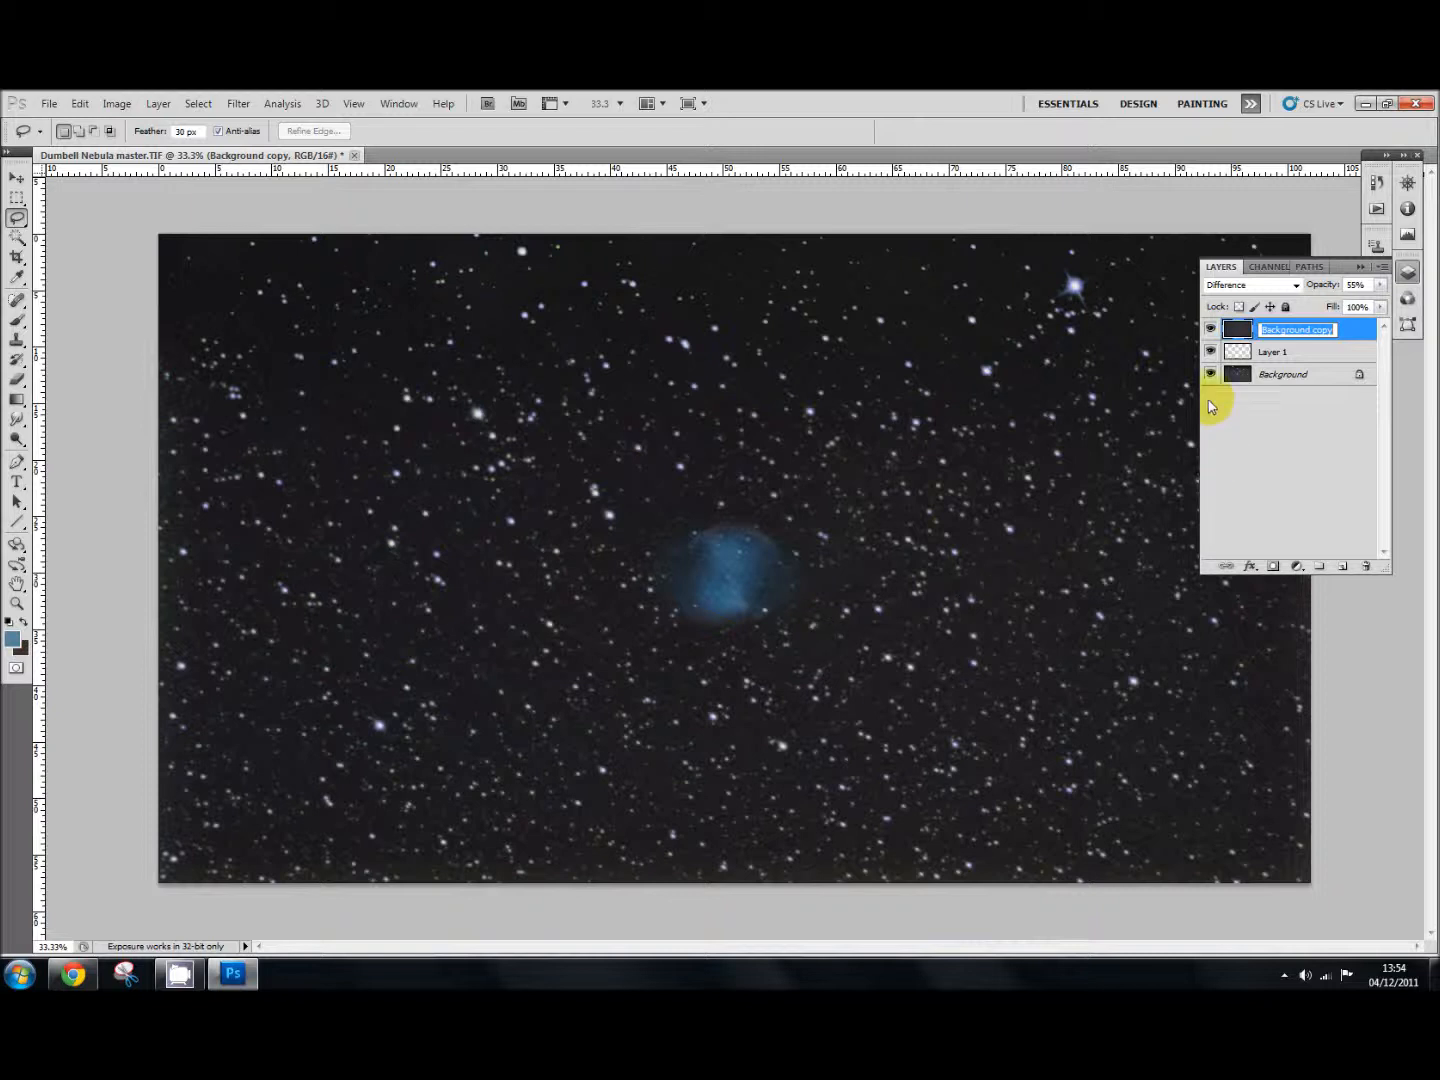
left_click(1238, 373)
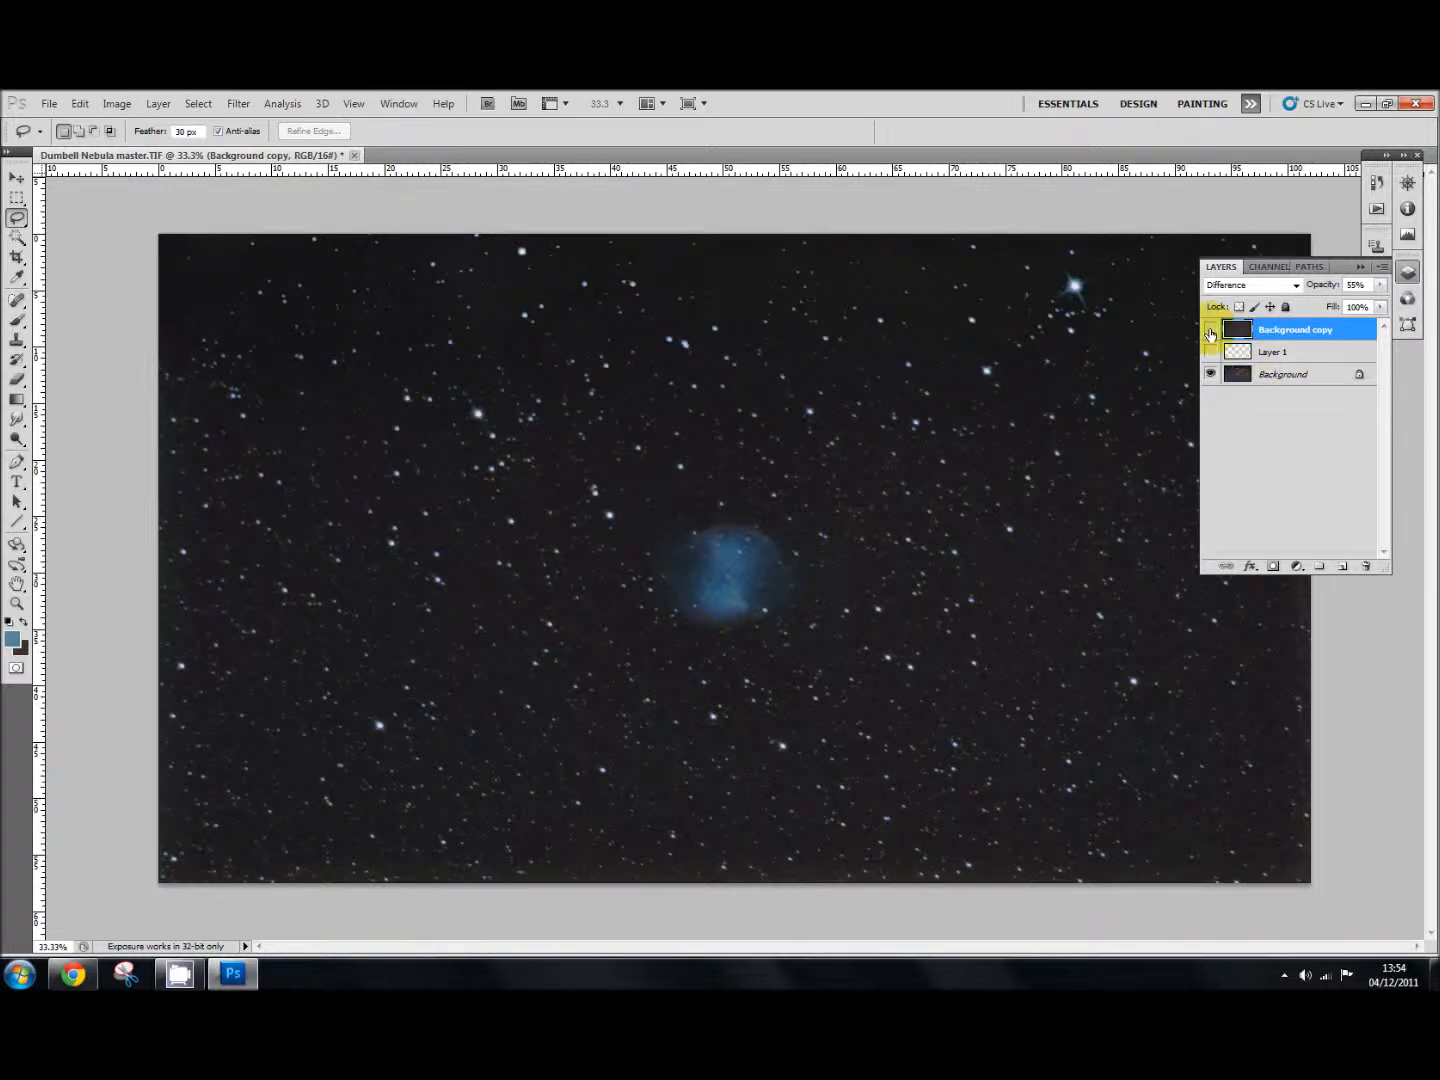
left_click(1210, 329)
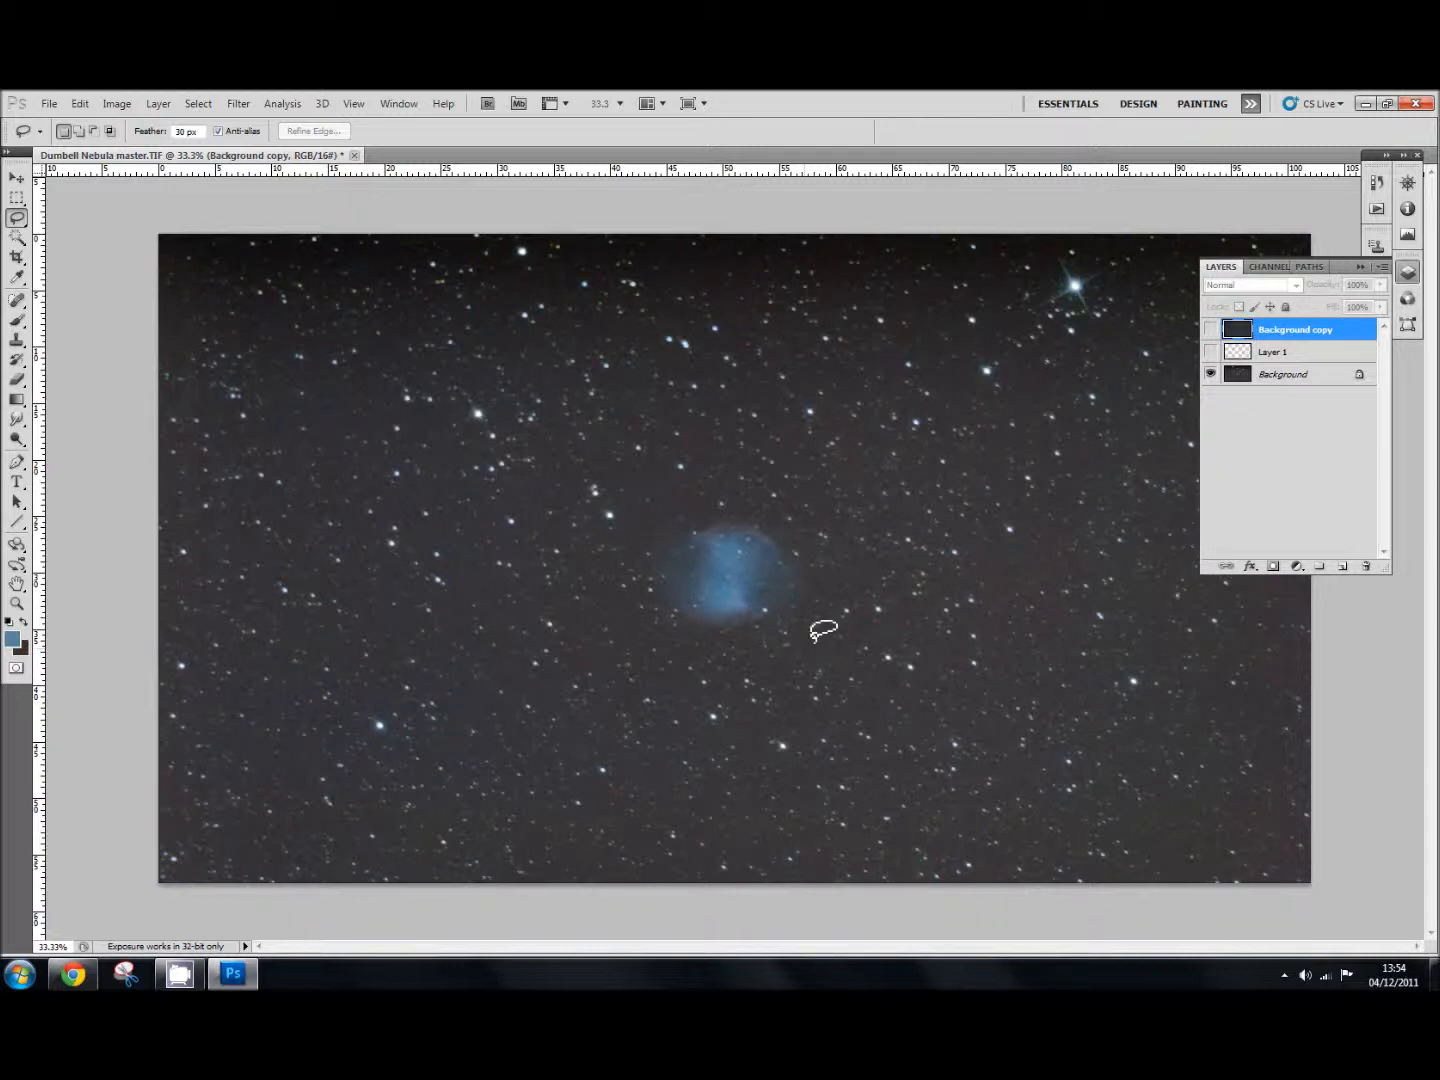
mouse_move(838, 623)
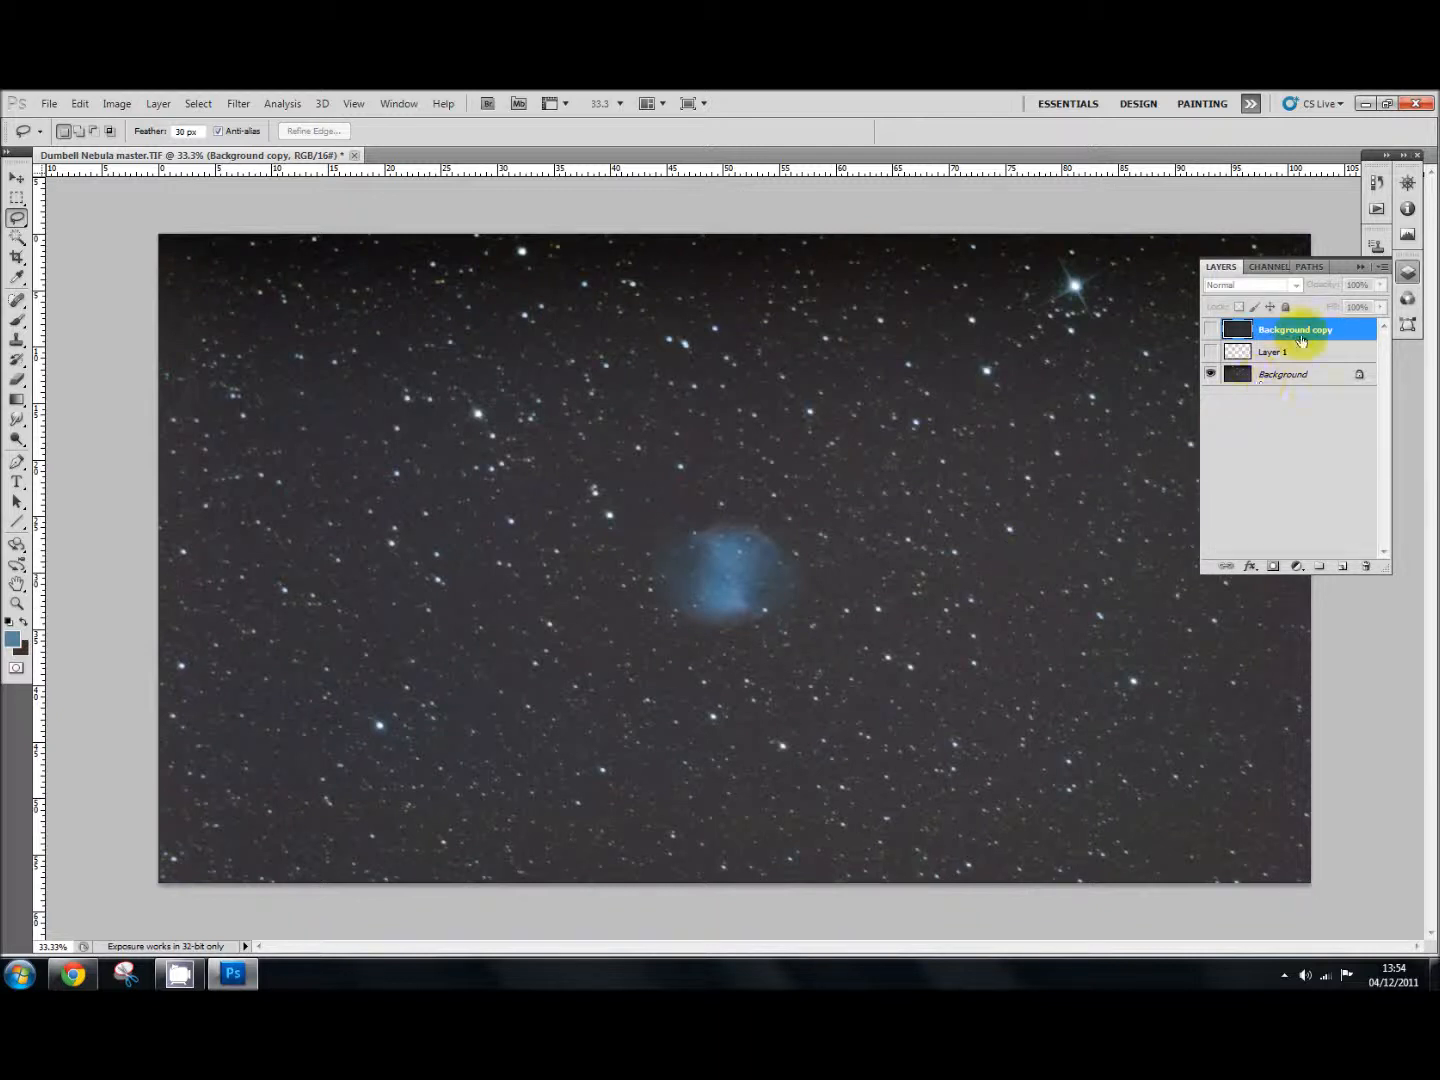
Step: Delete the old Background copy and Layer 1
right_click(1295, 329)
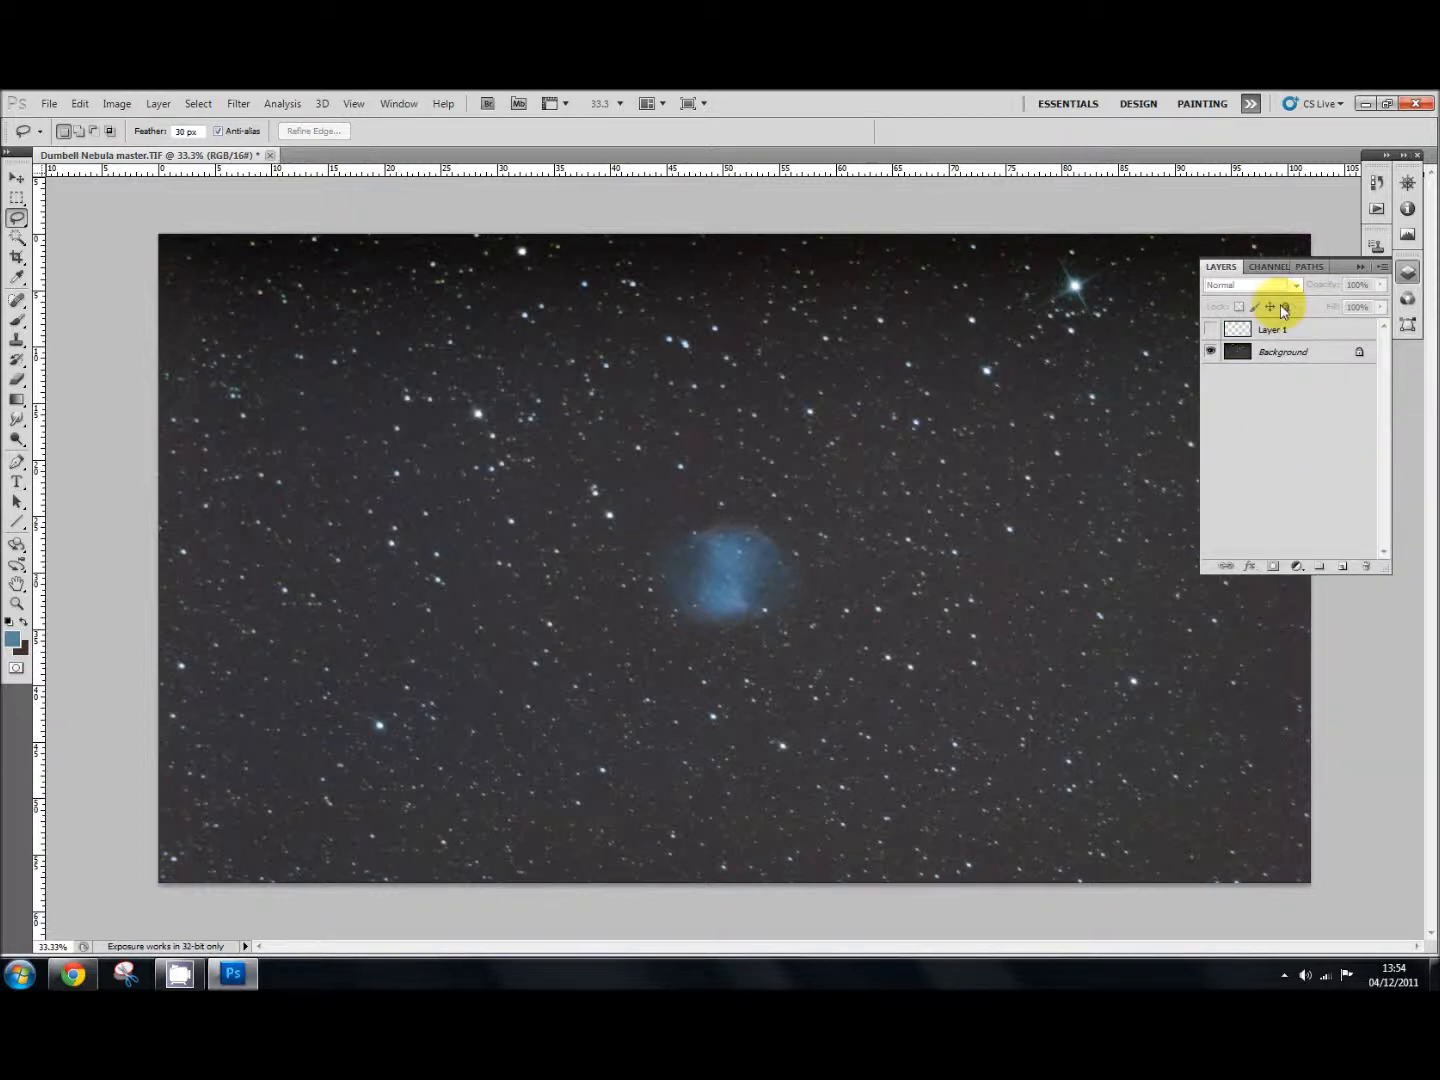
right_click(1272, 328)
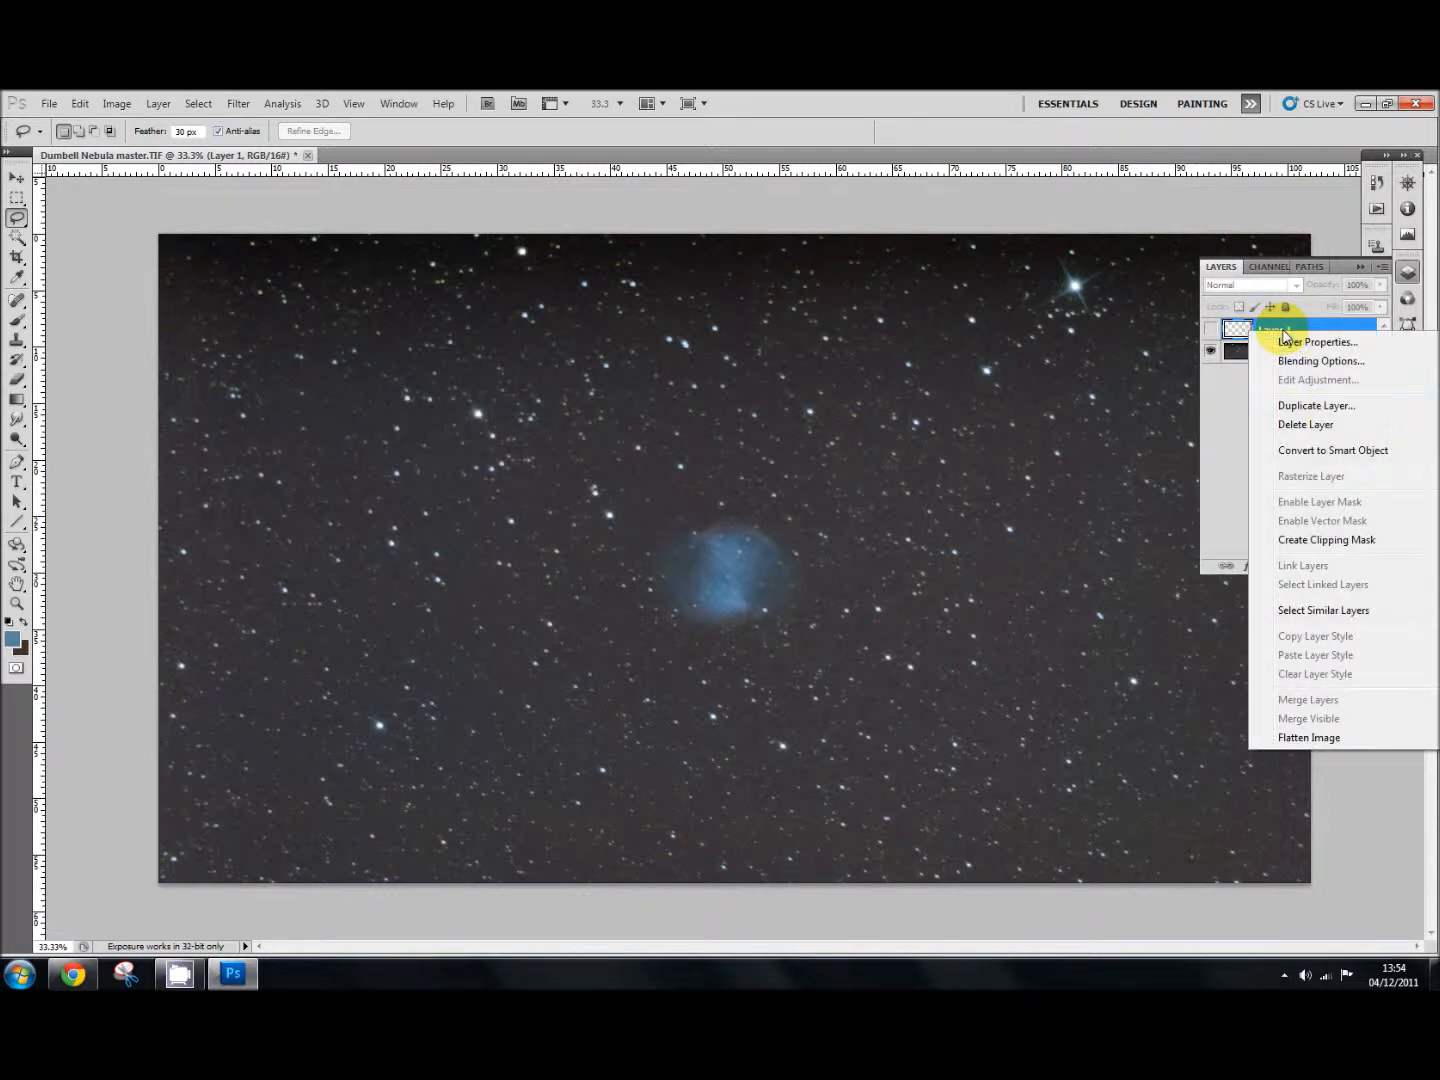
left_click(1308, 737)
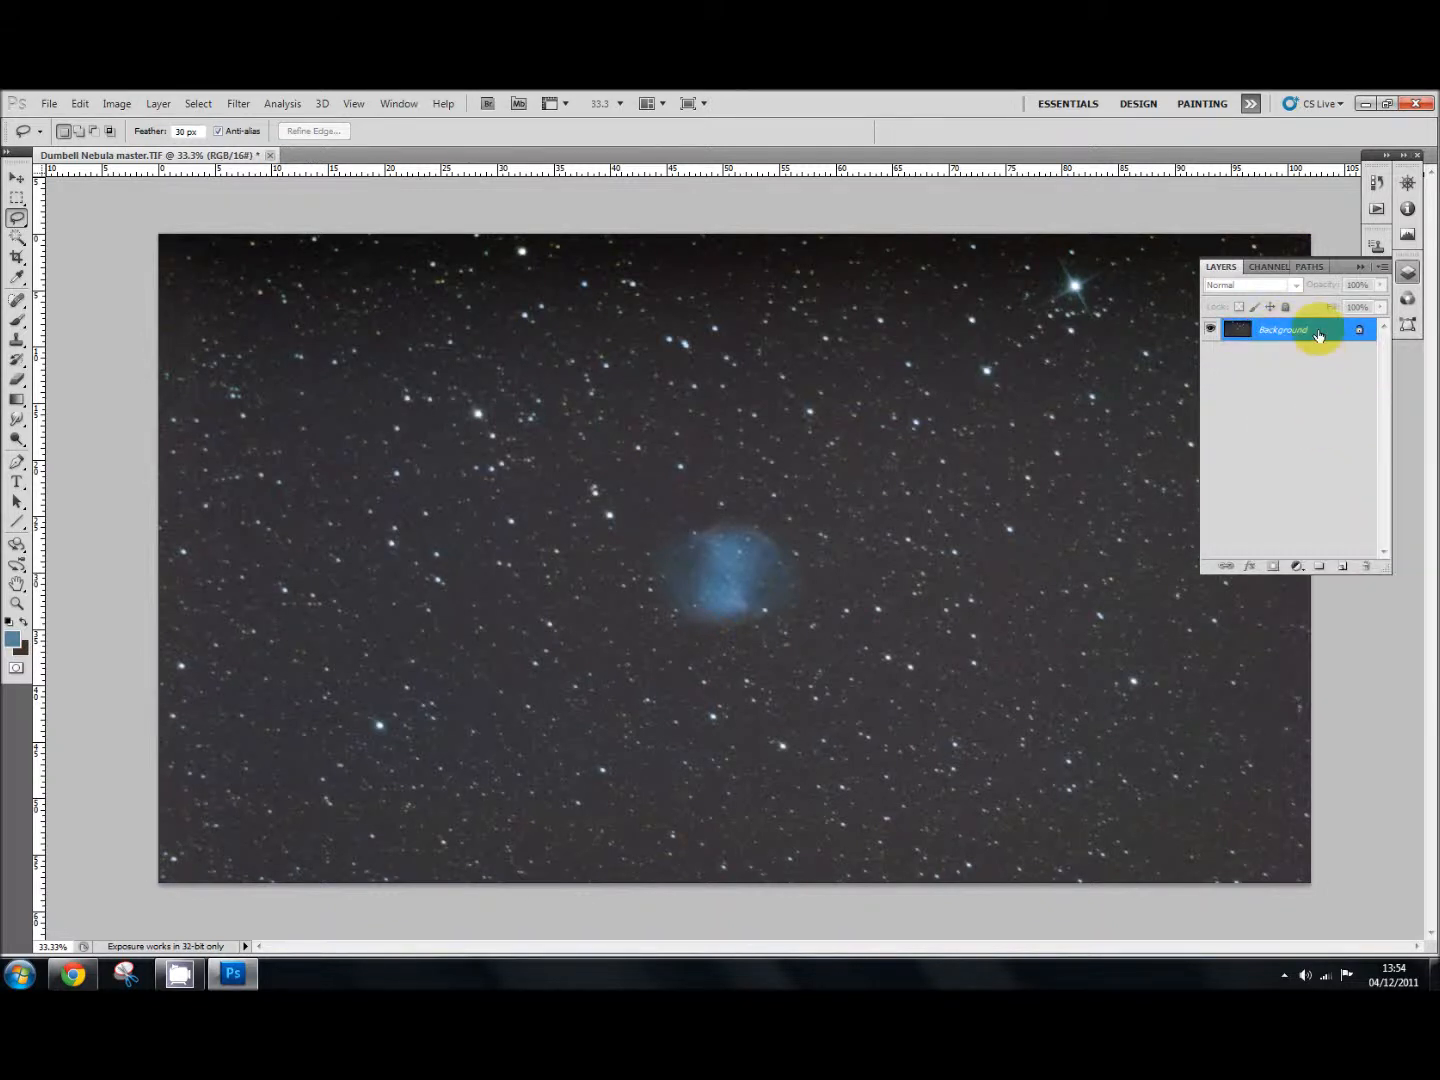
Step: Duplicate the Background layer into a new Background copy
right_click(1283, 329)
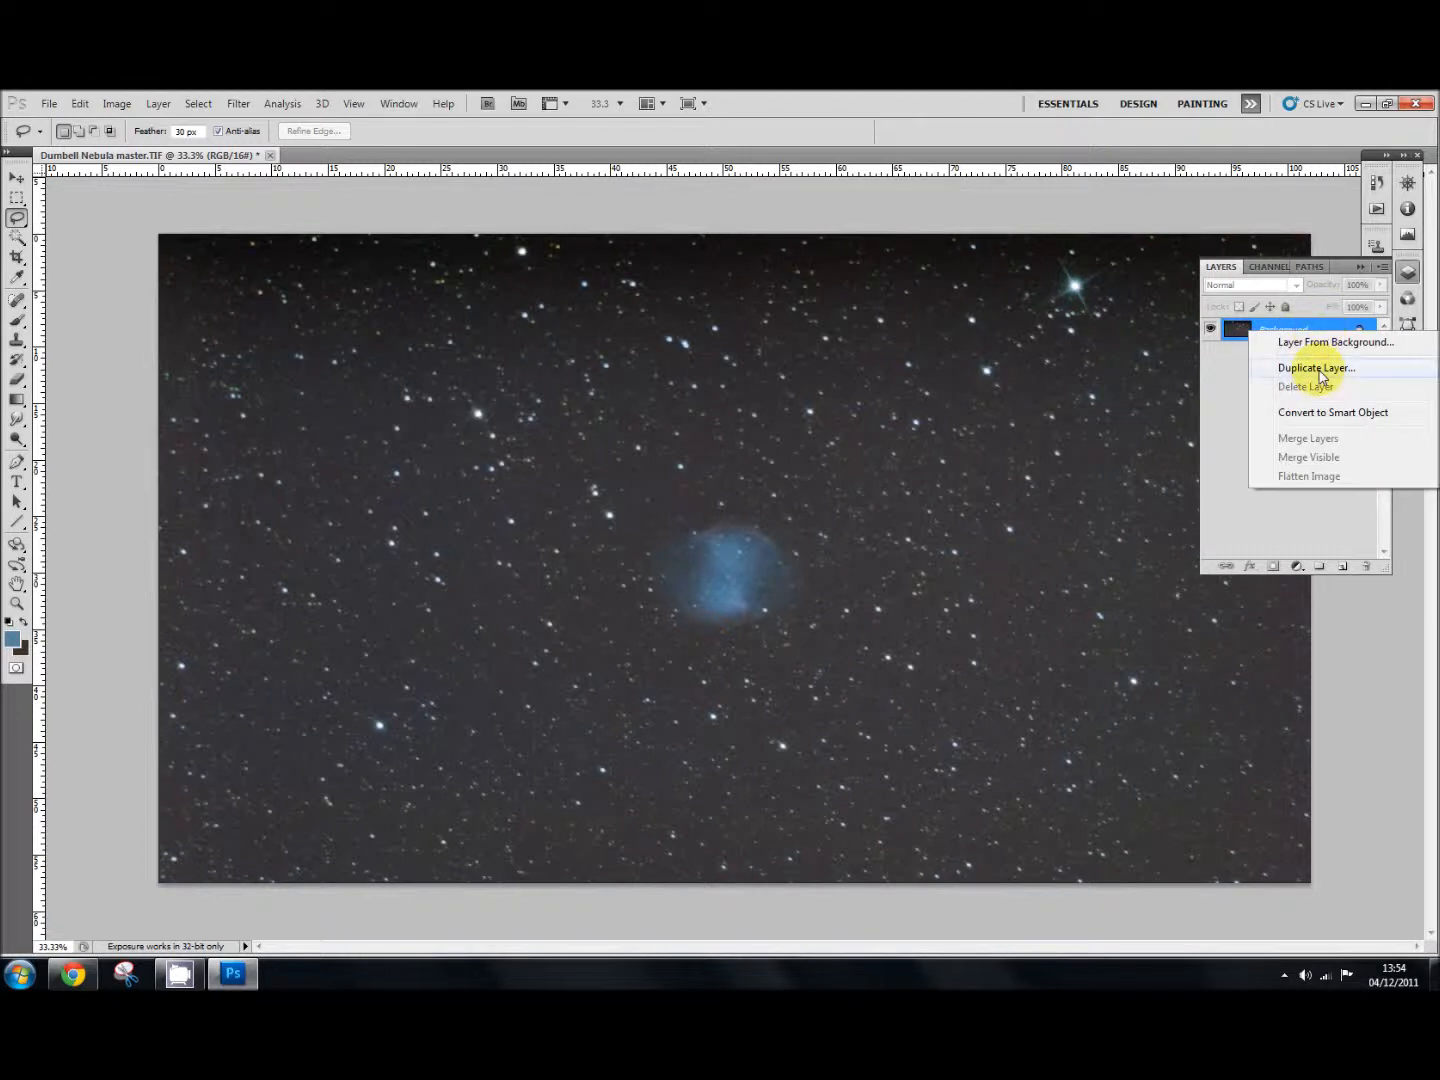
left_click(1316, 367)
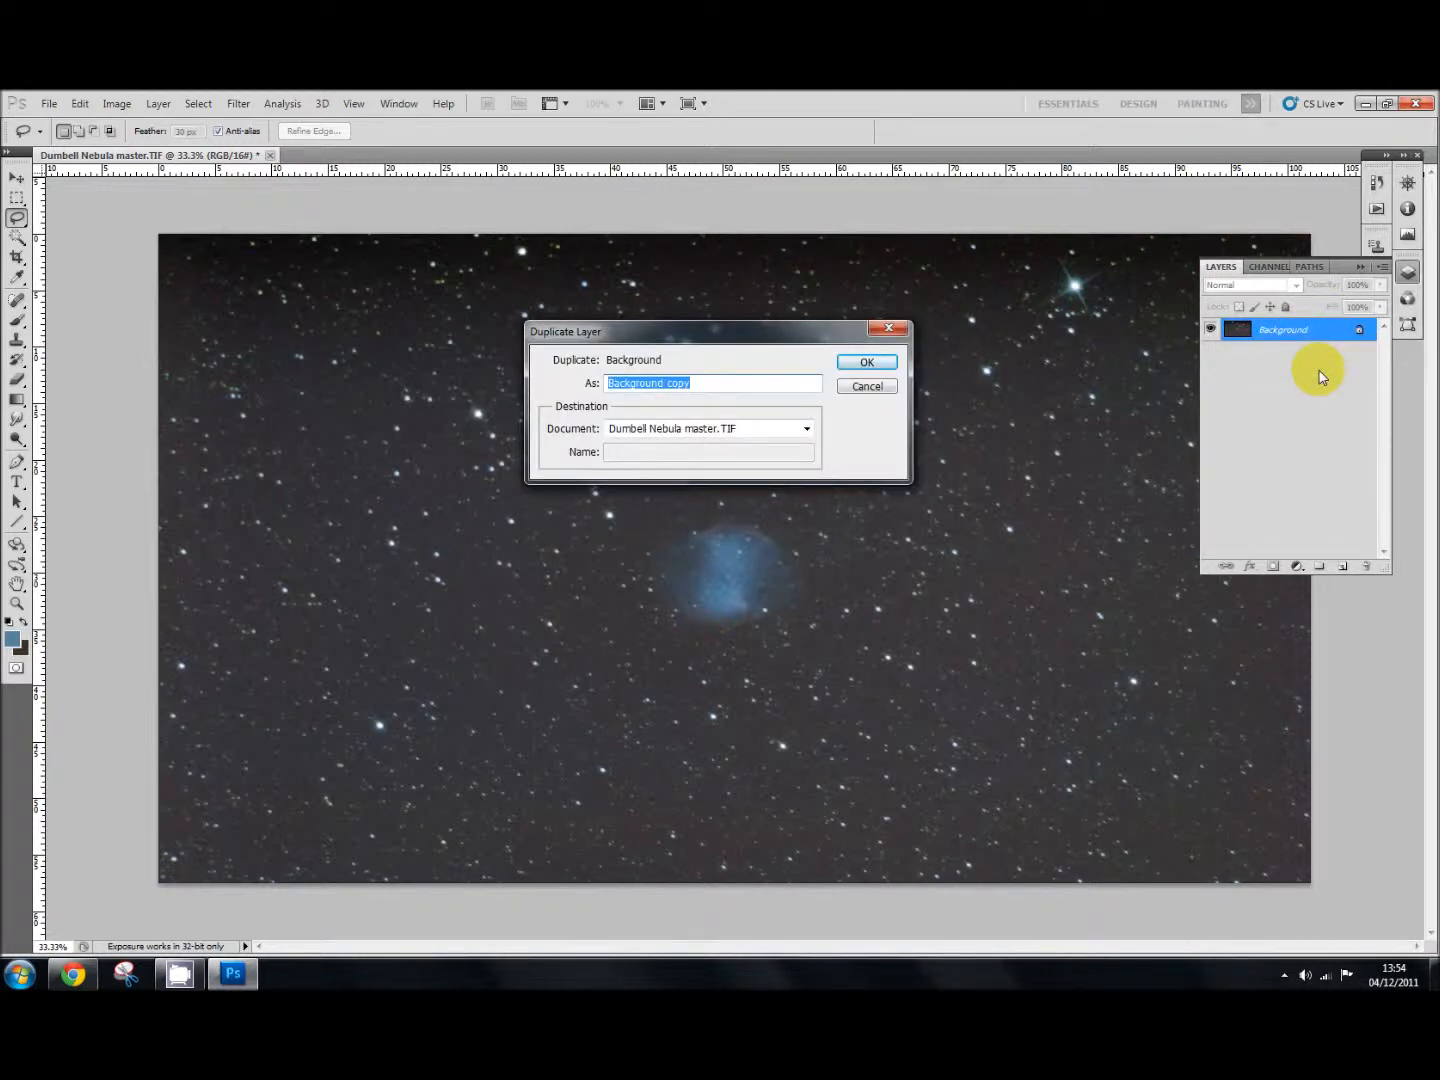
left_click(865, 362)
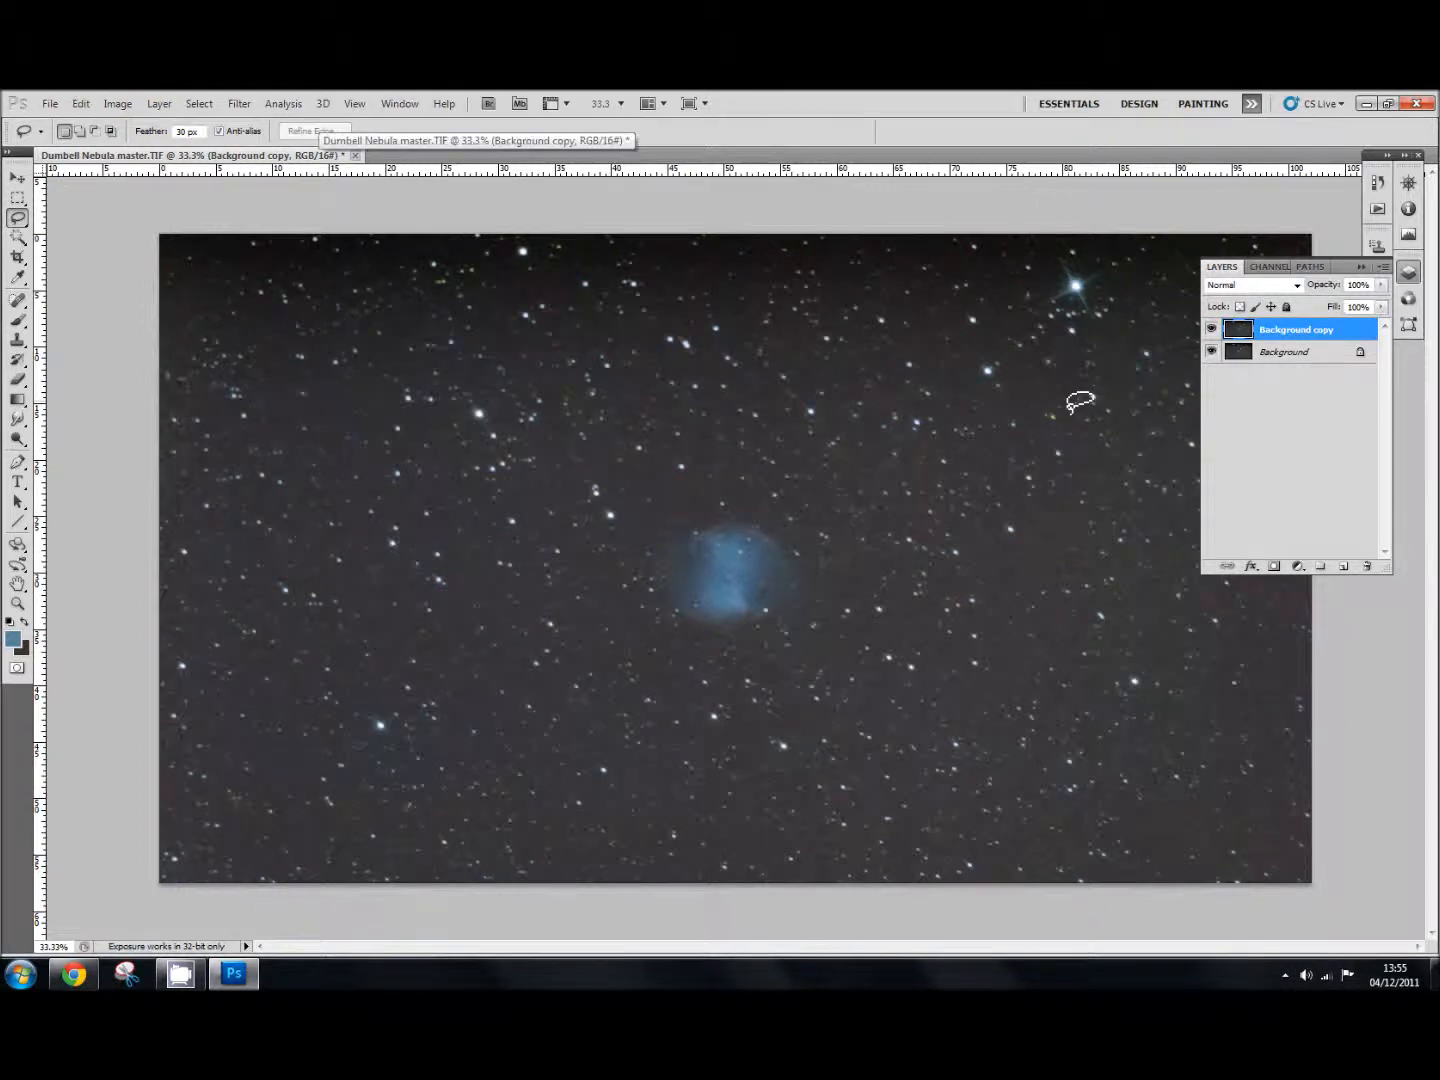
mouse_move(585, 415)
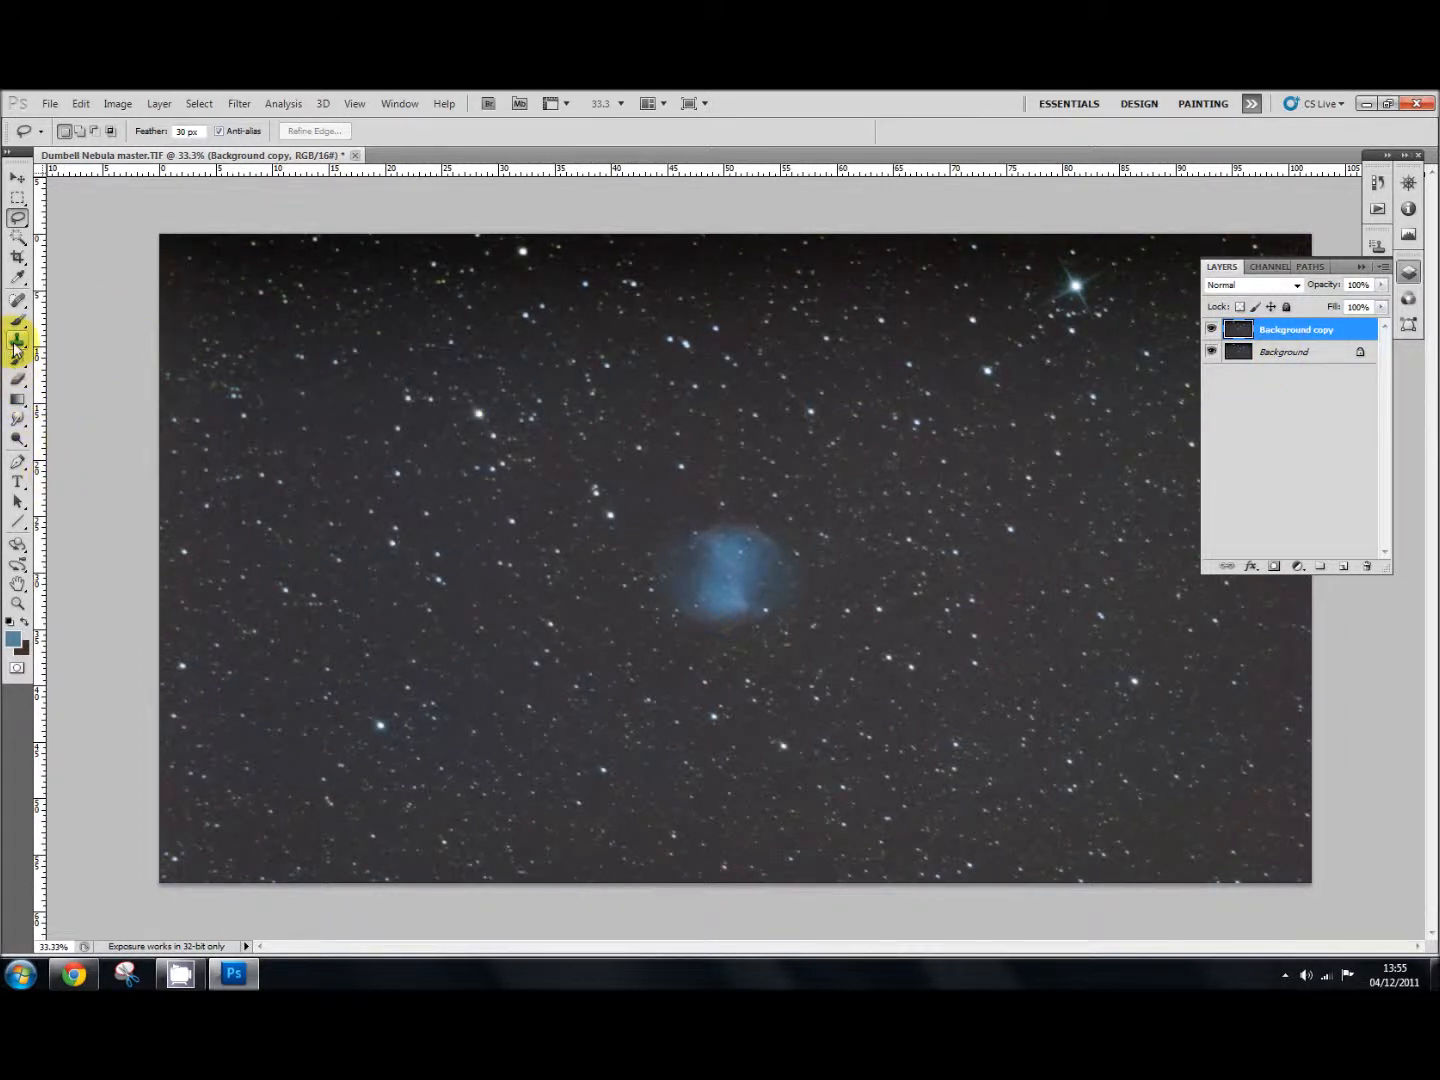
mouse_move(17, 345)
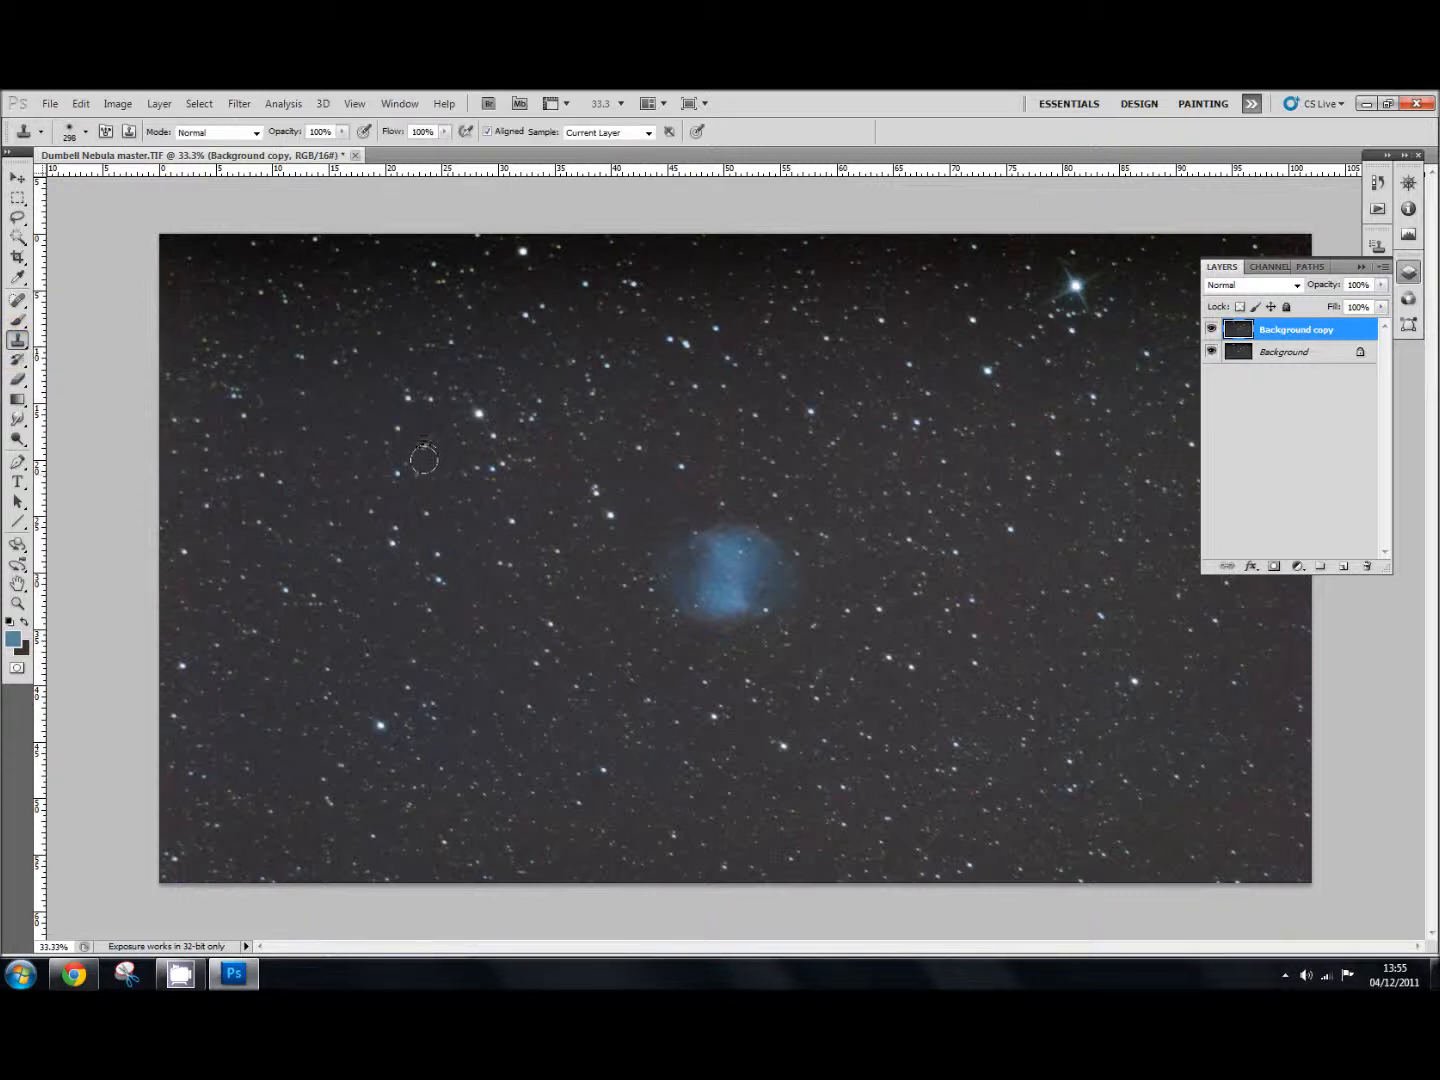
mouse_move(406, 522)
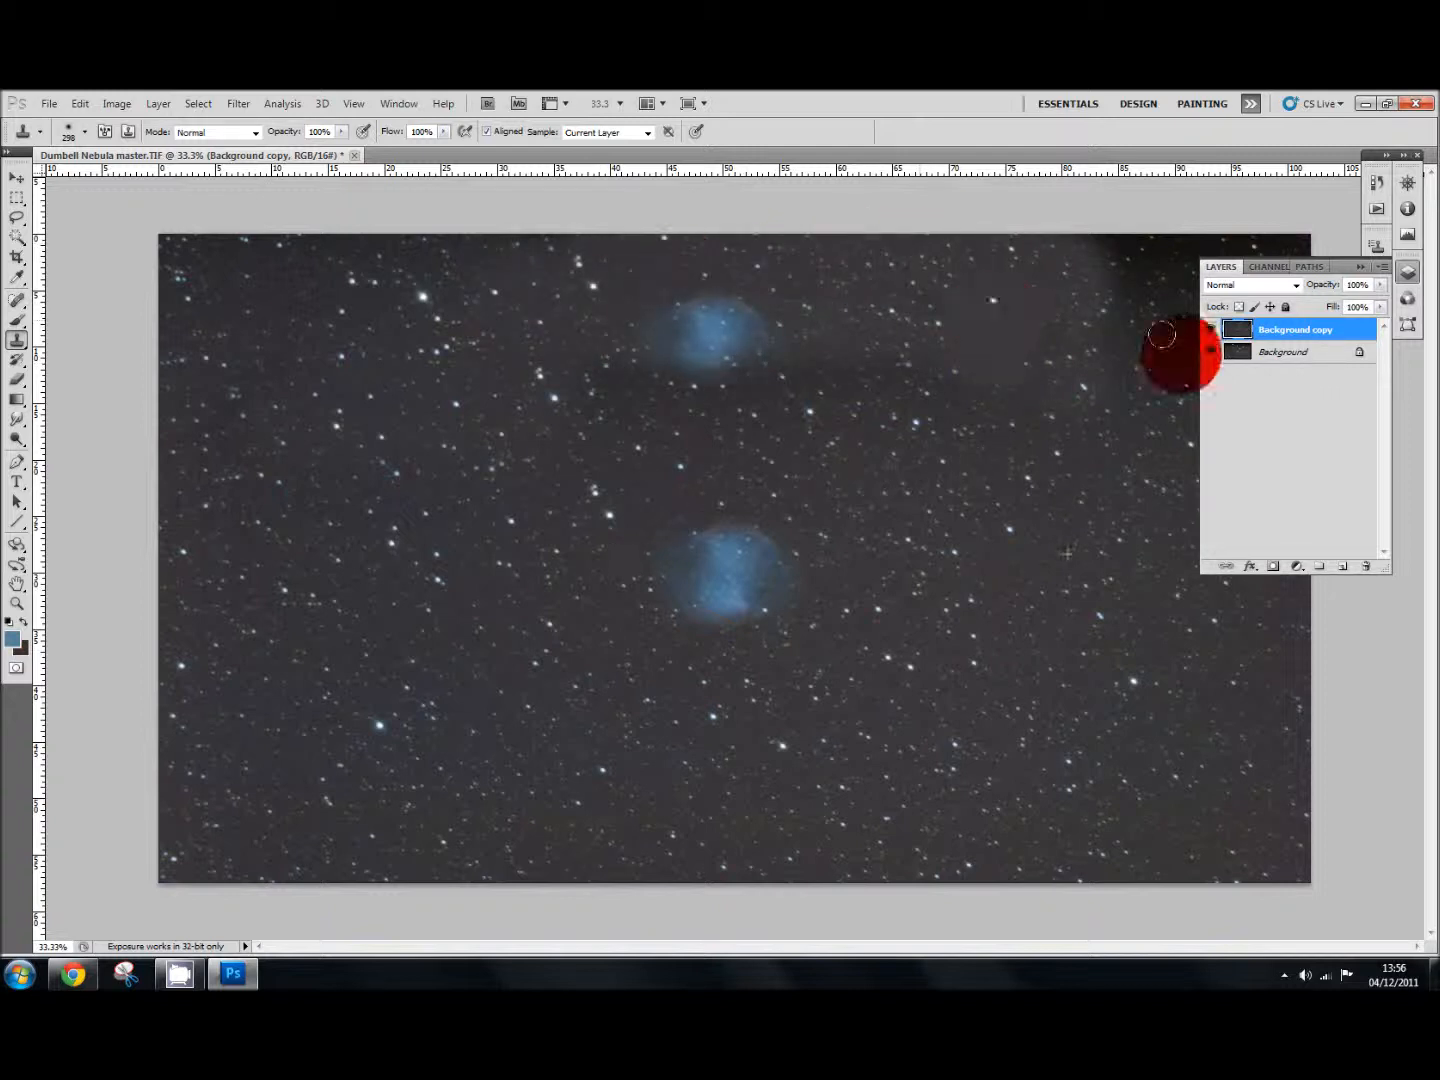
Step: Clone clean sky over both nebula blobs and stray patches on Background copy
left_click(1175, 355)
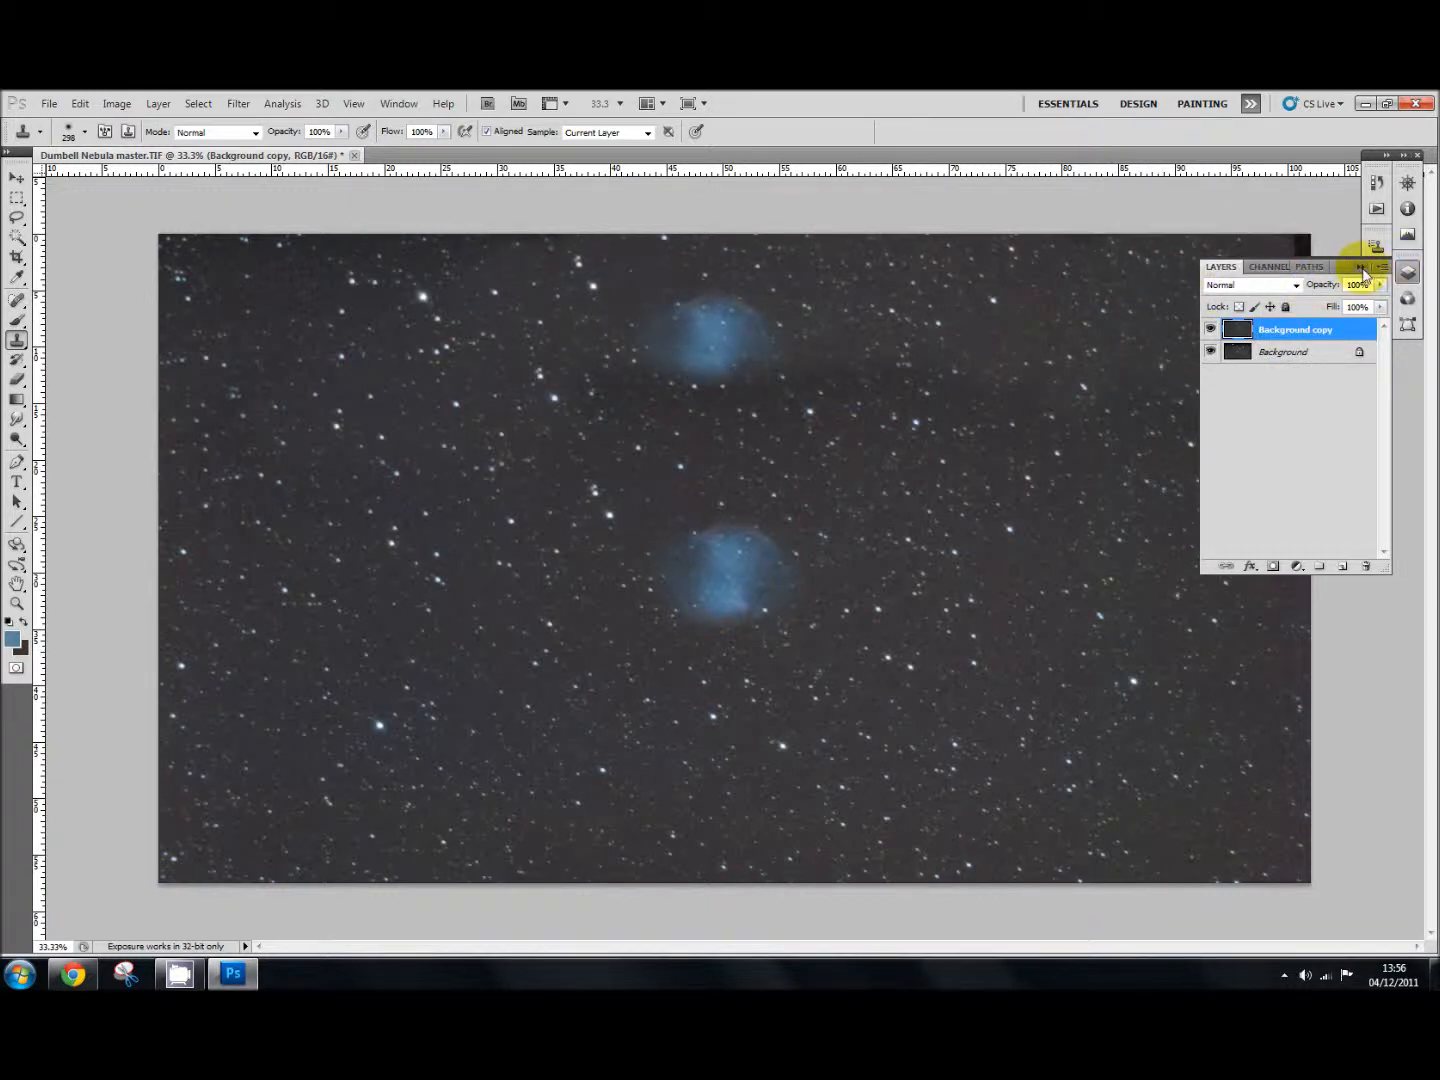
left_click(1363, 267)
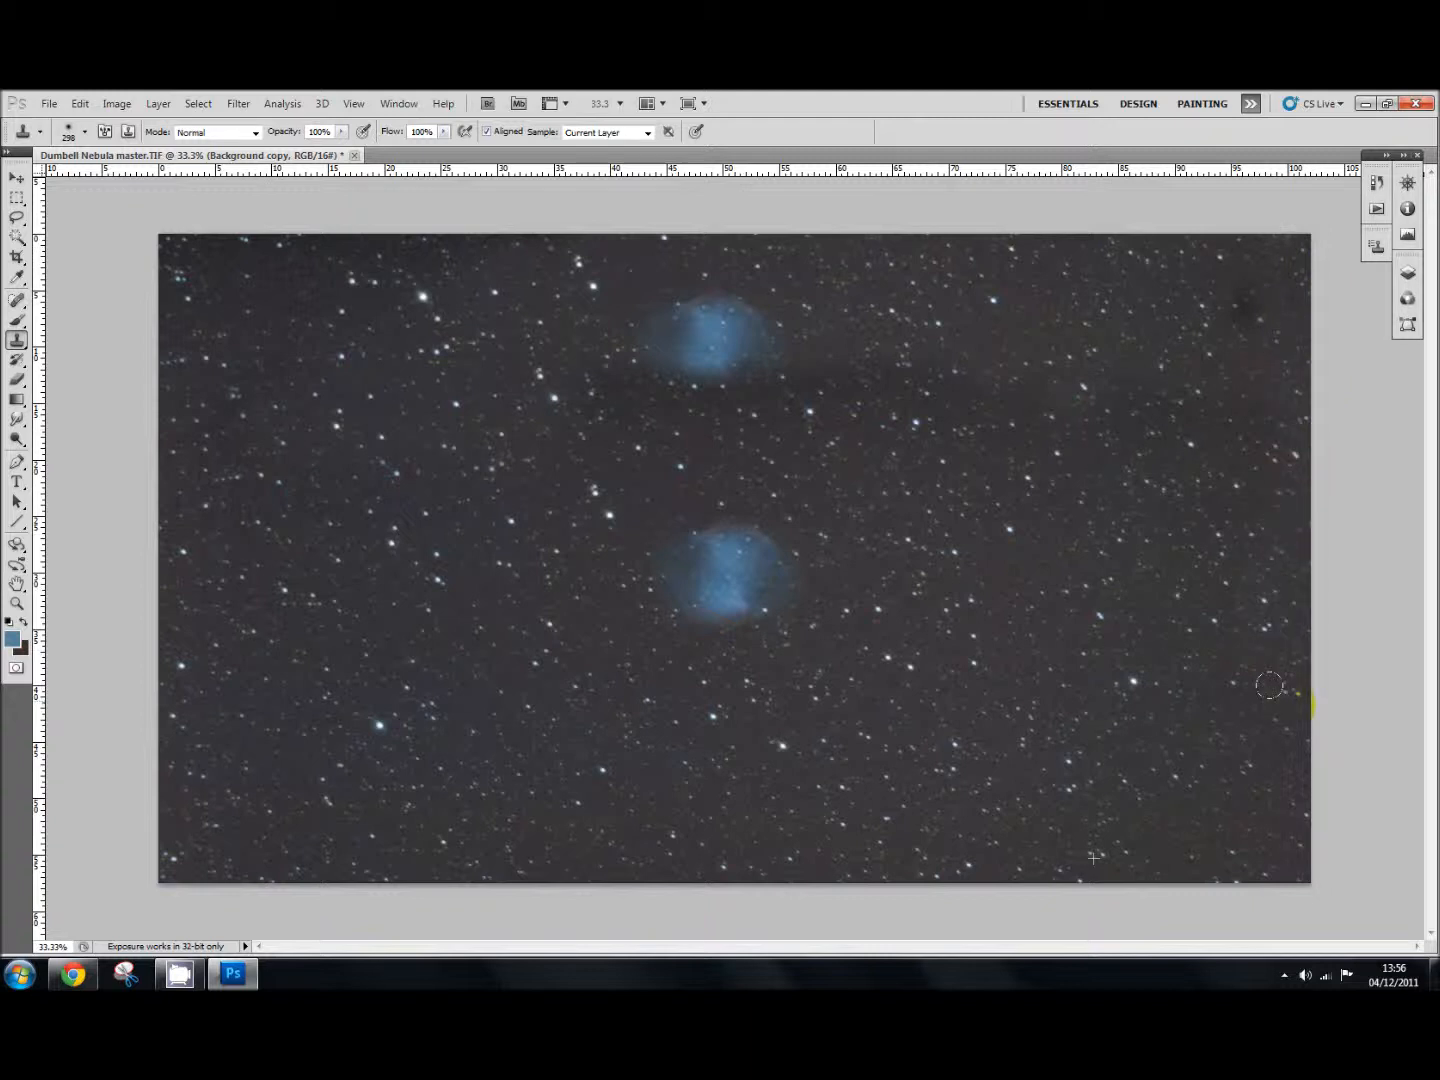
left_click(1280, 685)
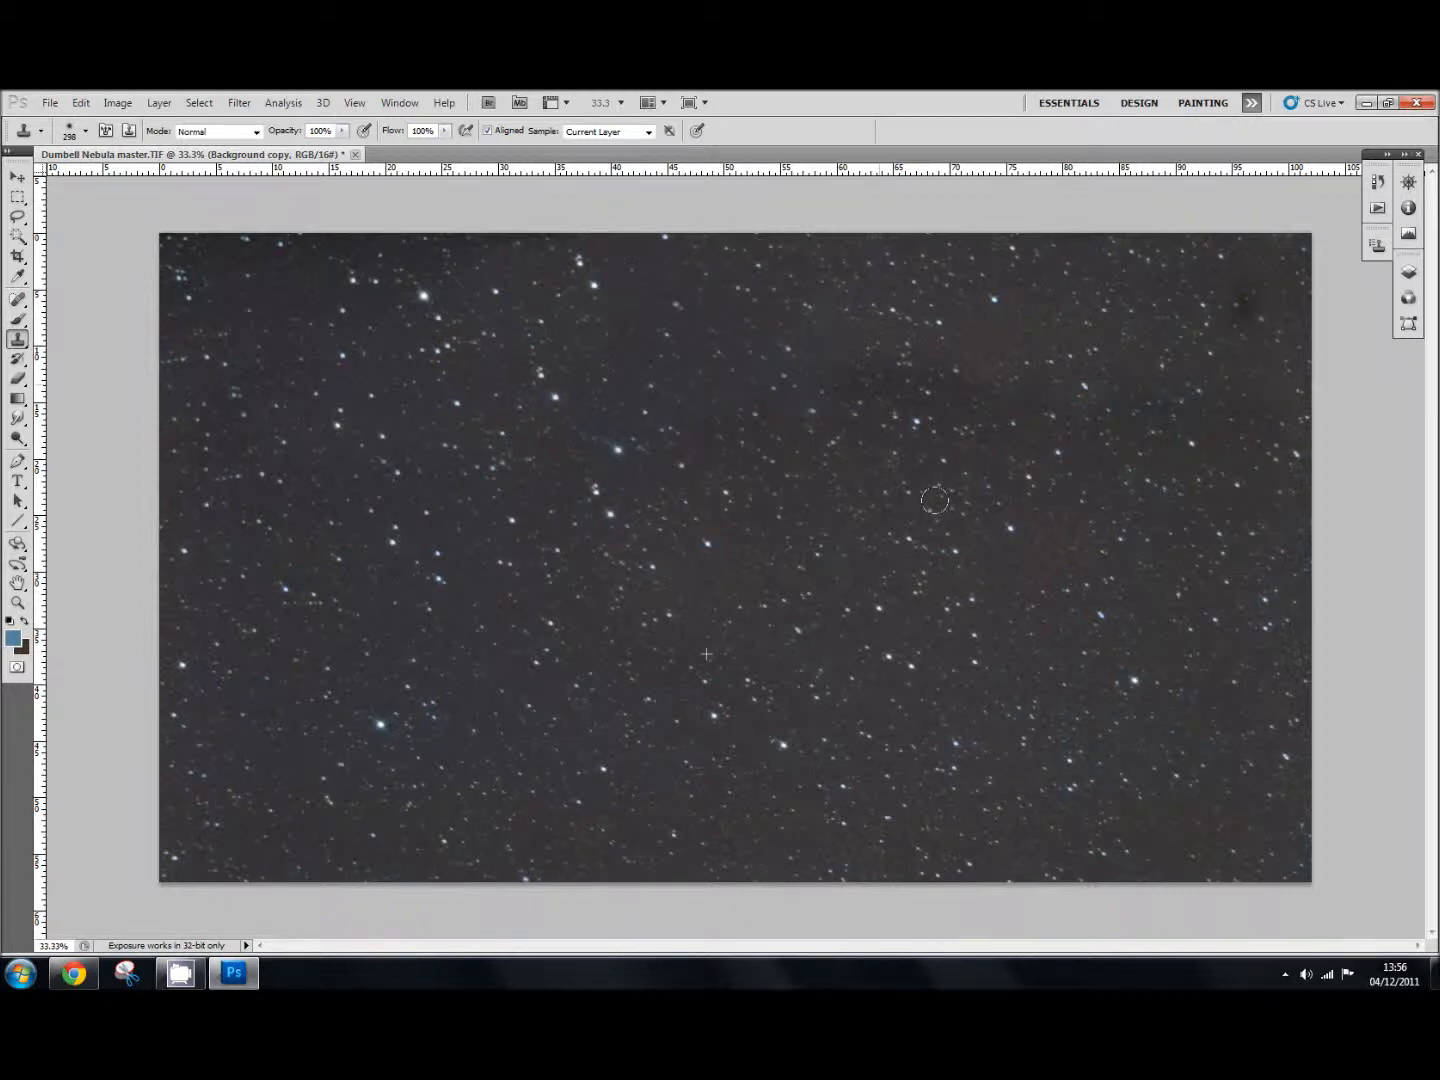
left_click(583, 306)
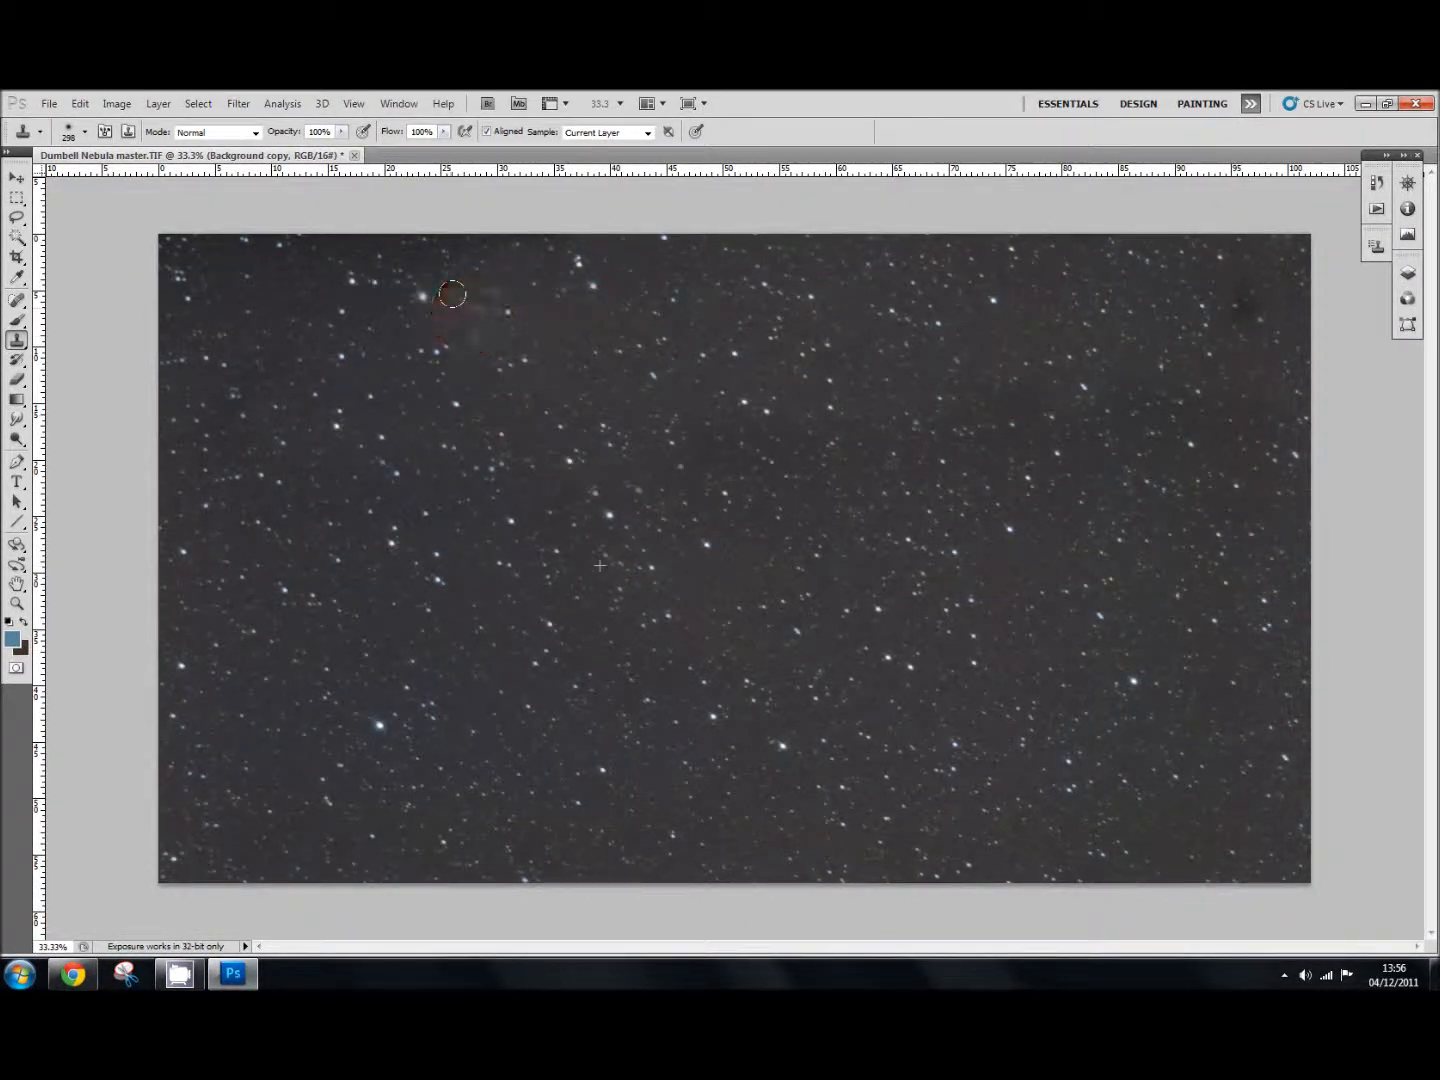
left_click_drag(450, 293, 378, 263)
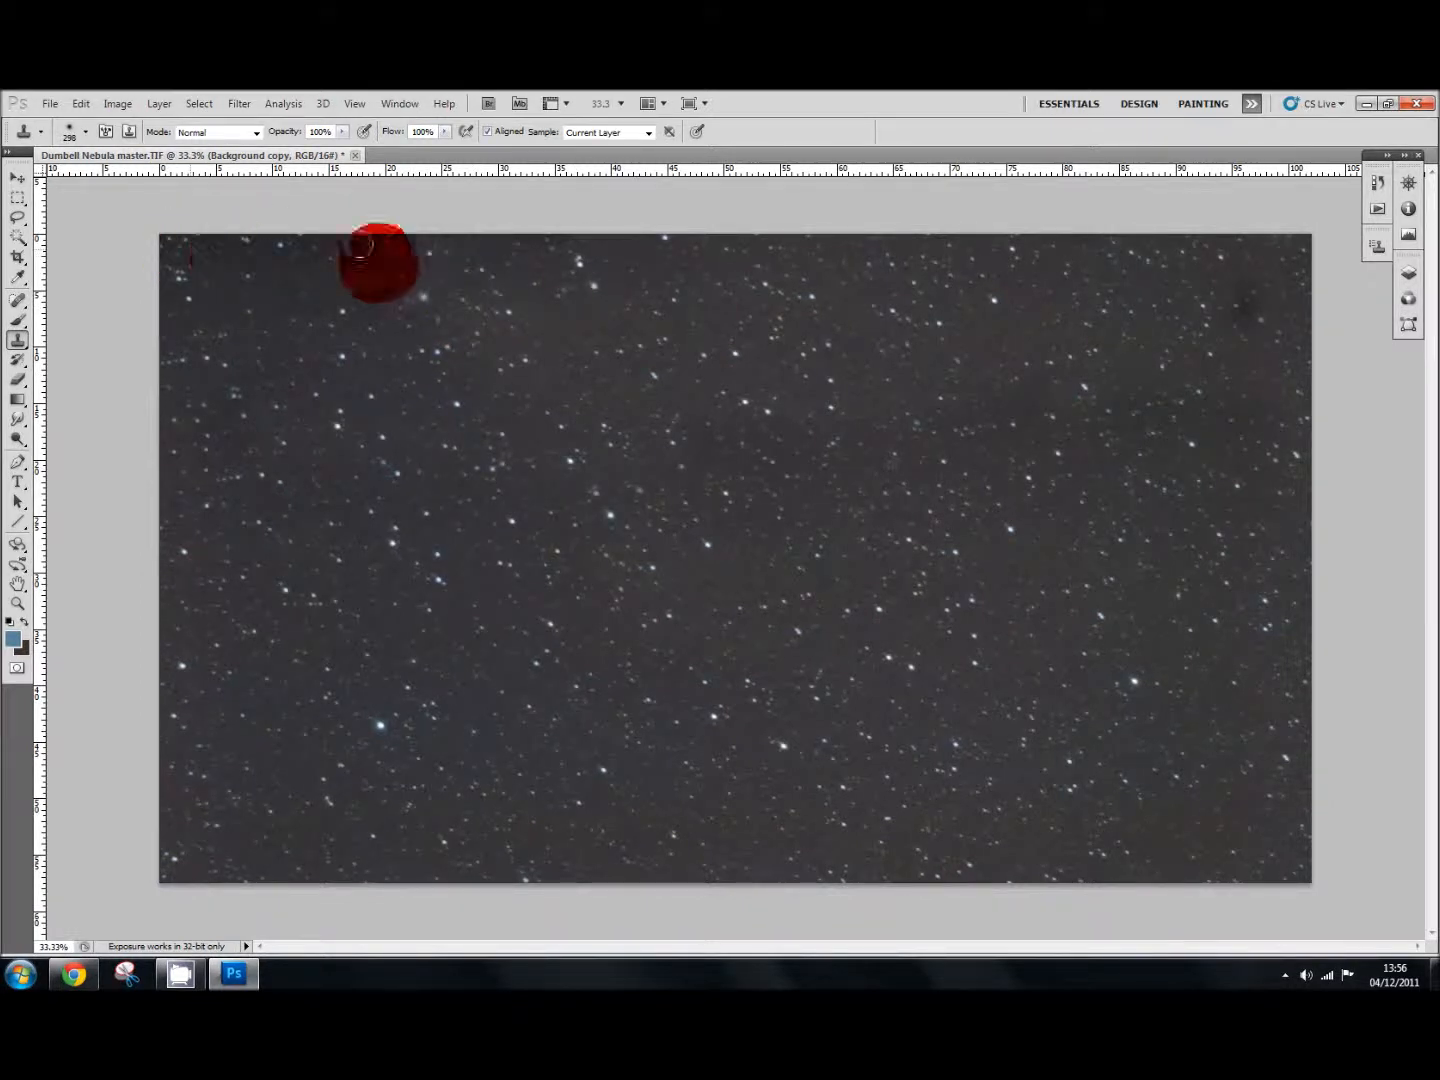
left_click_drag(380, 265, 235, 265)
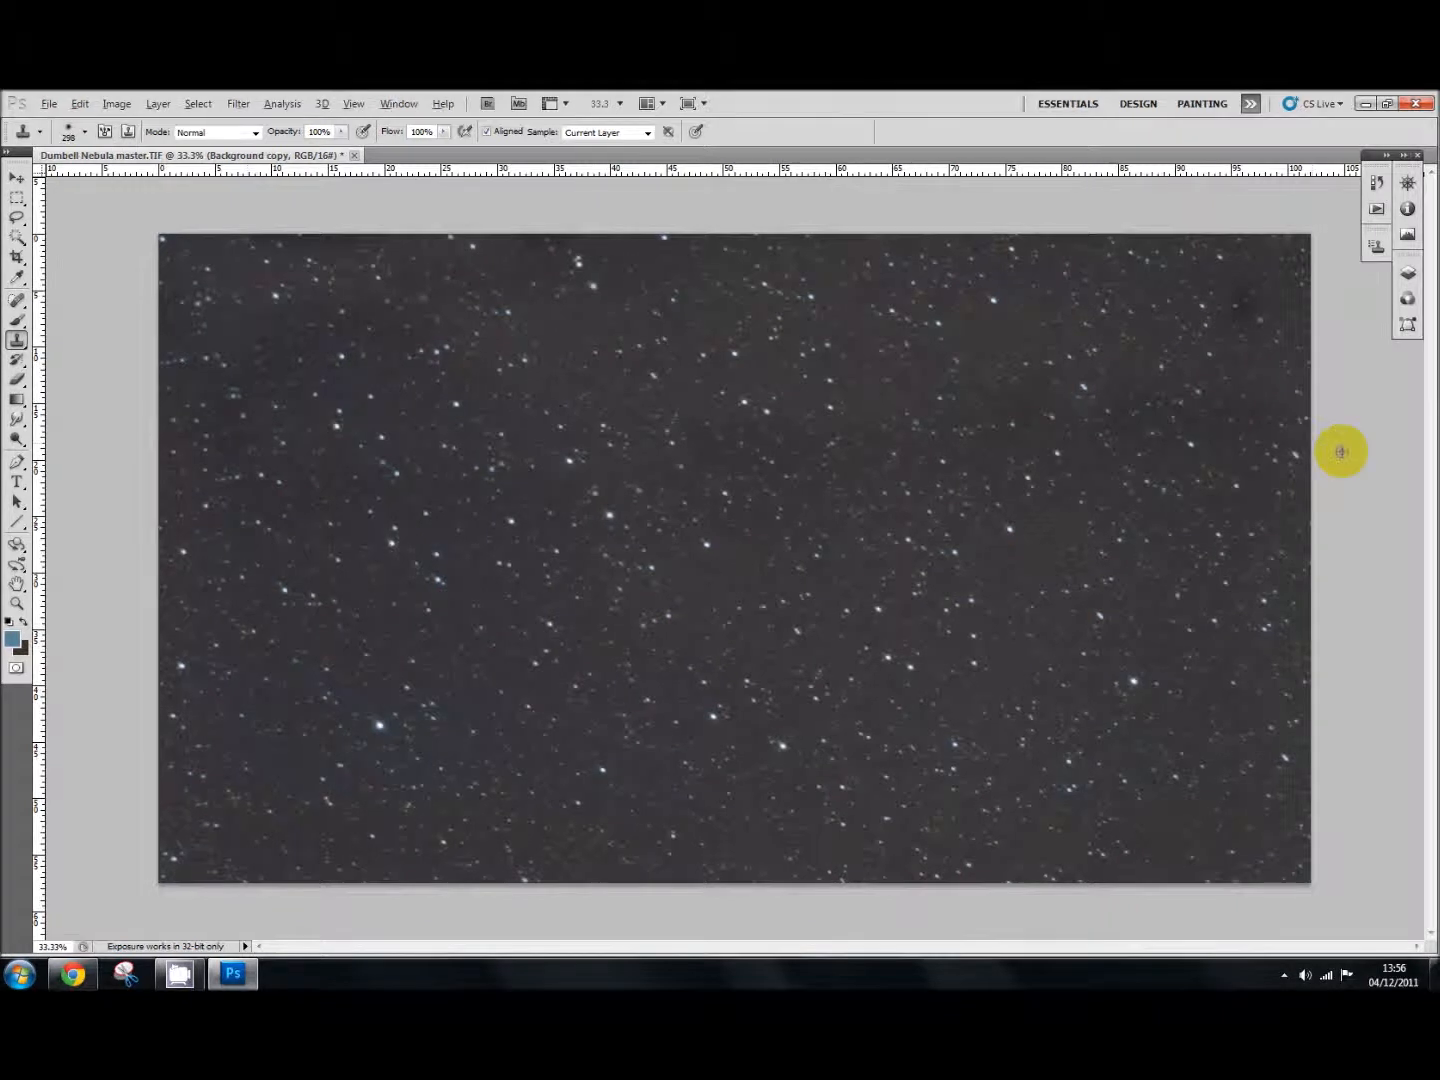
left_click(1245, 325)
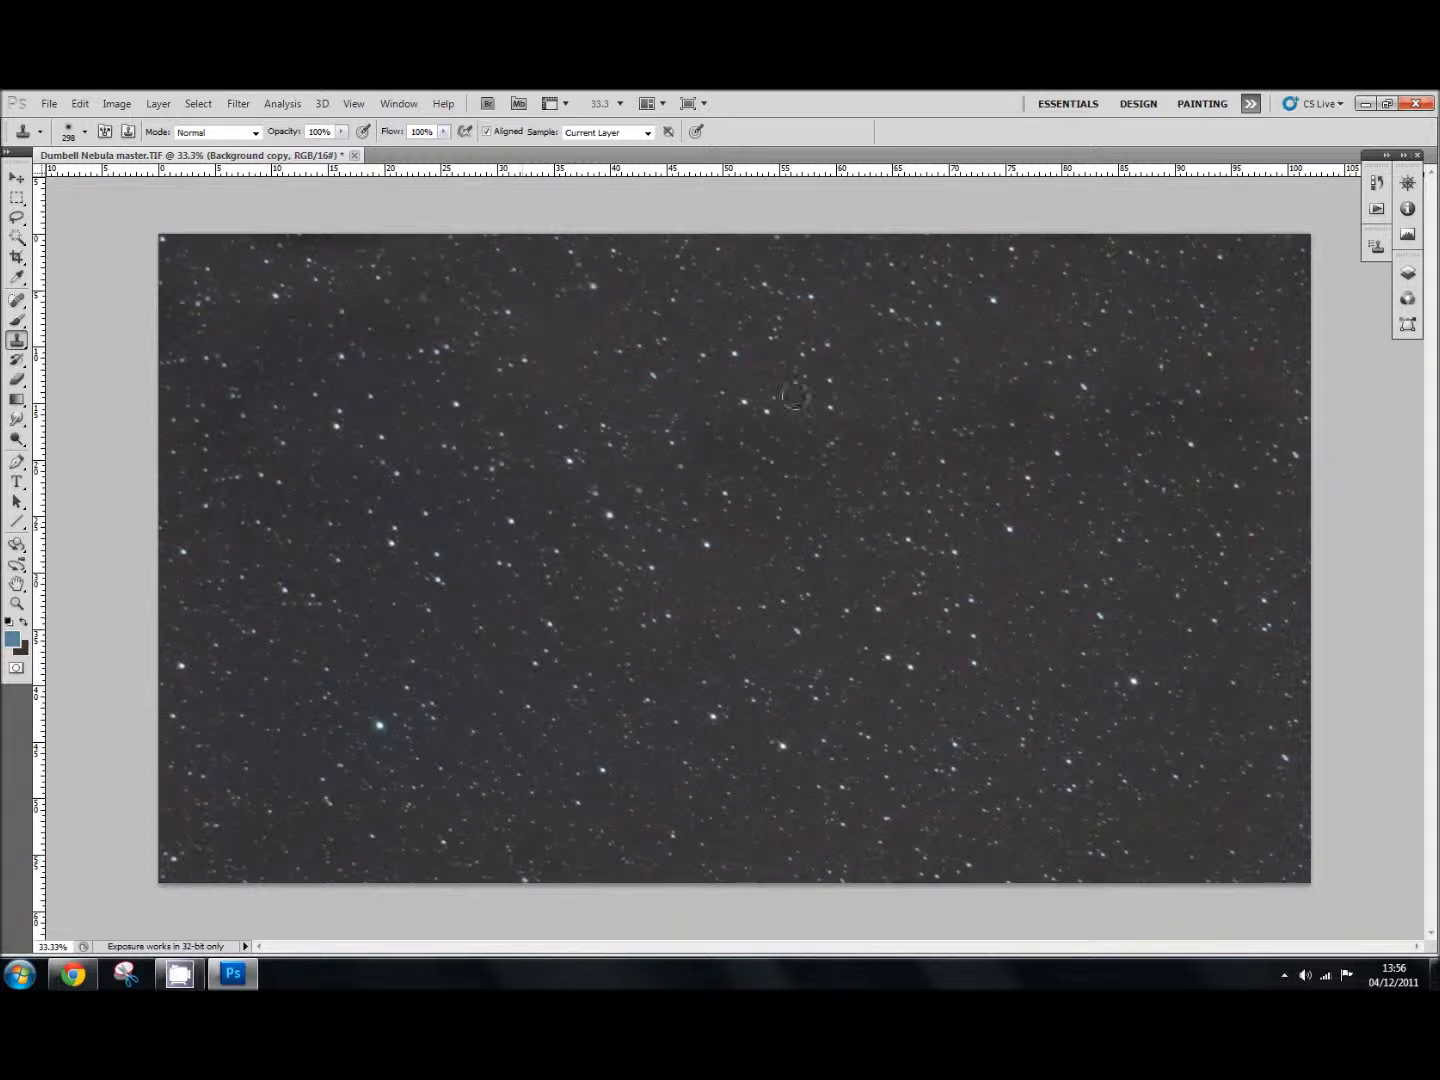
Step: Apply a large-radius Gaussian Blur to Background copy
left_click(238, 103)
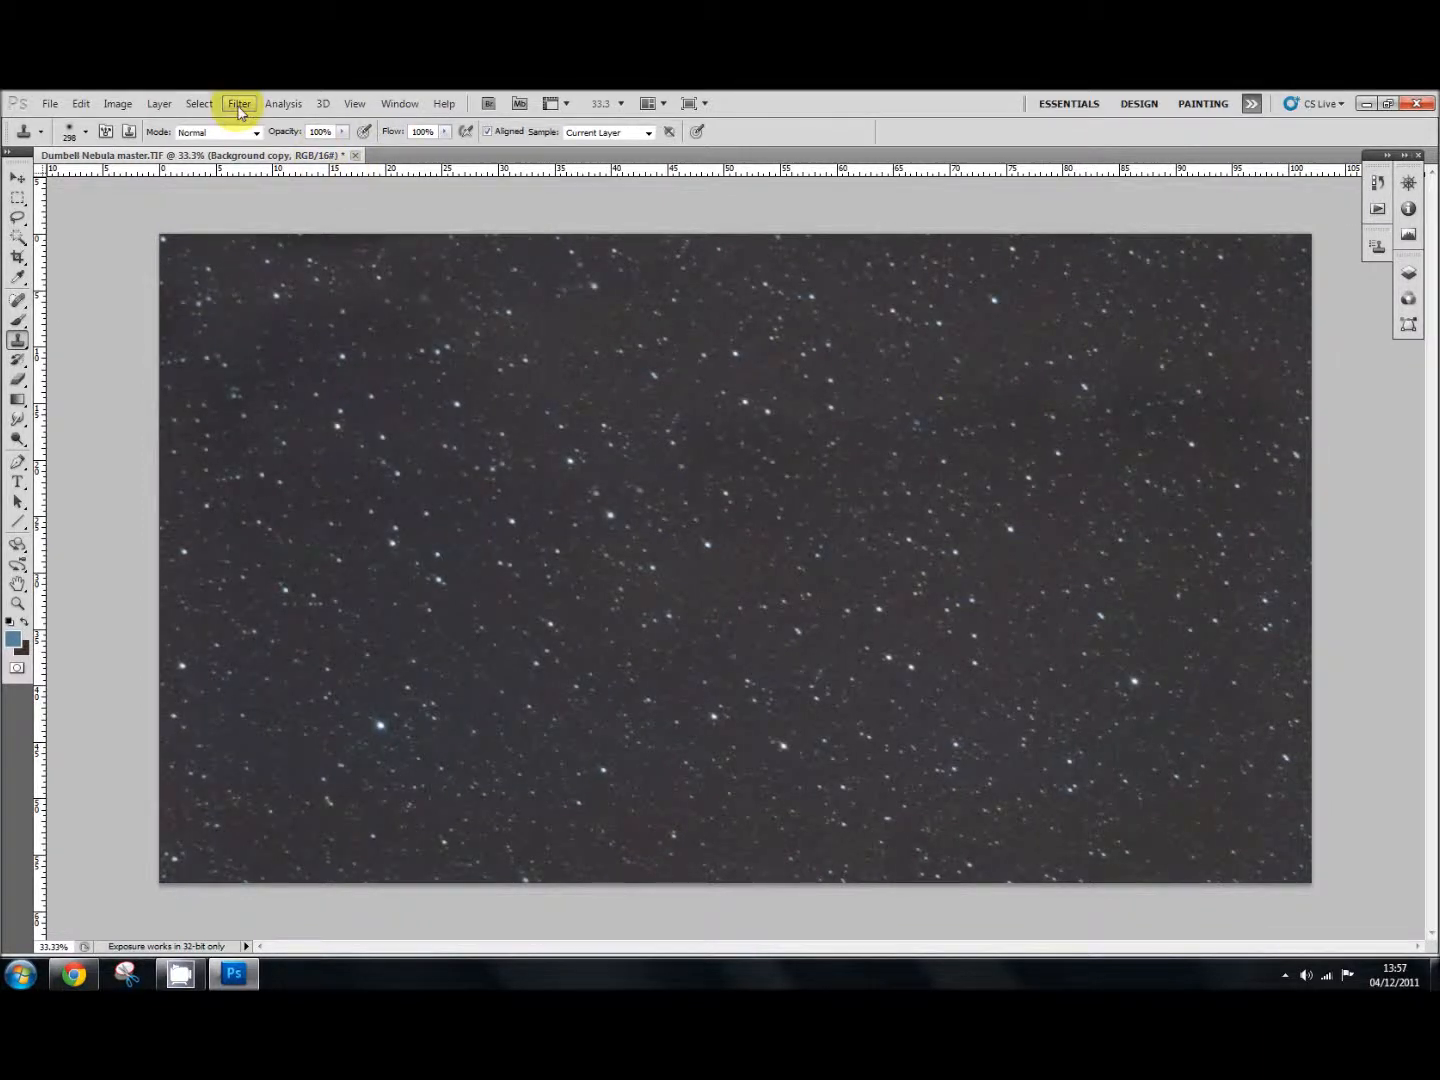
left_click(238, 103)
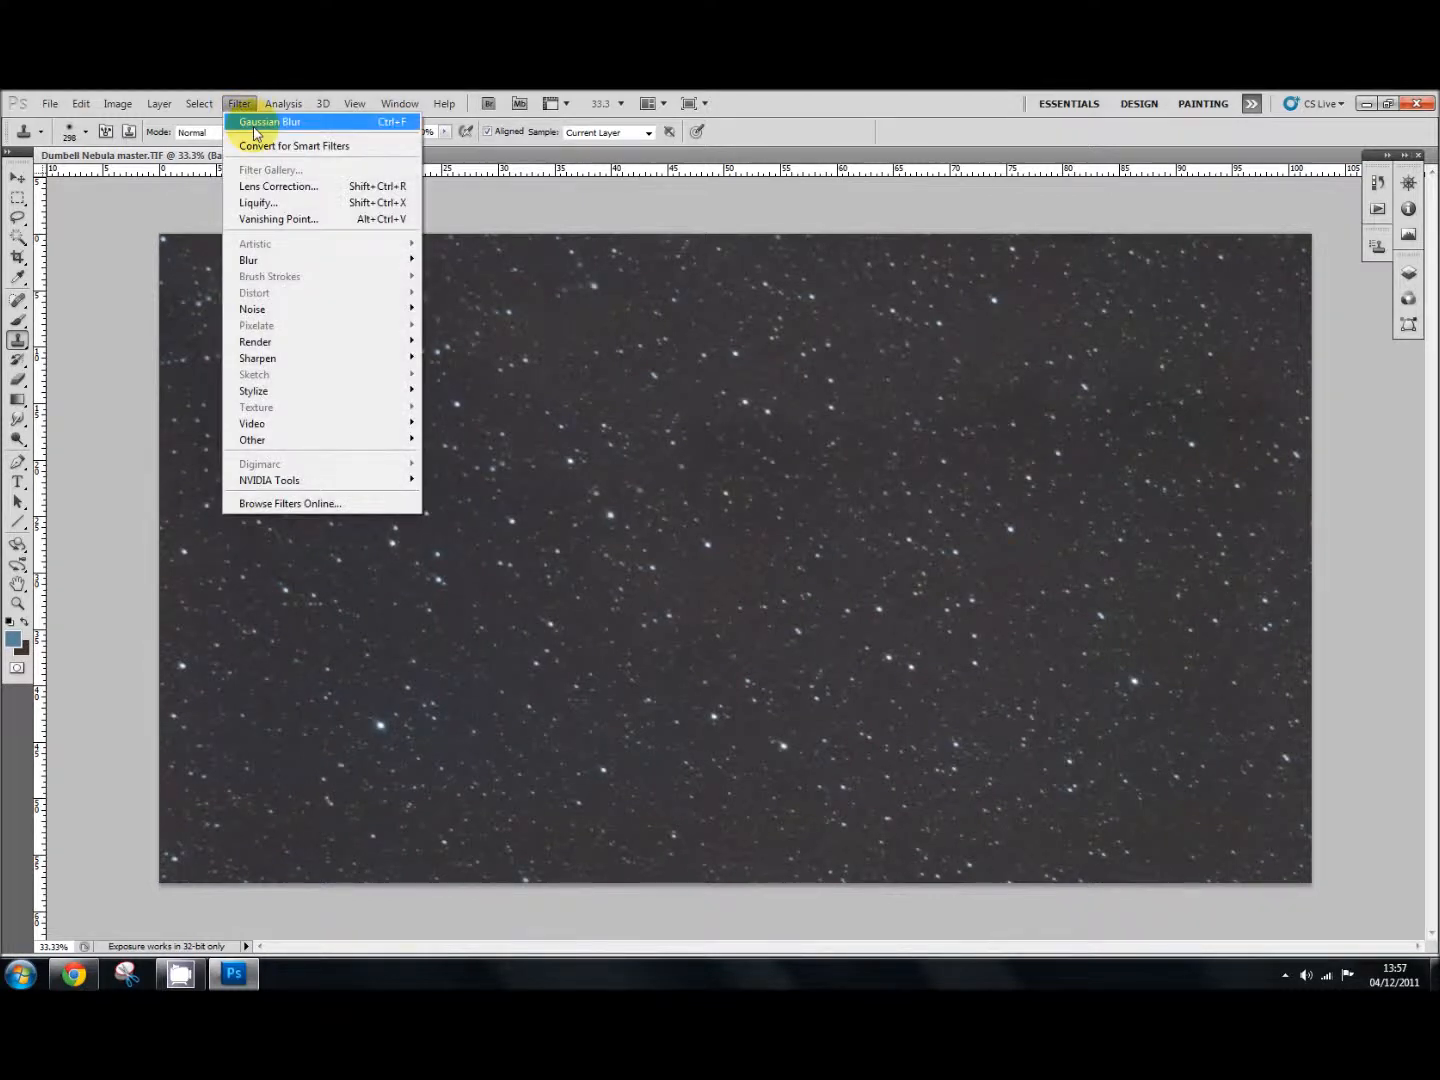
mouse_move(290, 309)
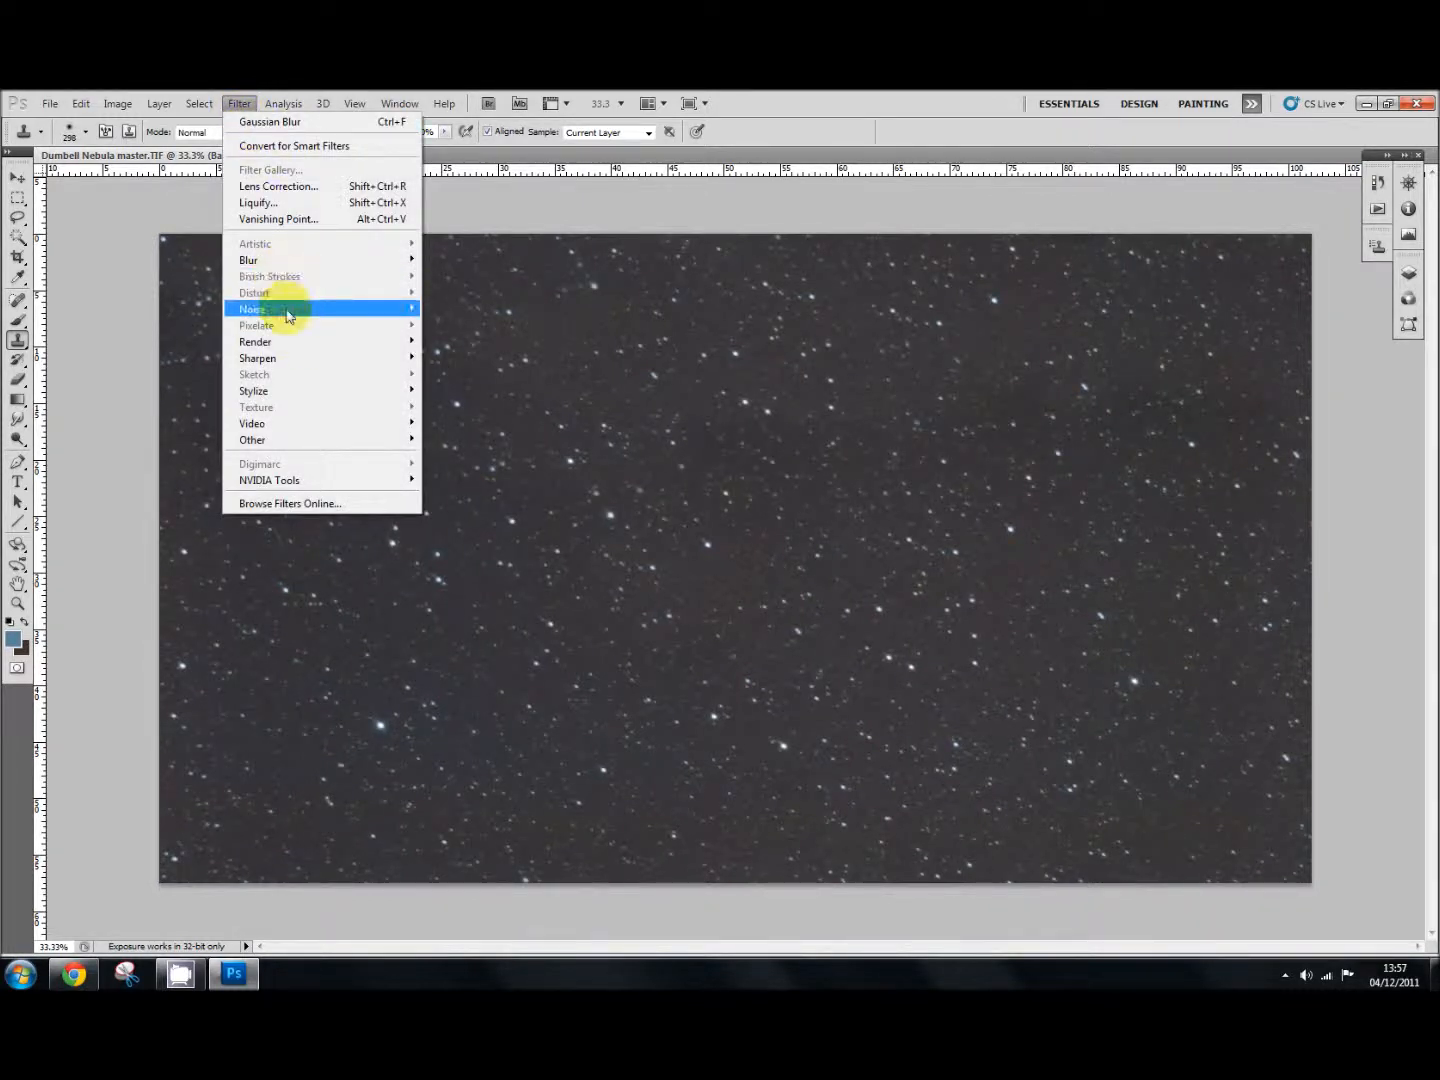
mouse_move(249, 260)
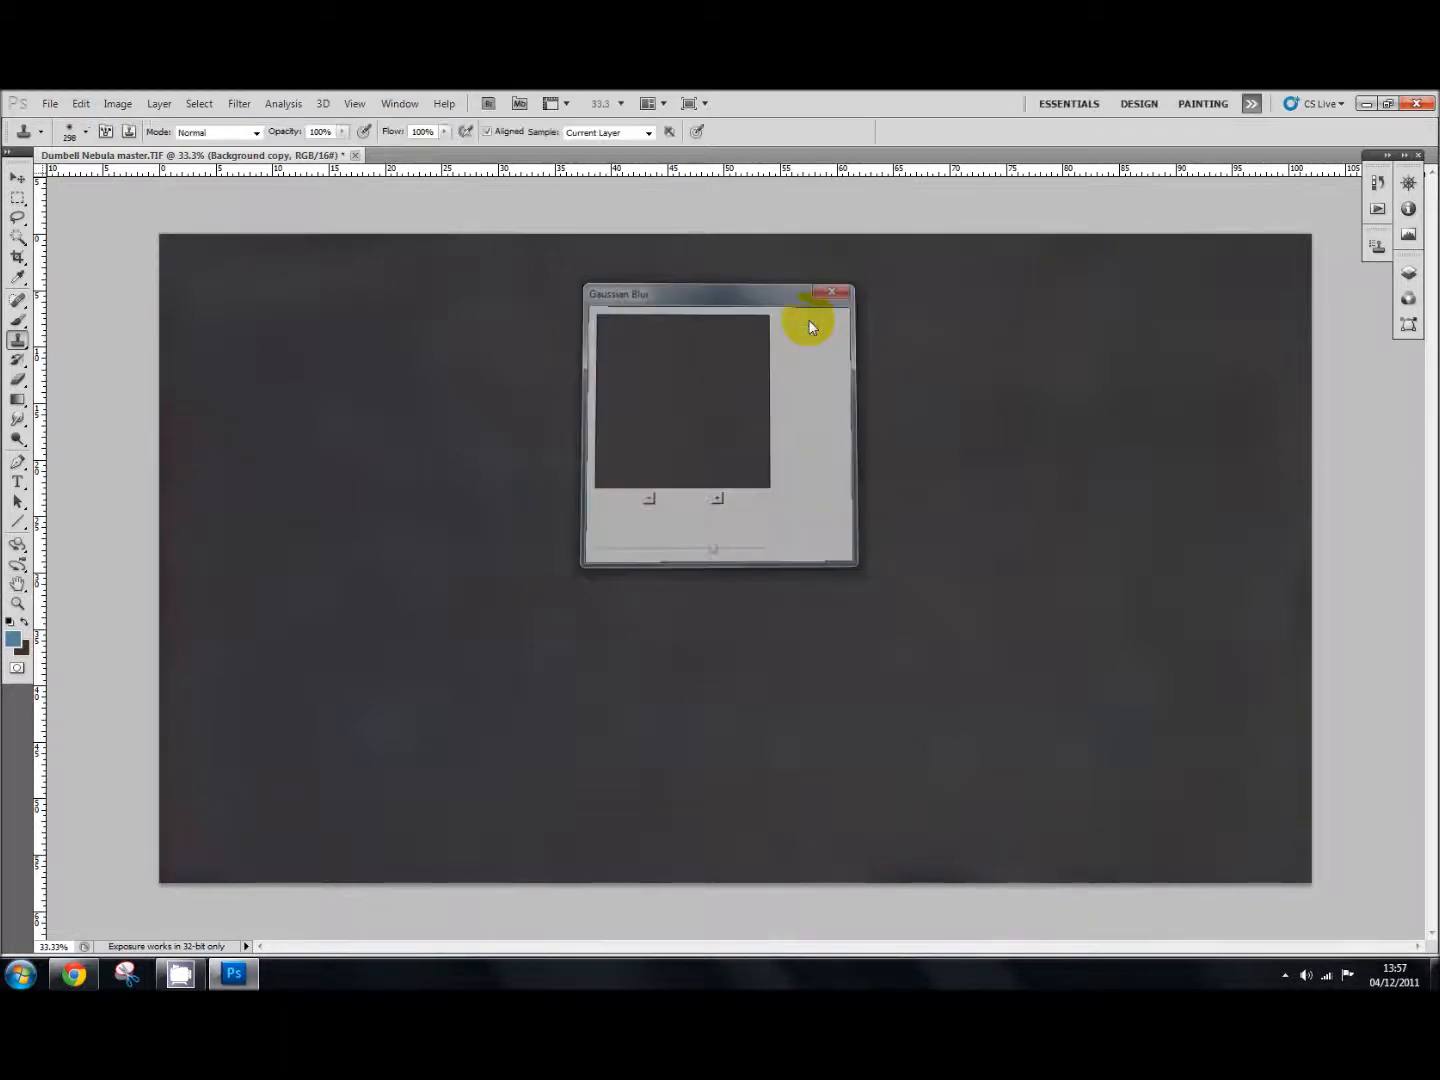
left_click(834, 292)
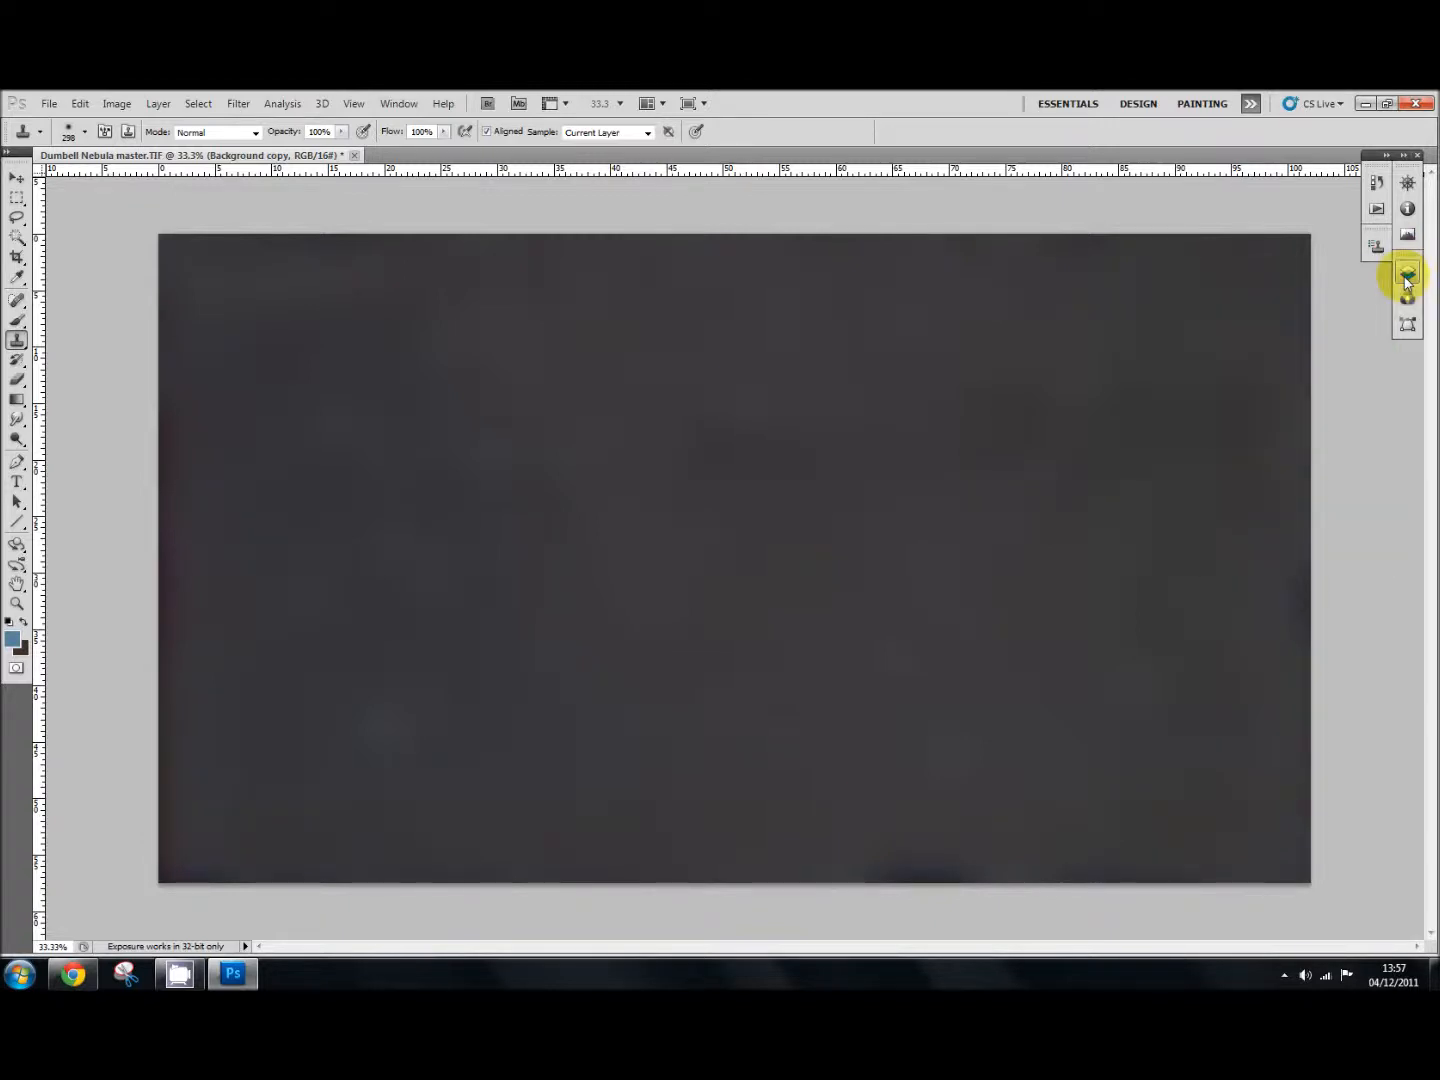
Step: Set the blurred Background copy to Difference blend mode at 49% opacity
left_click(1407, 272)
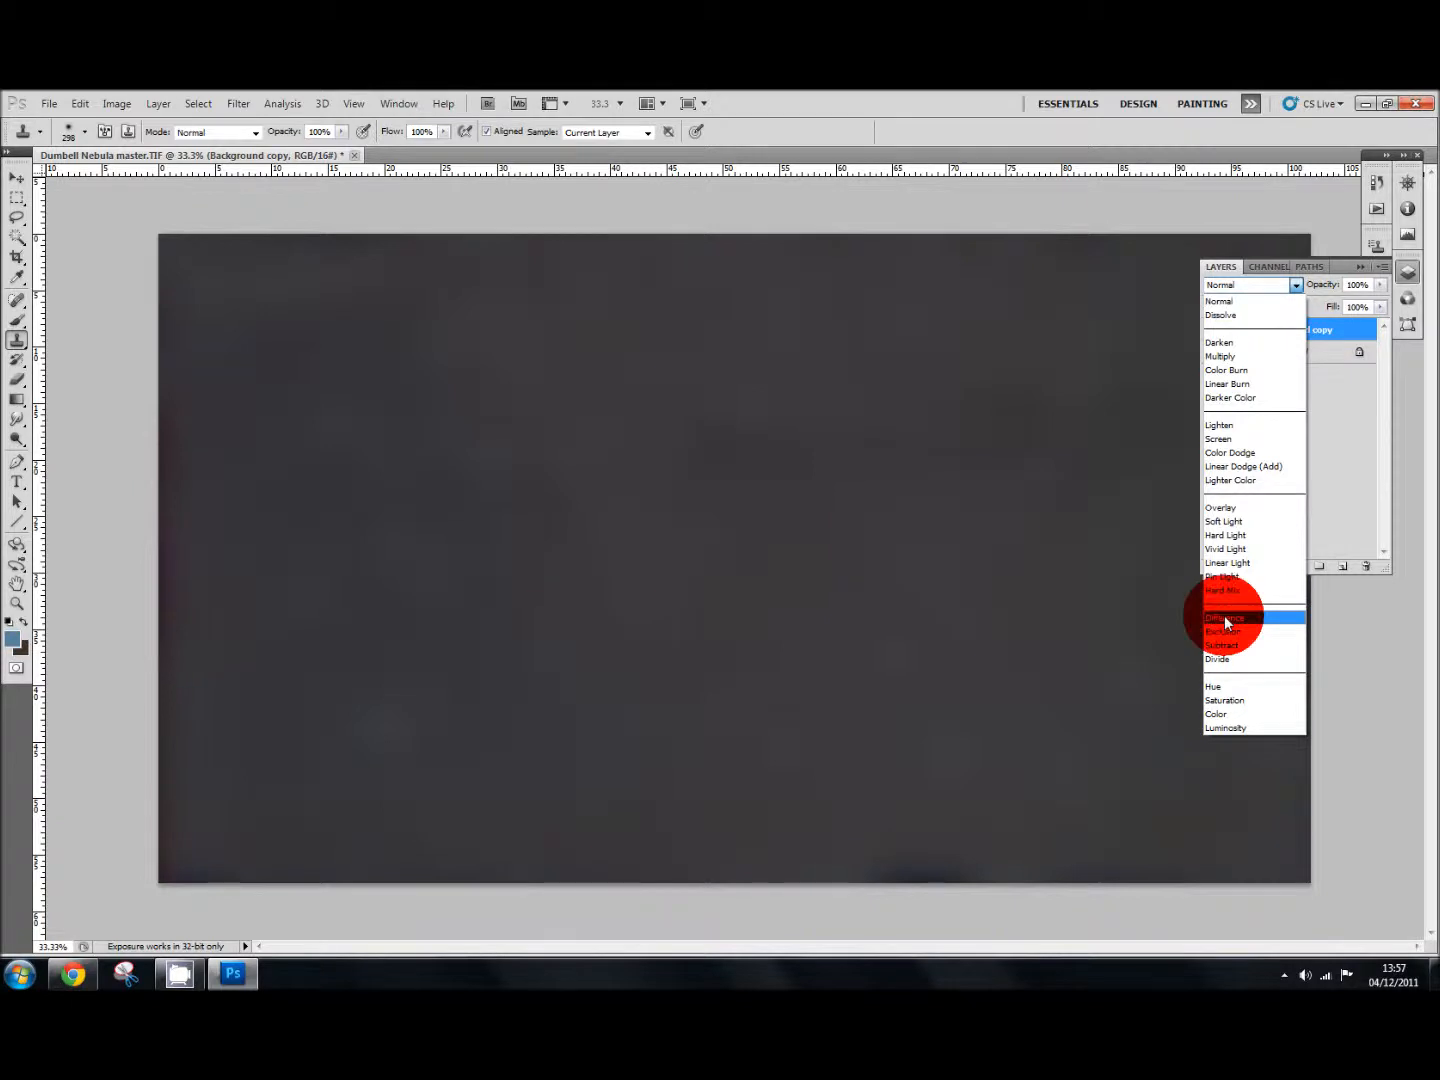
left_click(1225, 617)
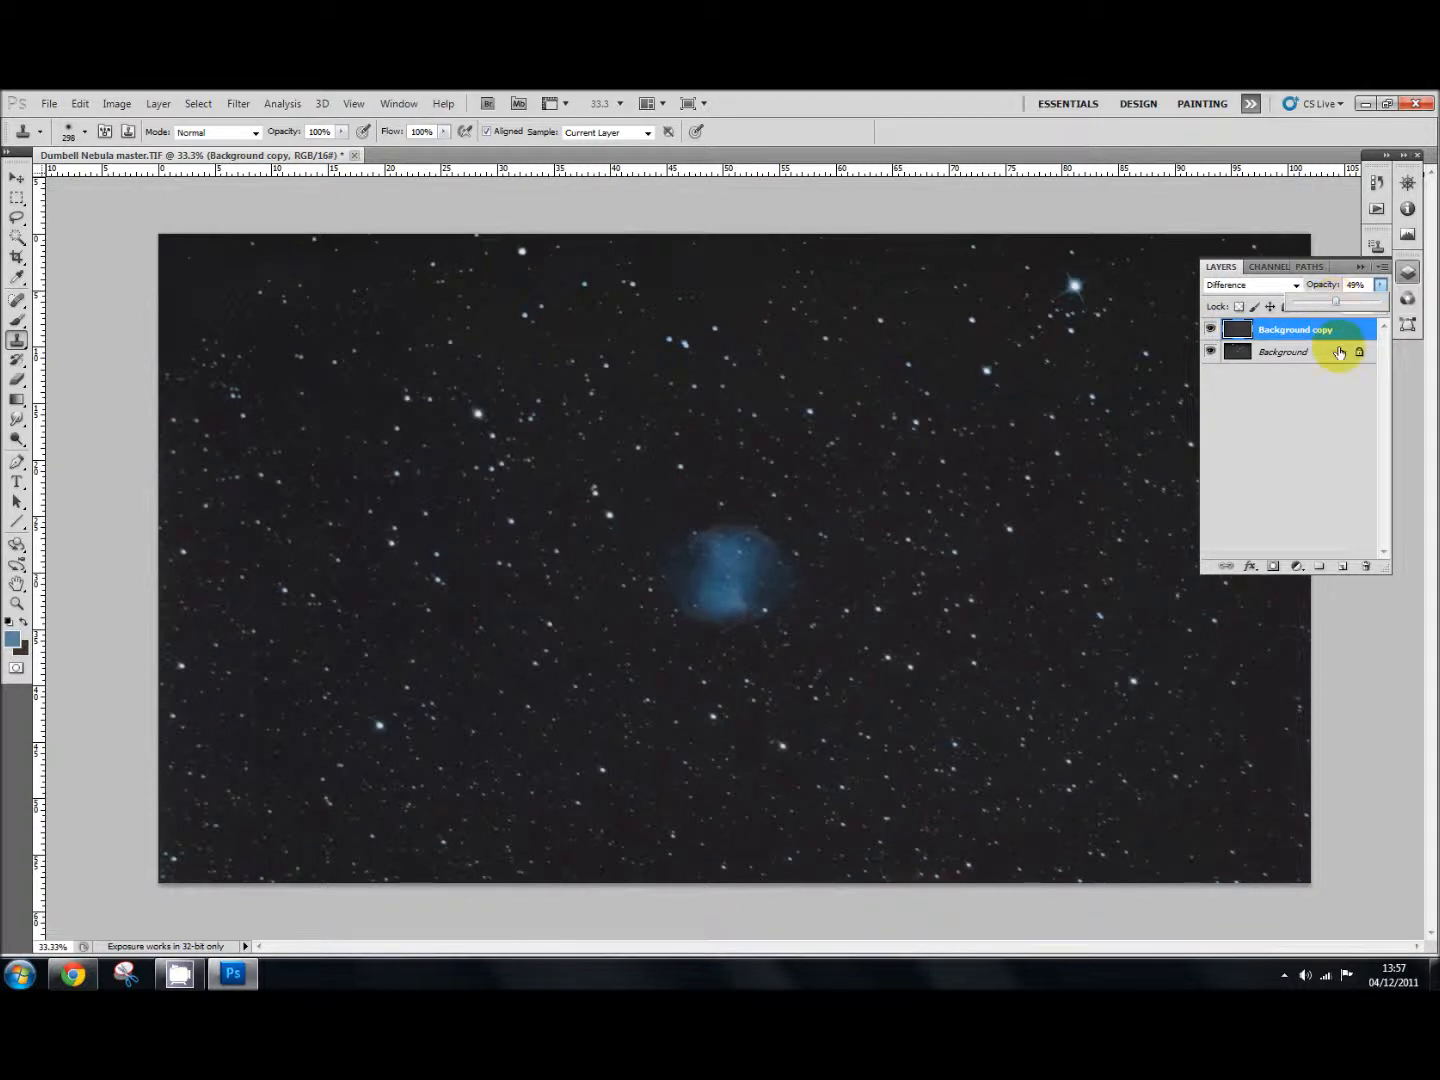
mouse_move(1353, 372)
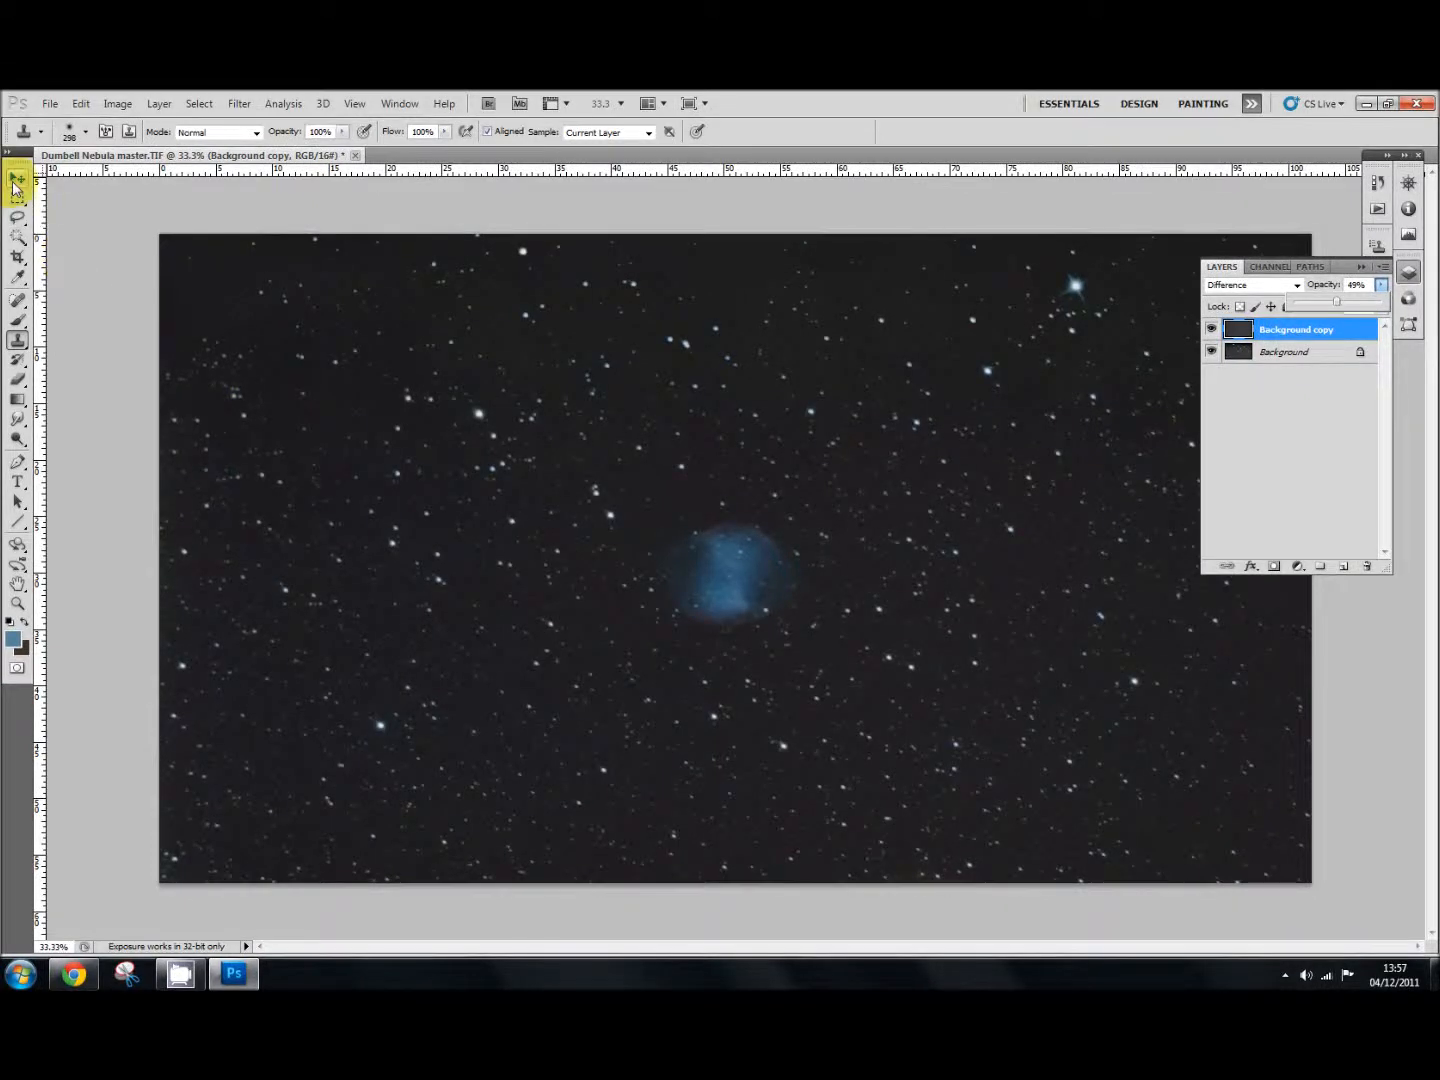
Step: With the Move tool active, hide the blurred Background copy layer
left_click(16, 178)
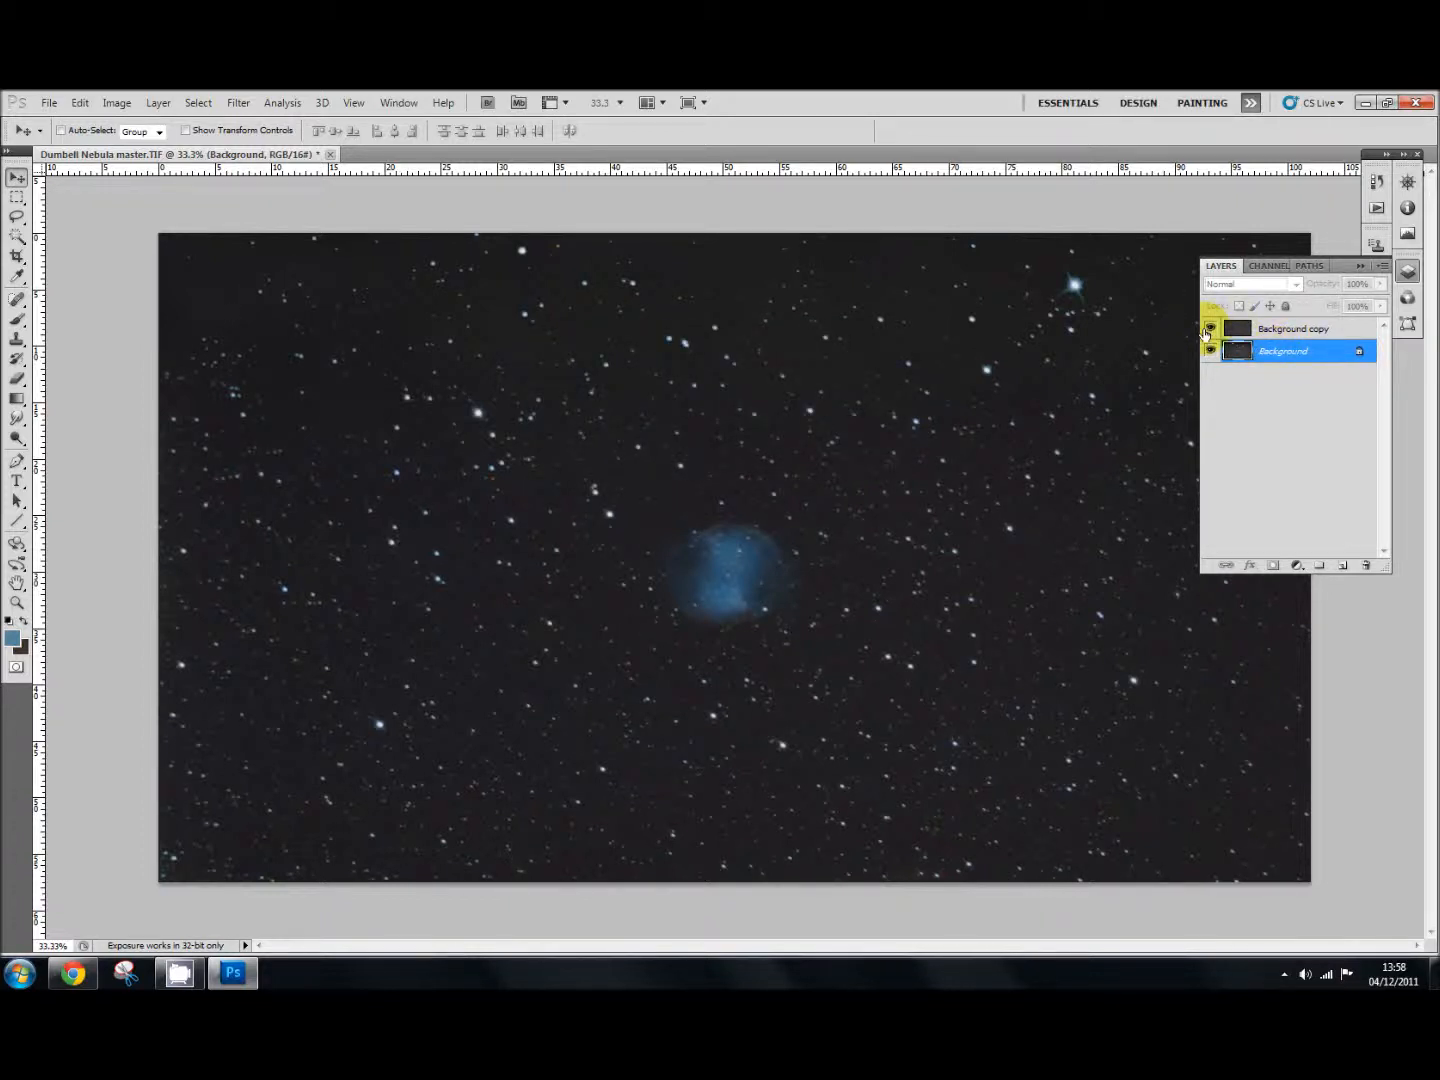
left_click(1210, 328)
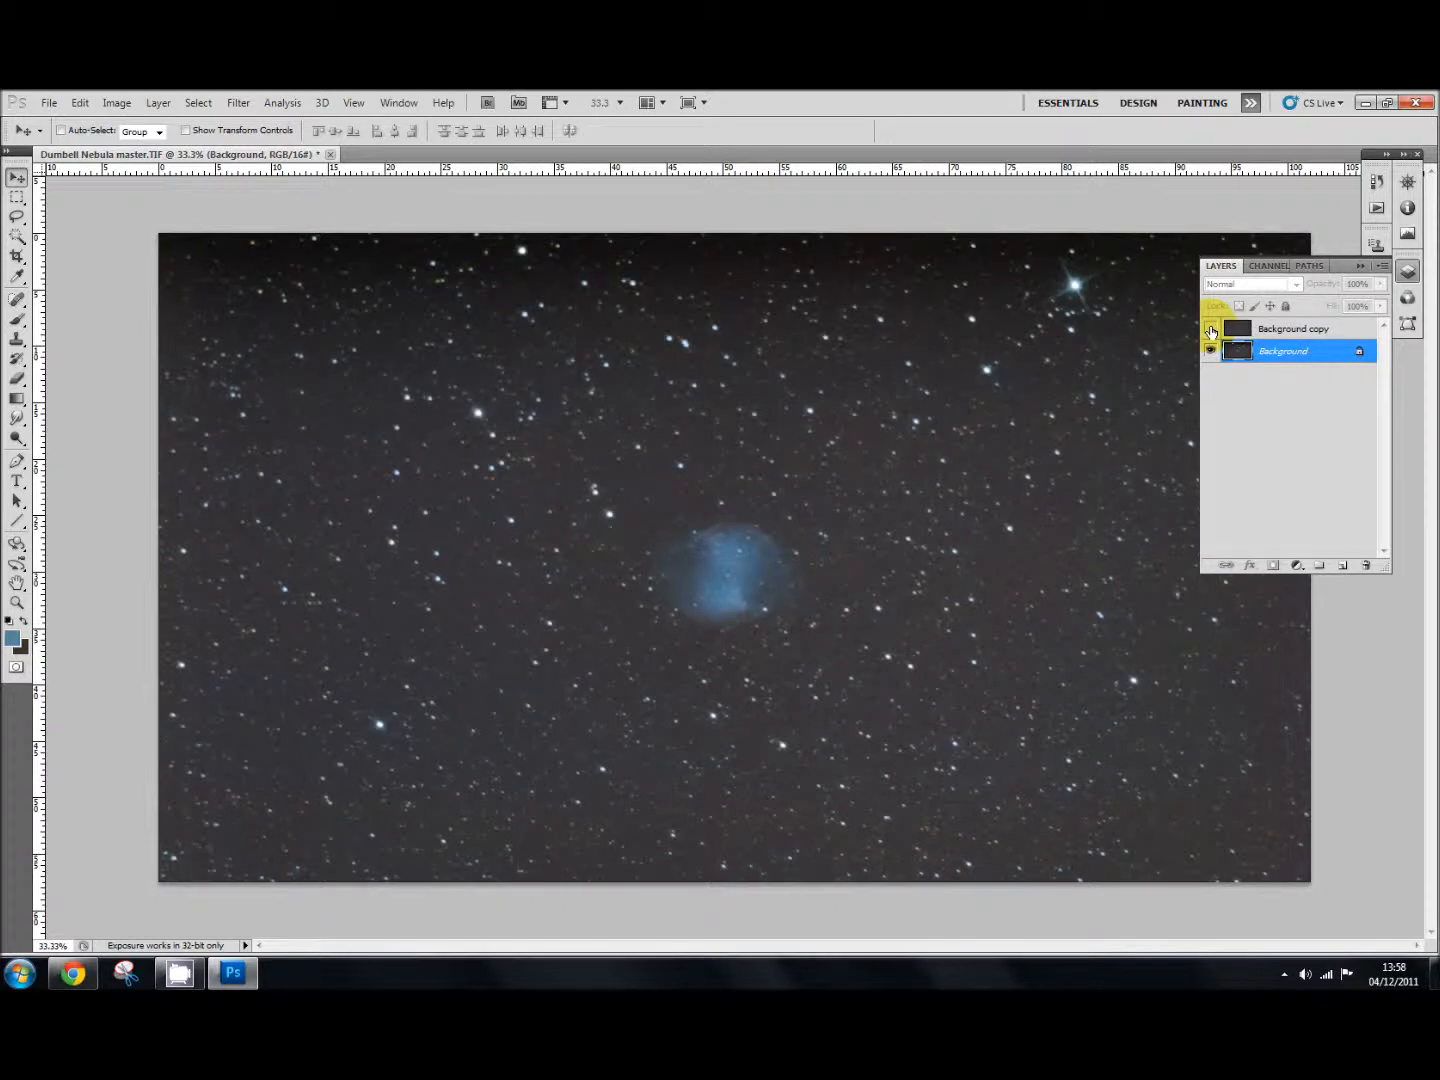
left_click(1210, 328)
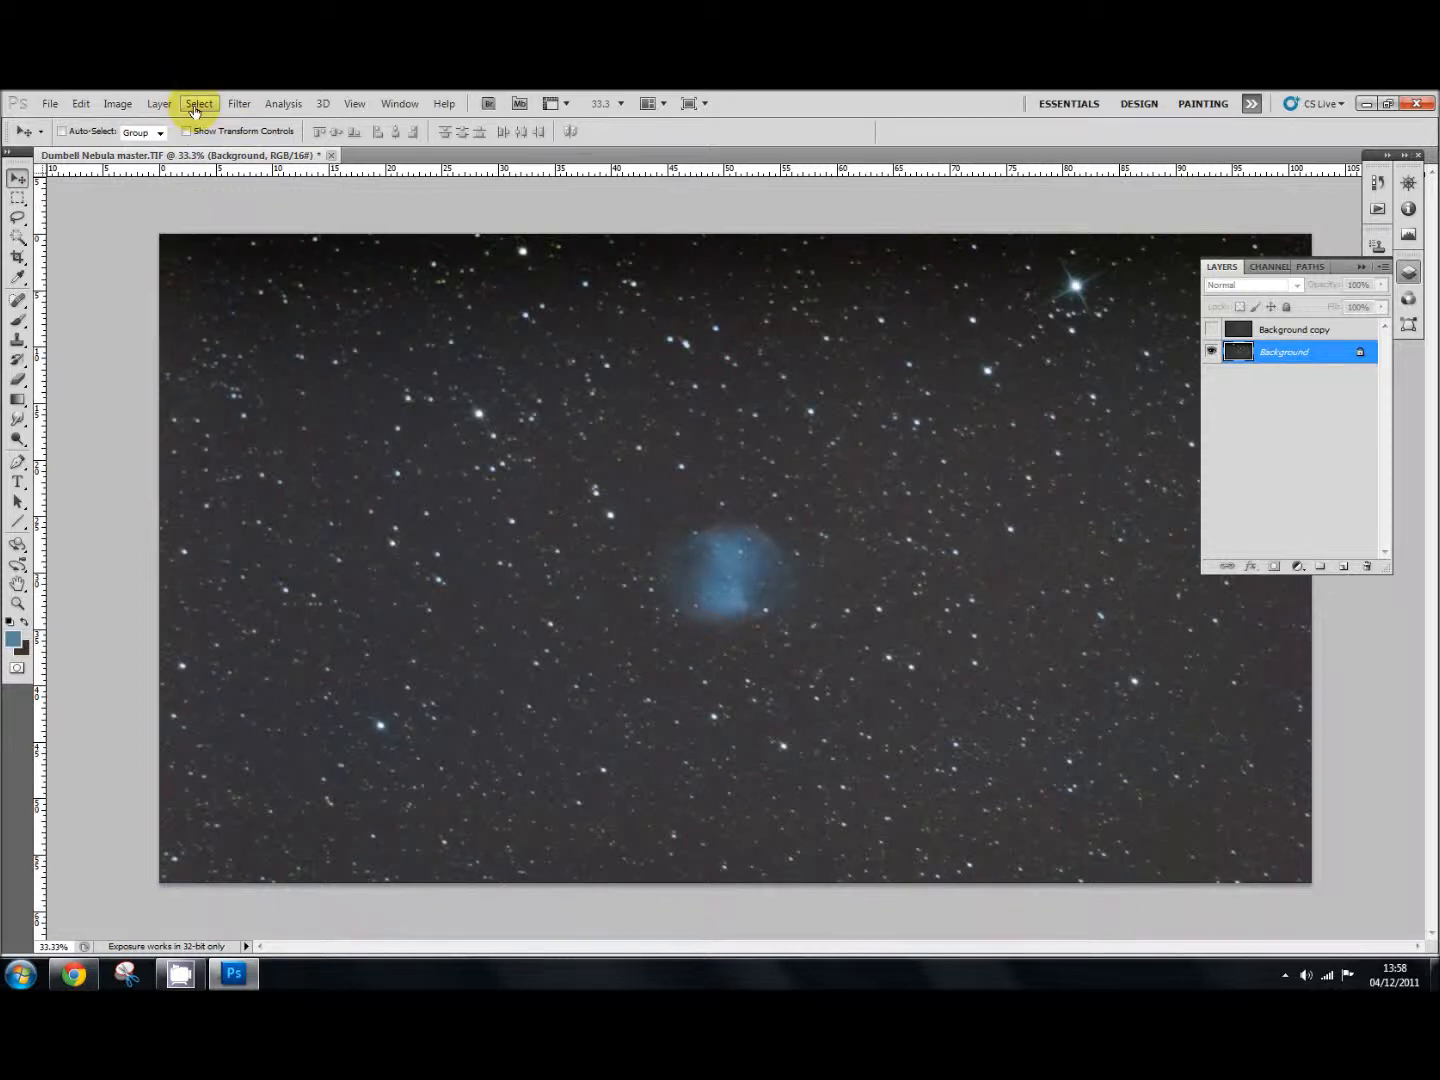
Step: Select the stars with Color Range, sampling a star at fuzziness 103
left_click(198, 103)
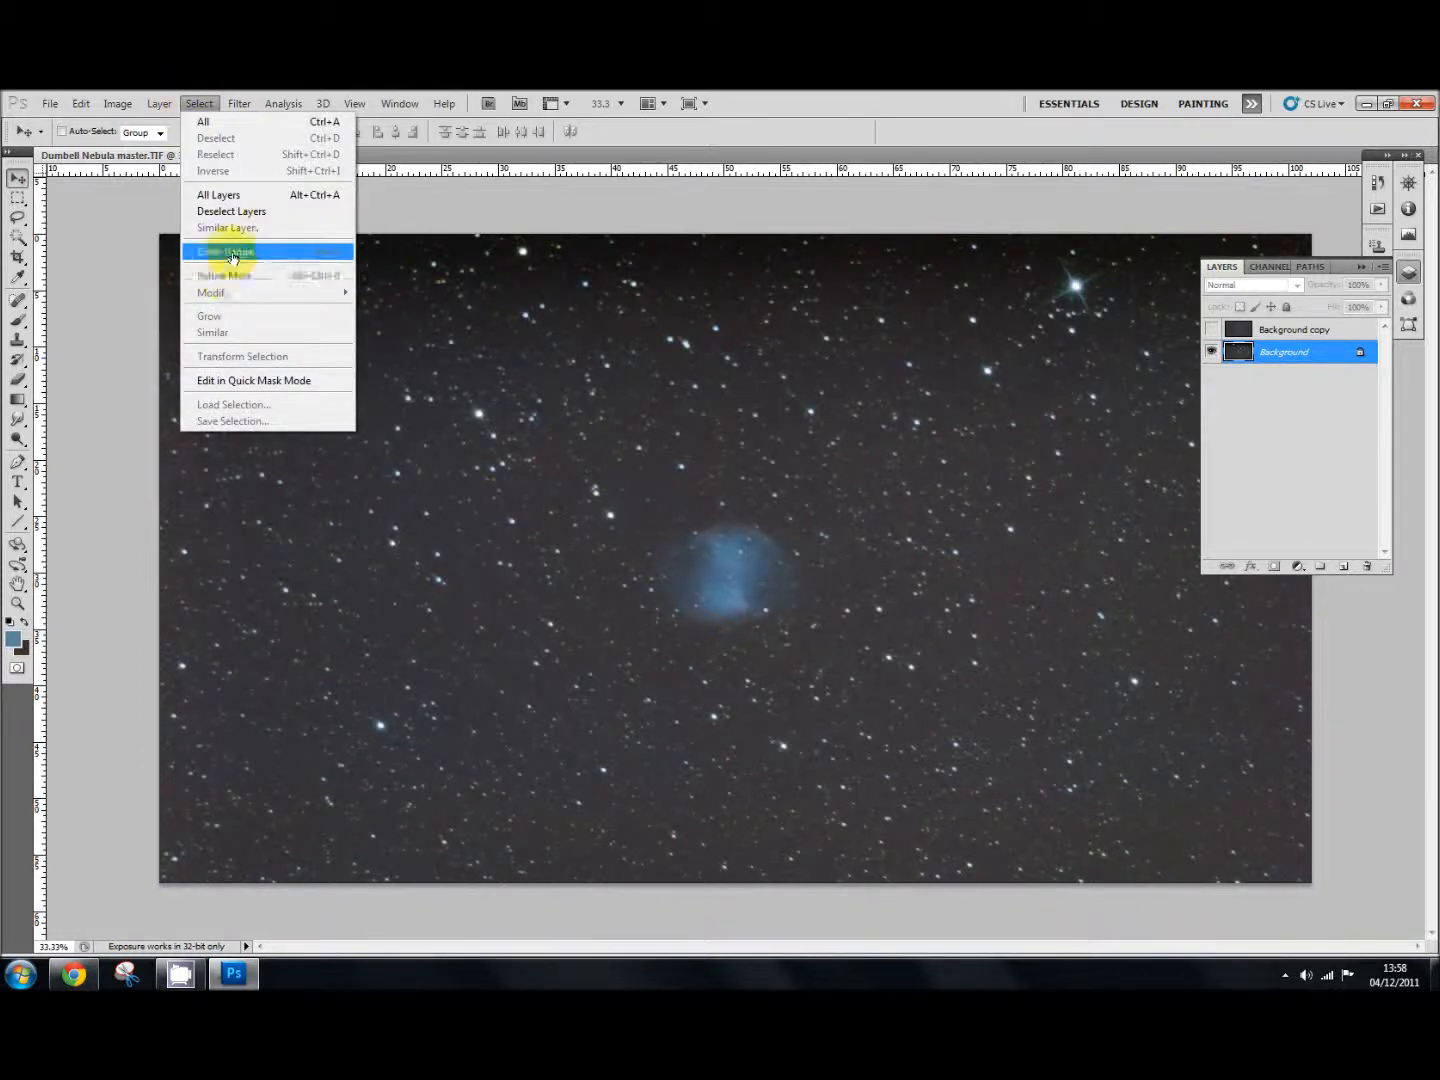
left_click(228, 251)
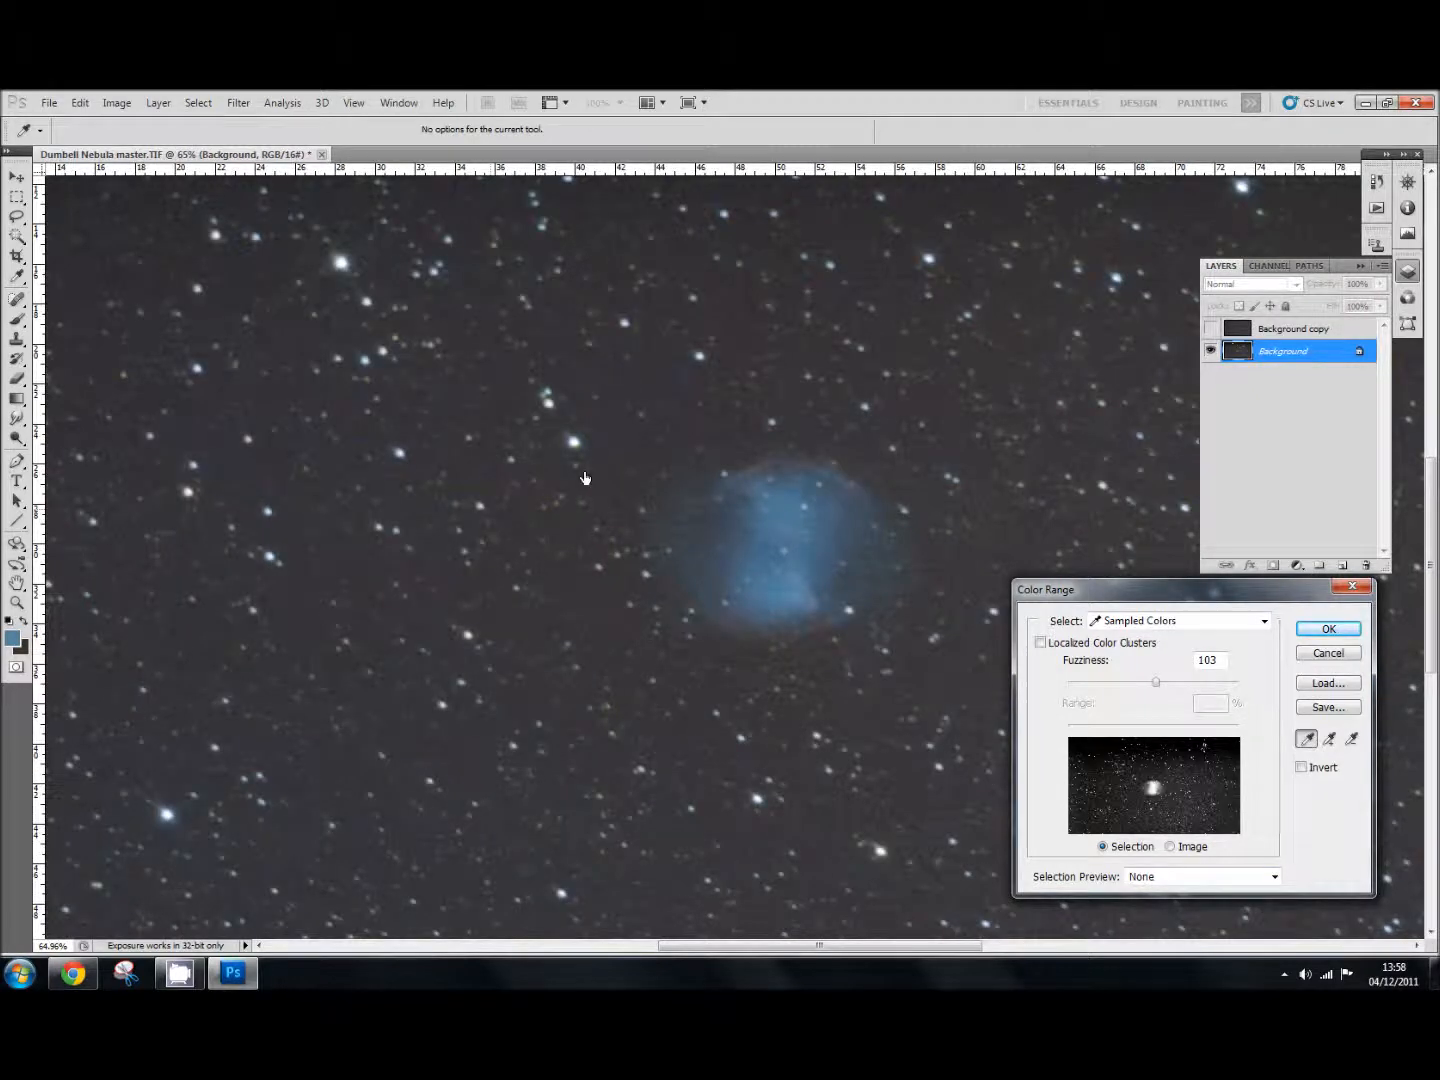
left_click(567, 430)
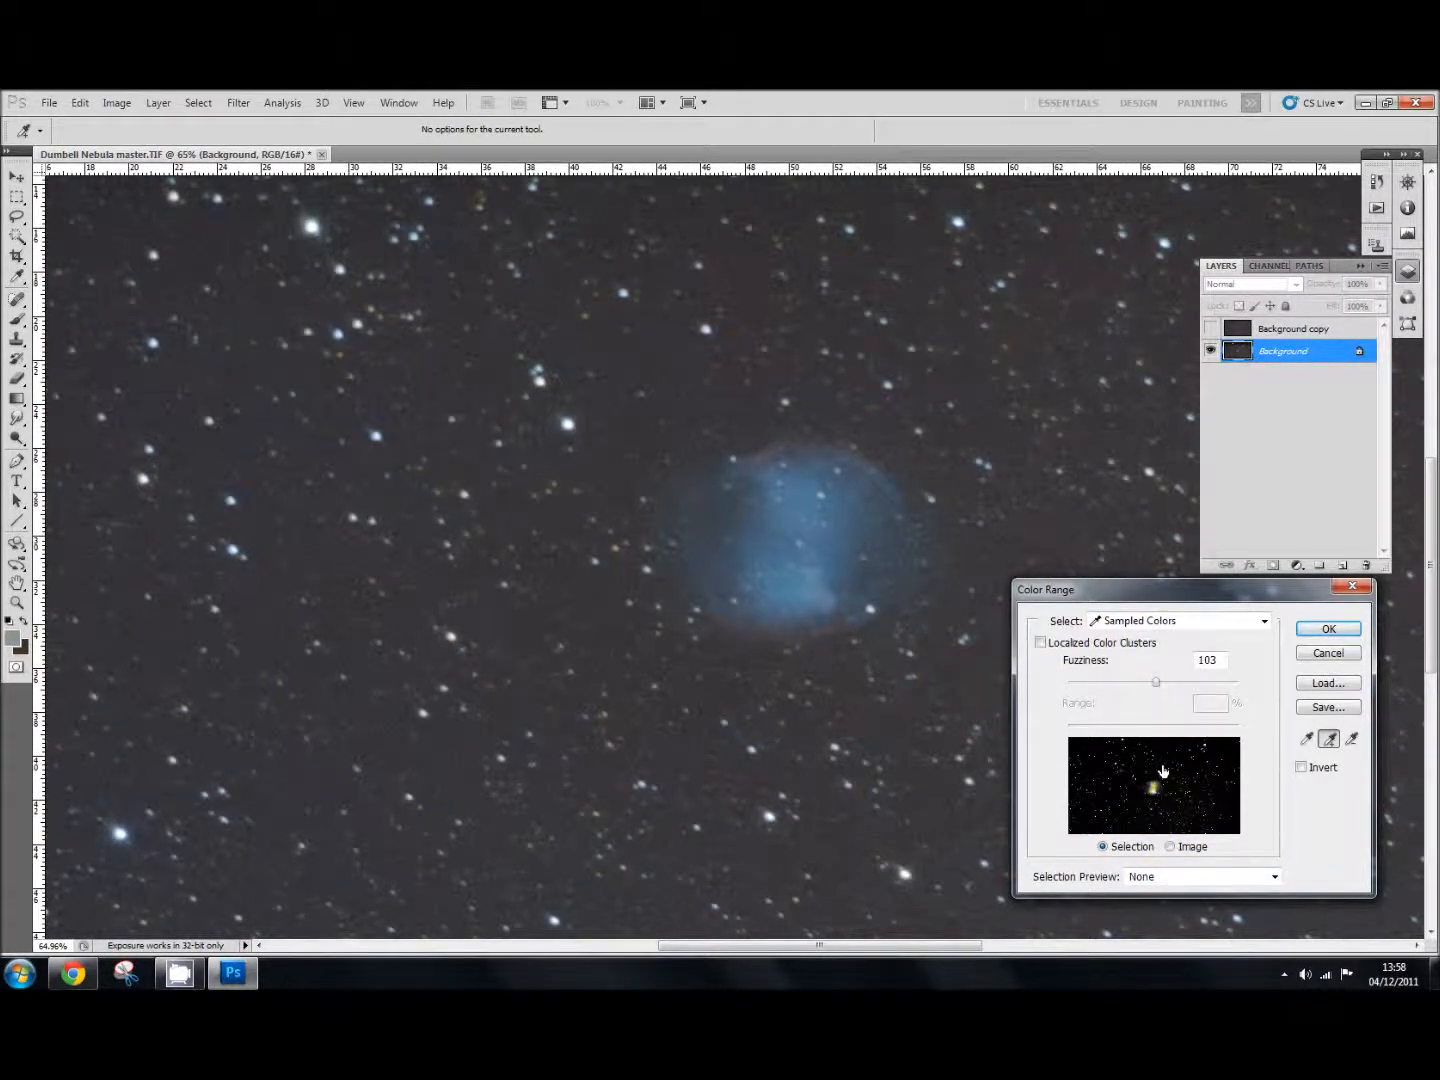
mouse_move(1163, 770)
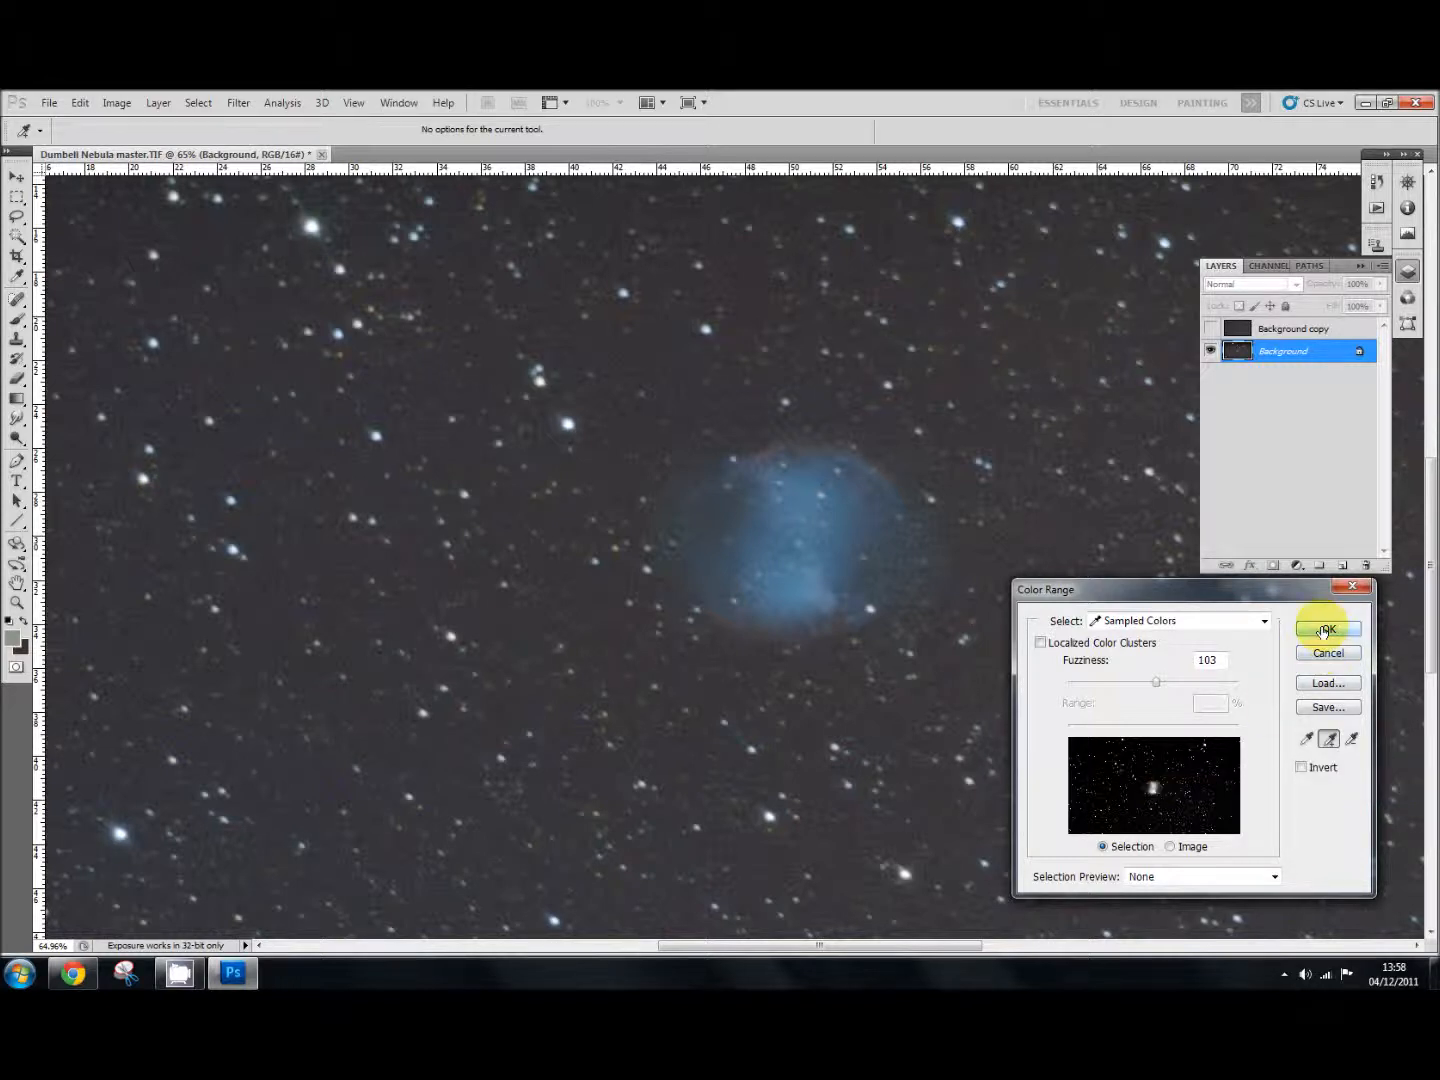
left_click(1328, 631)
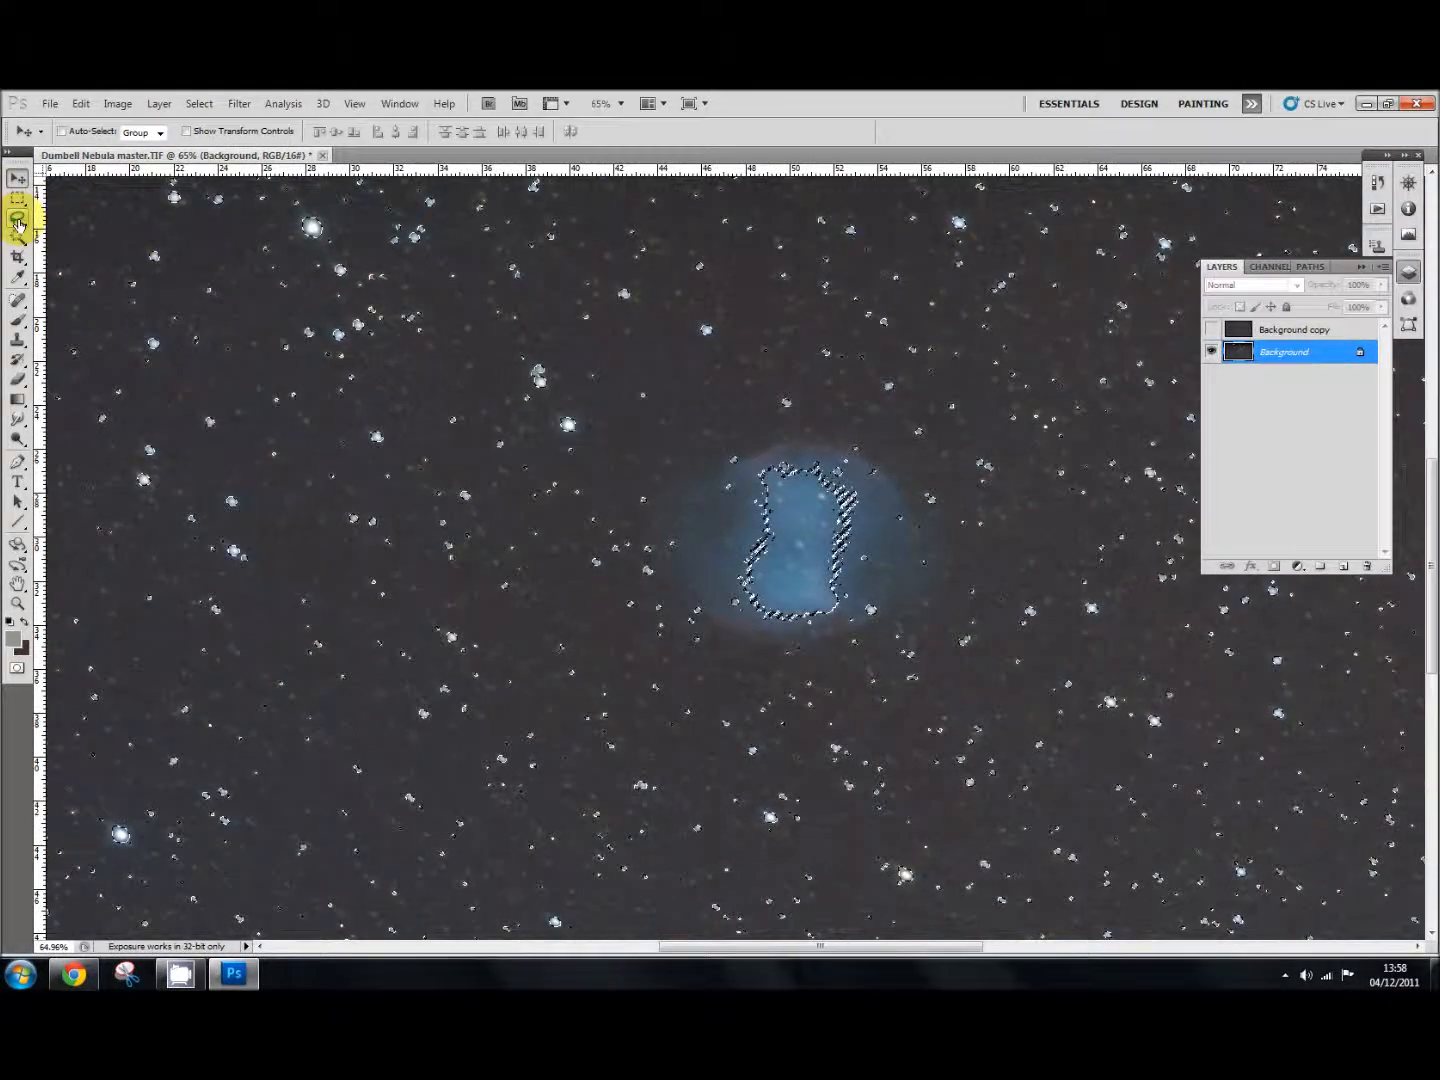
Step: Subtract the nebula core from the star selection with the Lasso tool
left_click(17, 219)
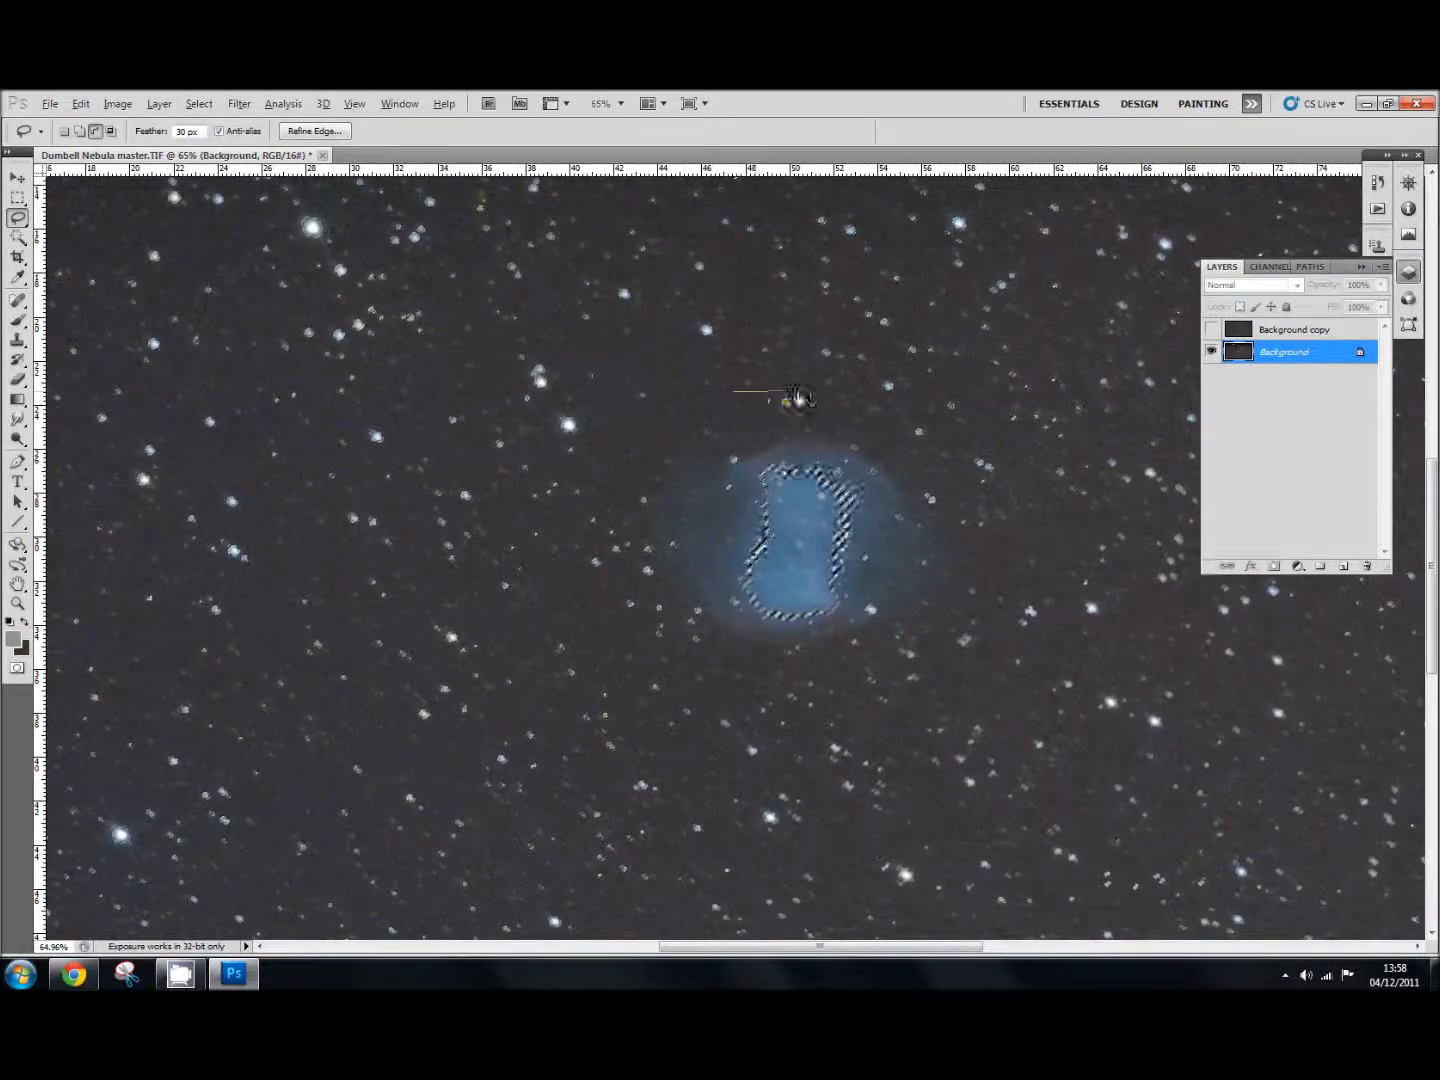
left_click_drag(790, 395, 690, 685)
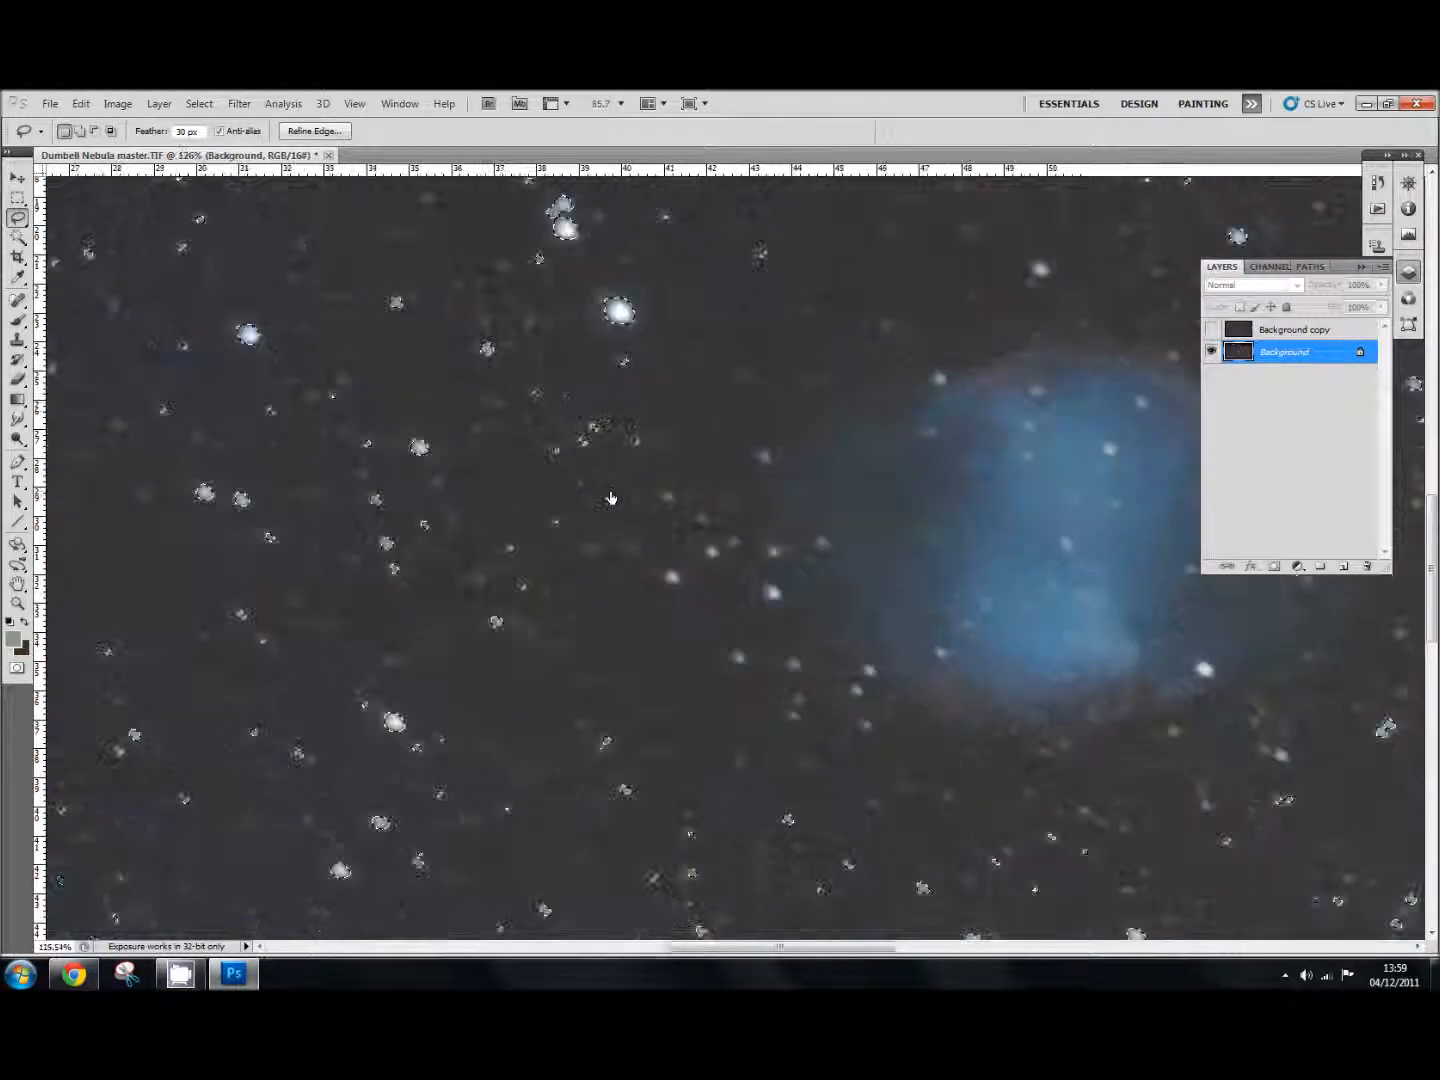
Step: Expand the star selection with Select > Modify > Expand
left_click(198, 103)
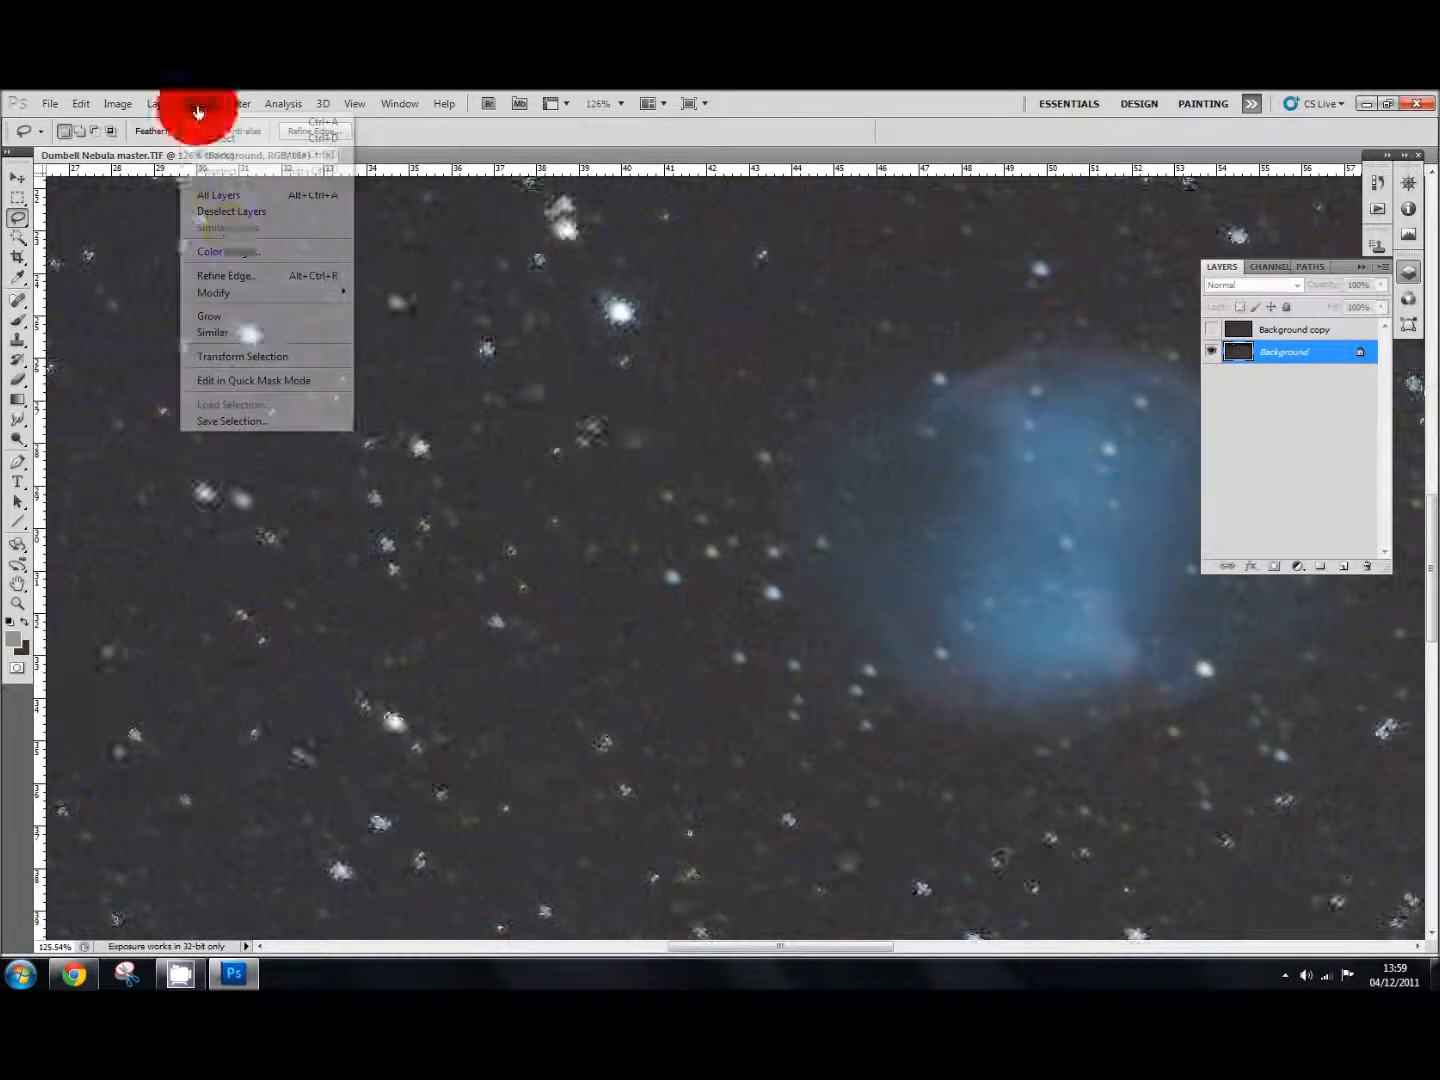
mouse_move(213, 292)
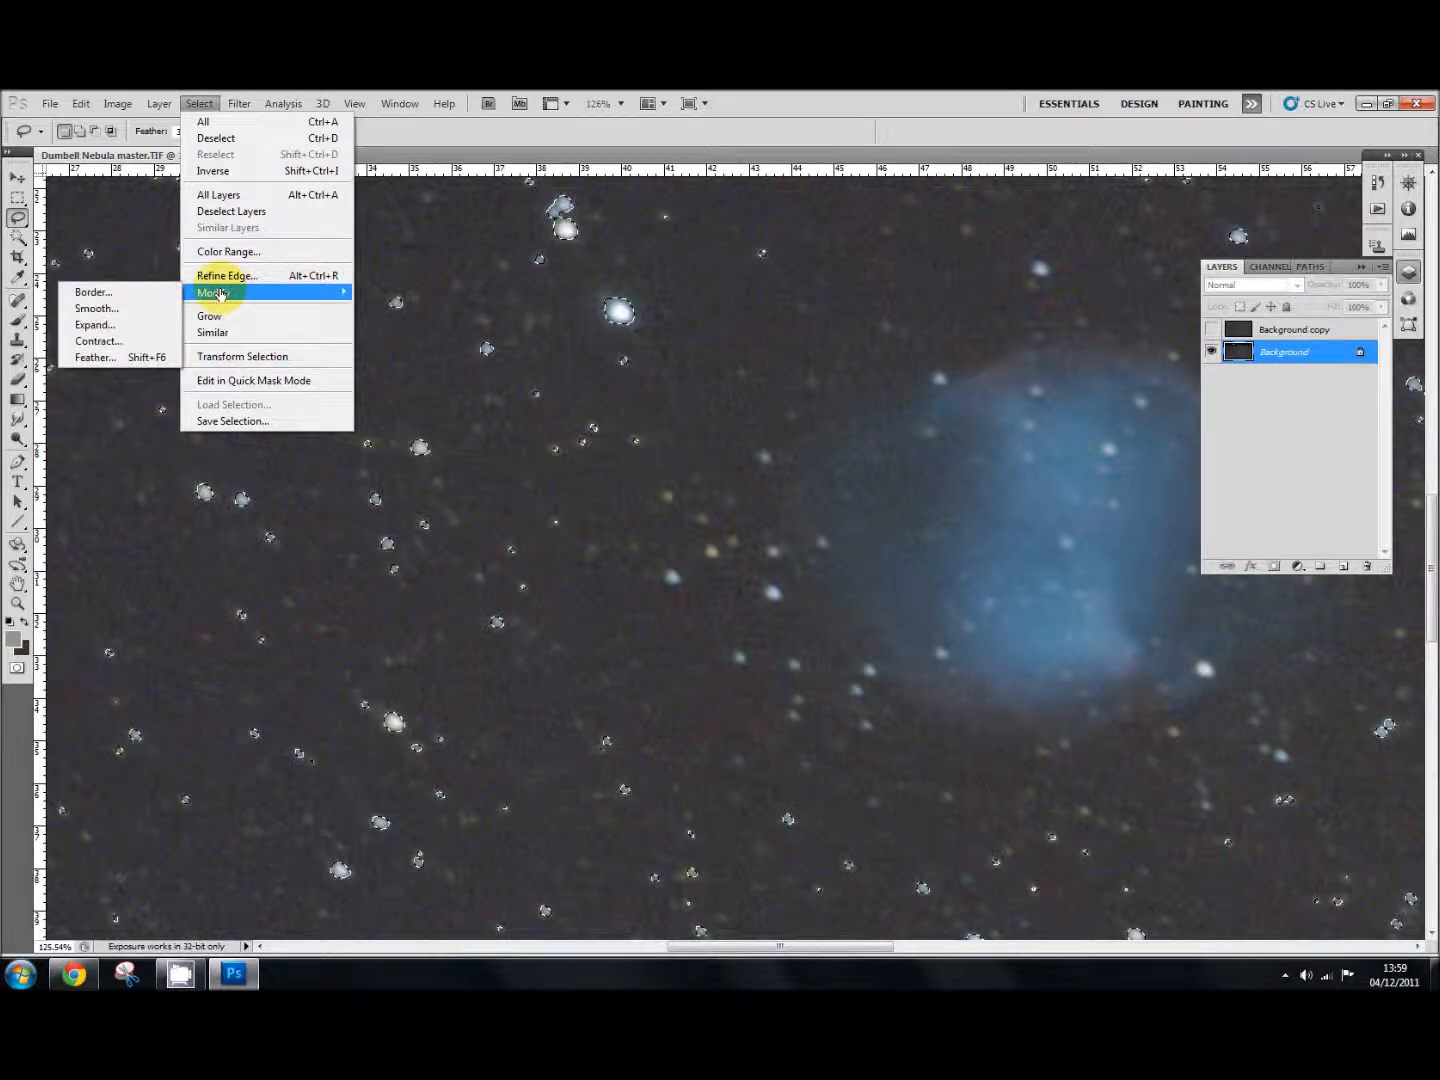
left_click(95, 324)
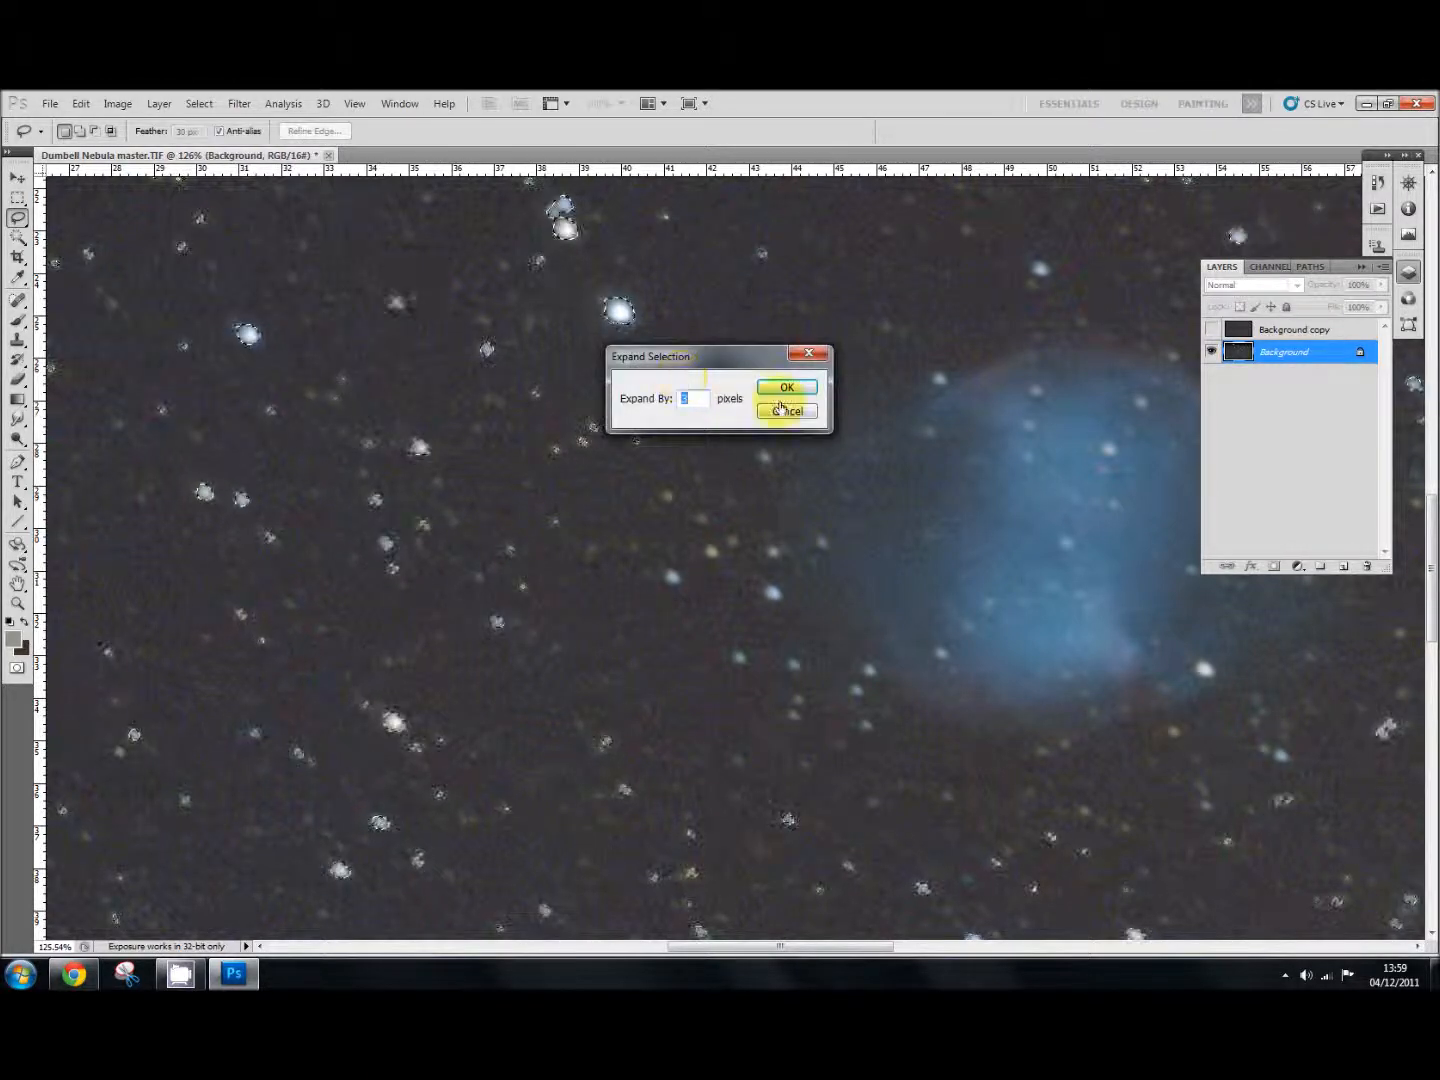
left_click(786, 387)
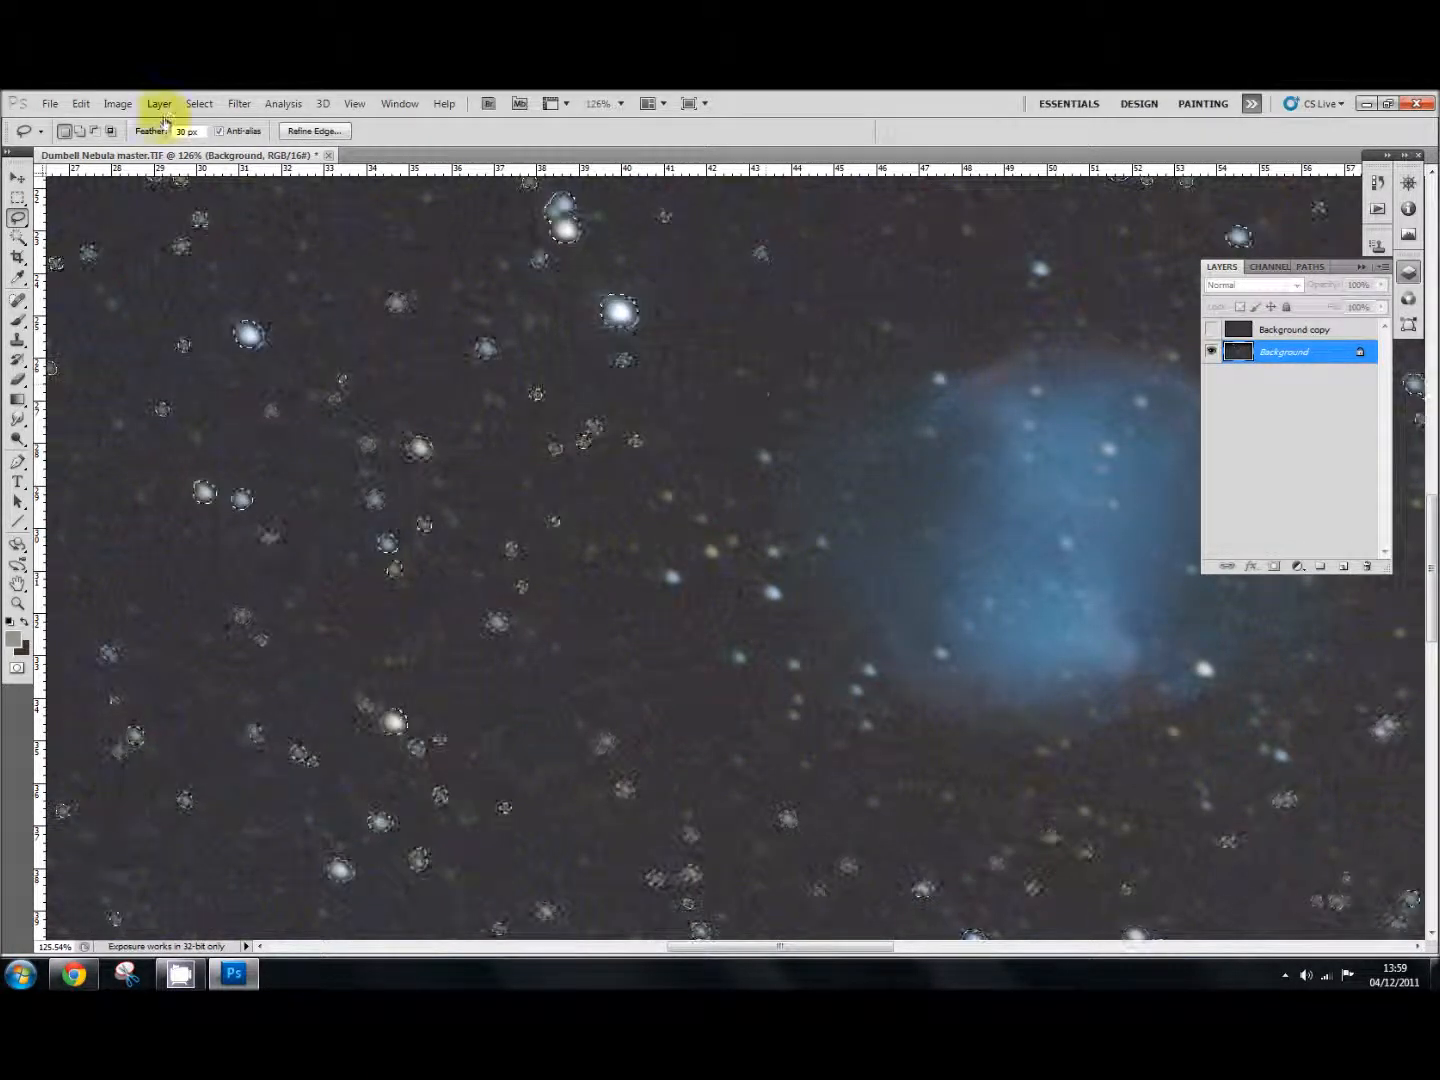
Step: Feather the expanded star selection with Select > Modify > Feather
left_click(198, 103)
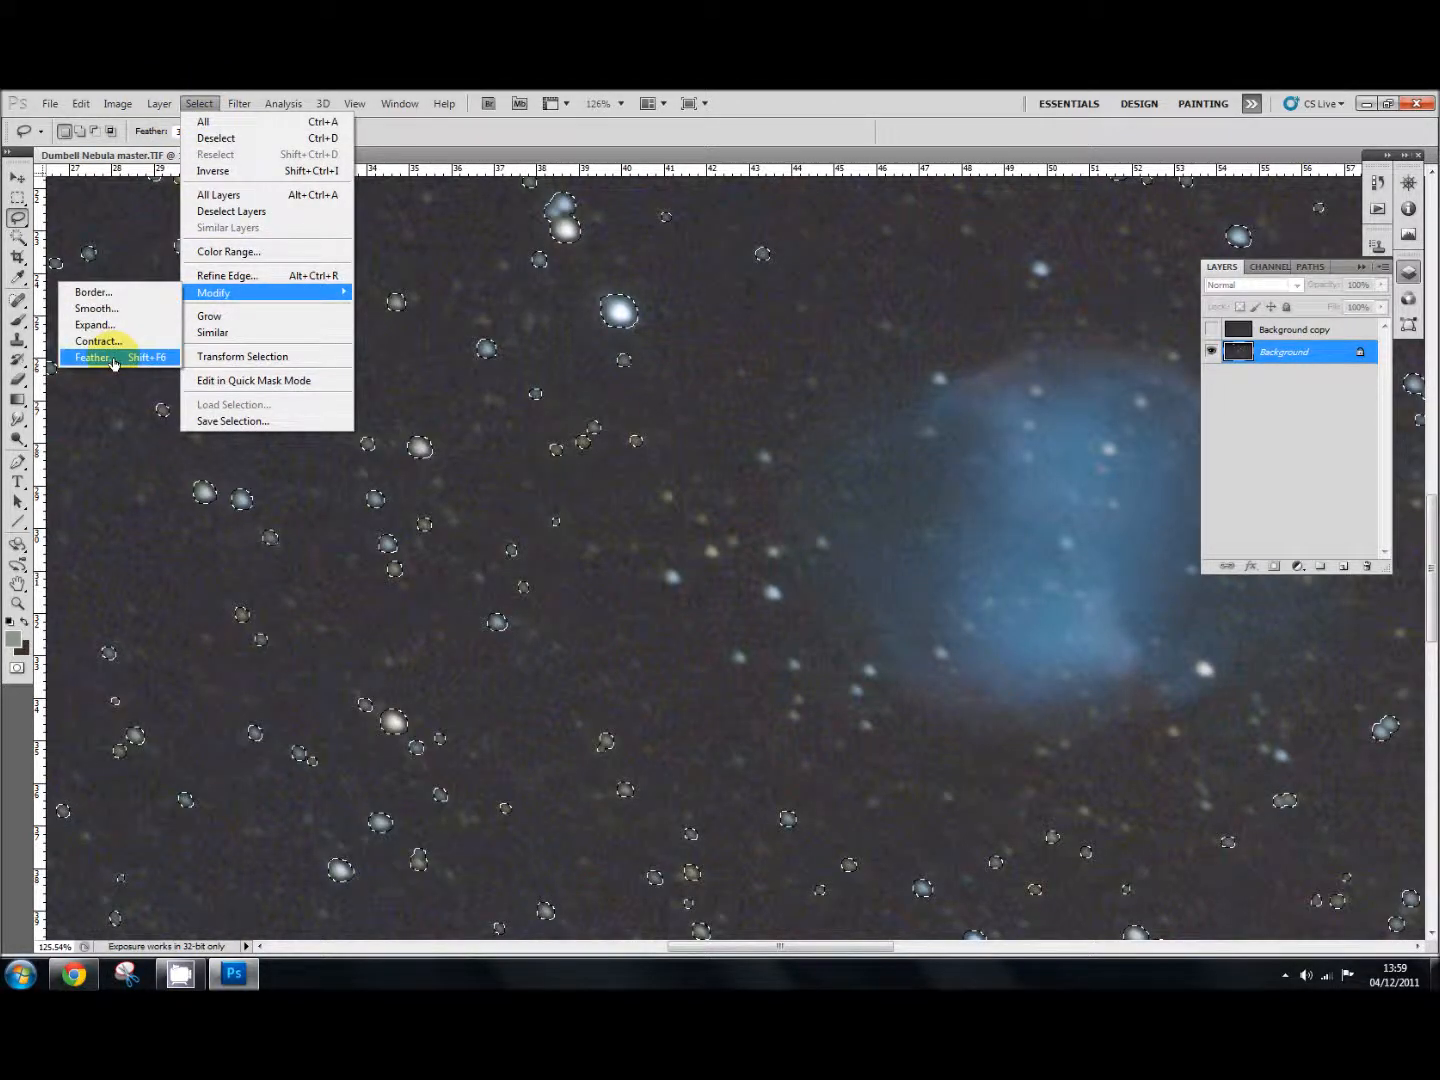
left_click(93, 357)
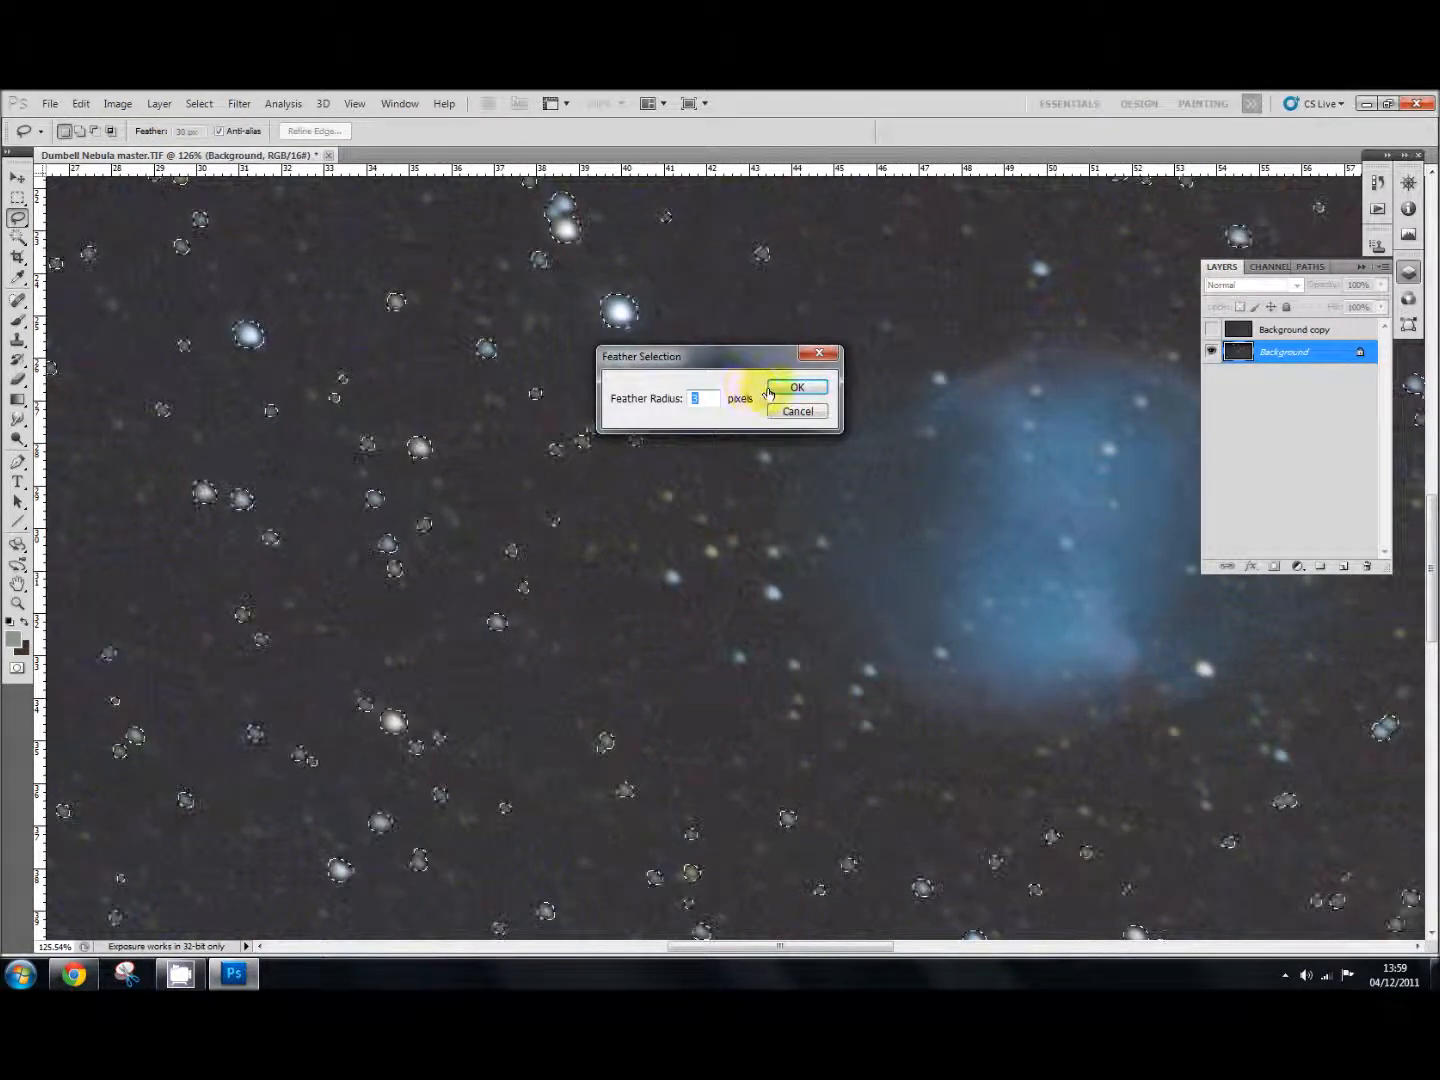
left_click(797, 387)
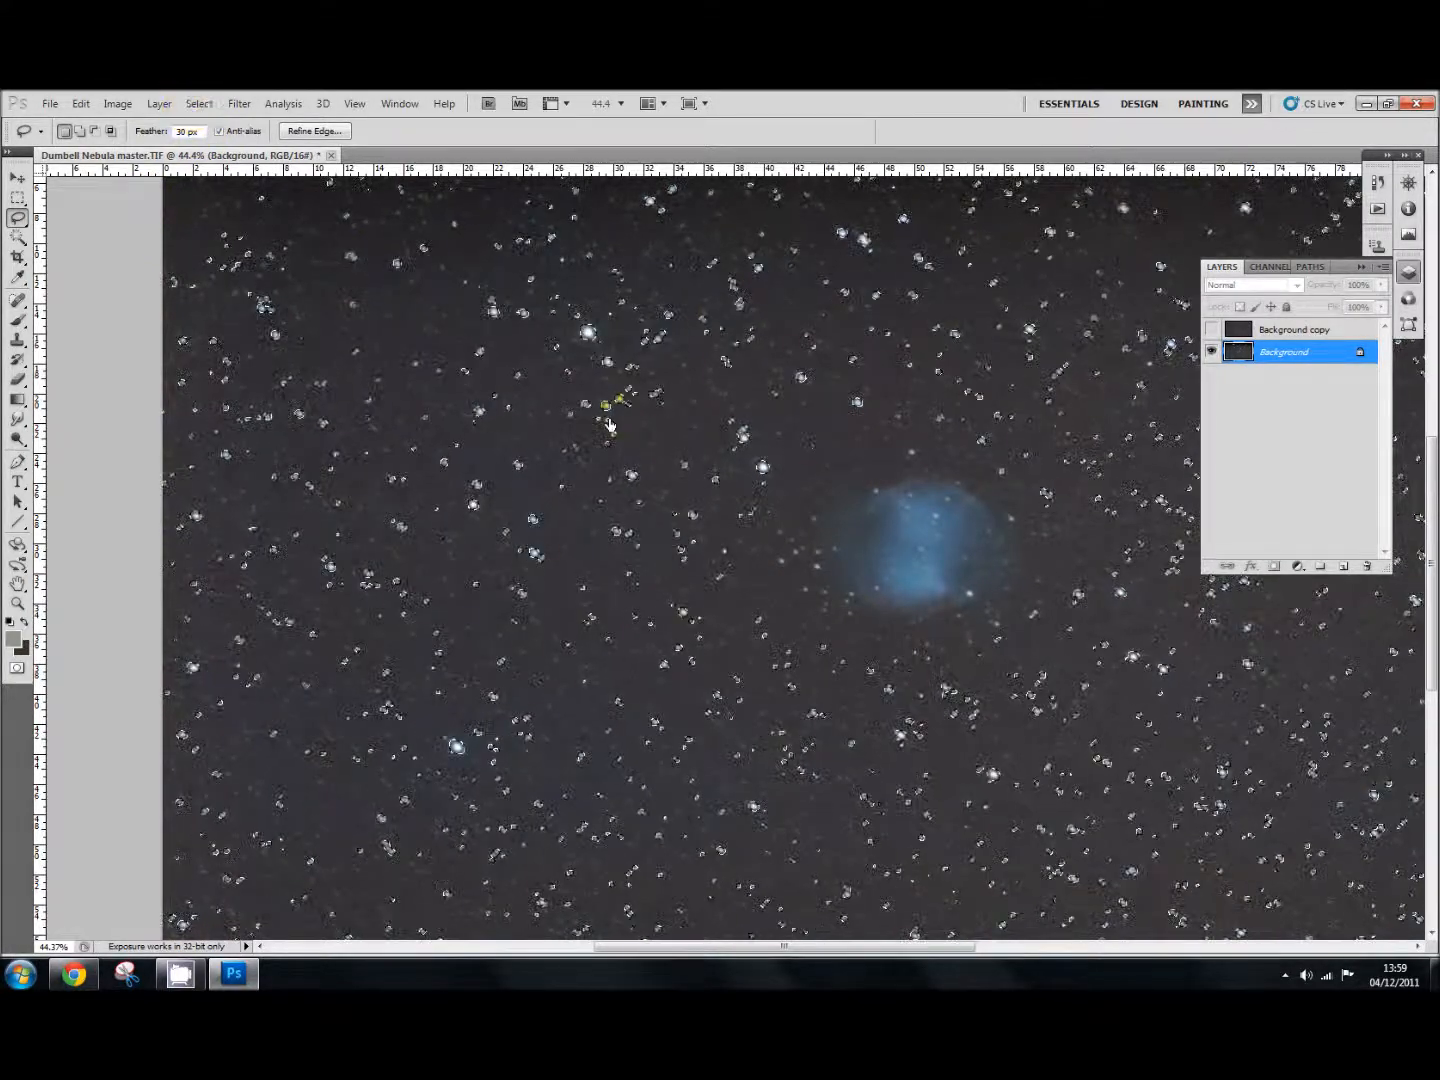
Step: Copy the feathered star selection to Layer 1 using Layer > New > Layer via Copy
left_click(117, 103)
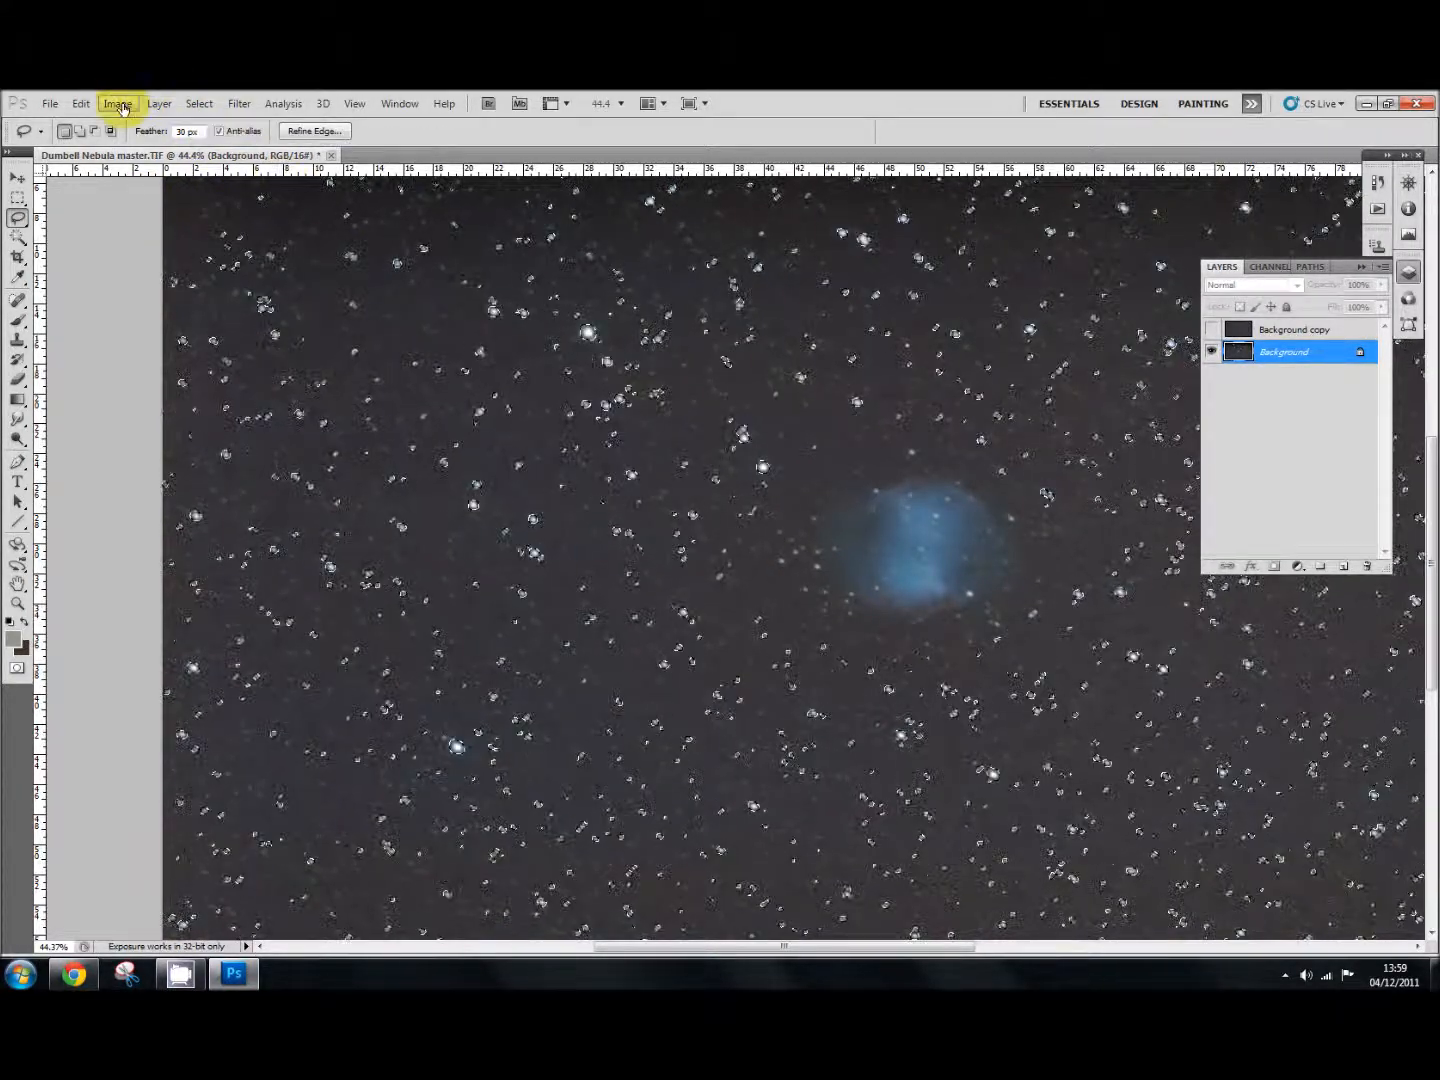
left_click(158, 103)
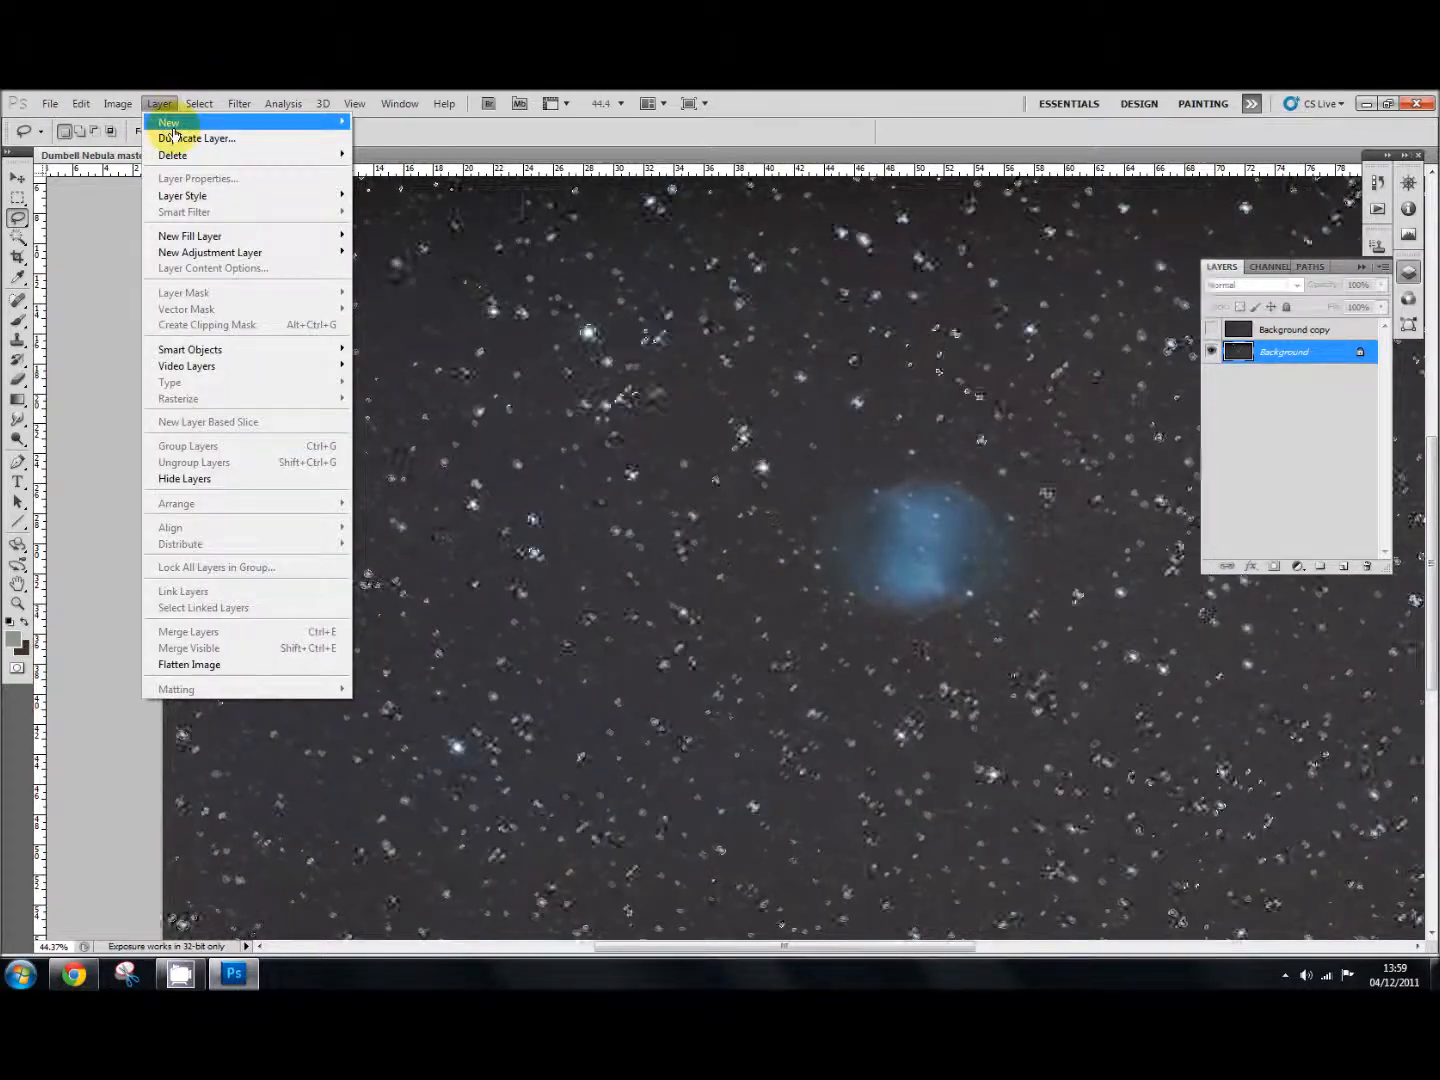
mouse_move(169, 122)
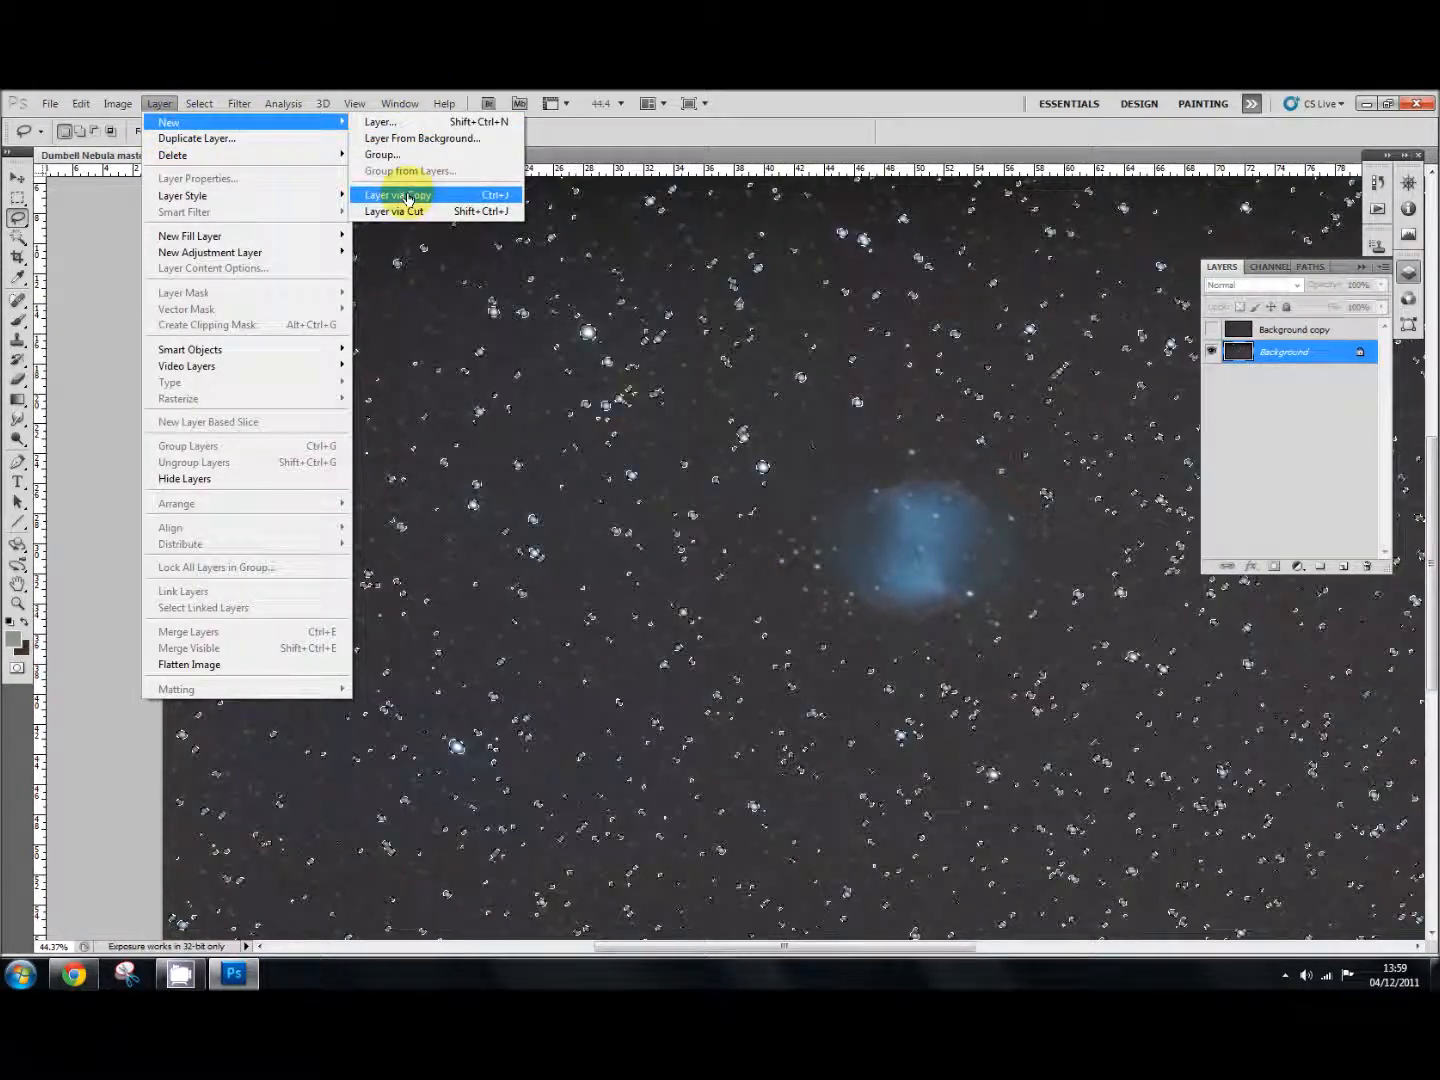
left_click(396, 194)
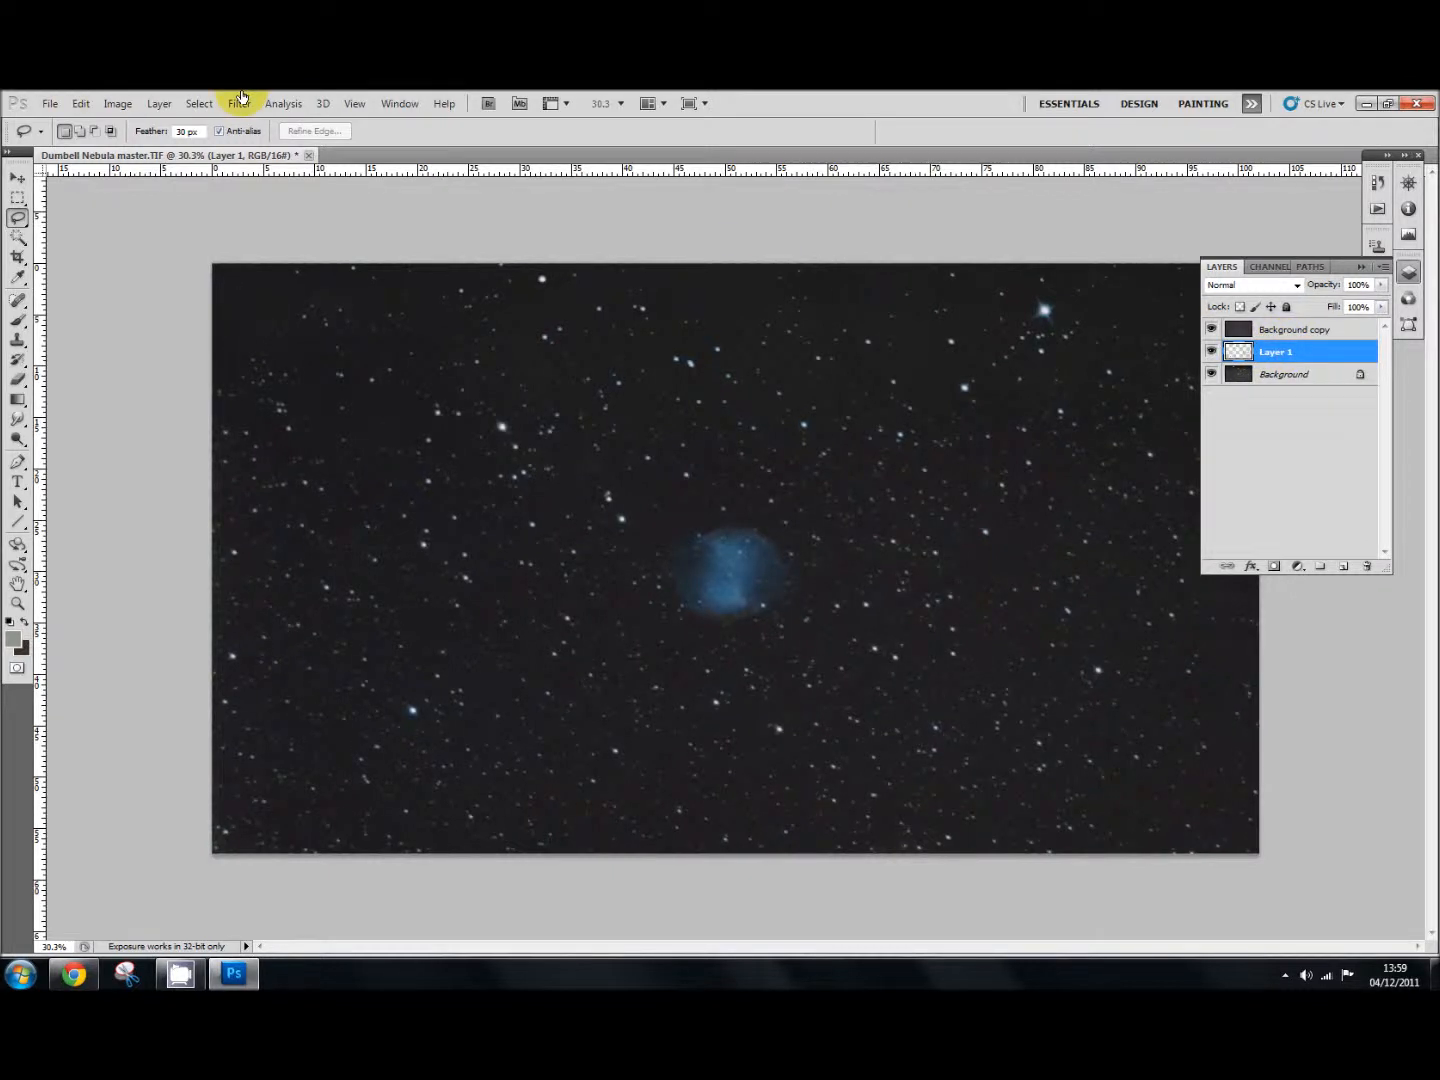
mouse_move(118, 103)
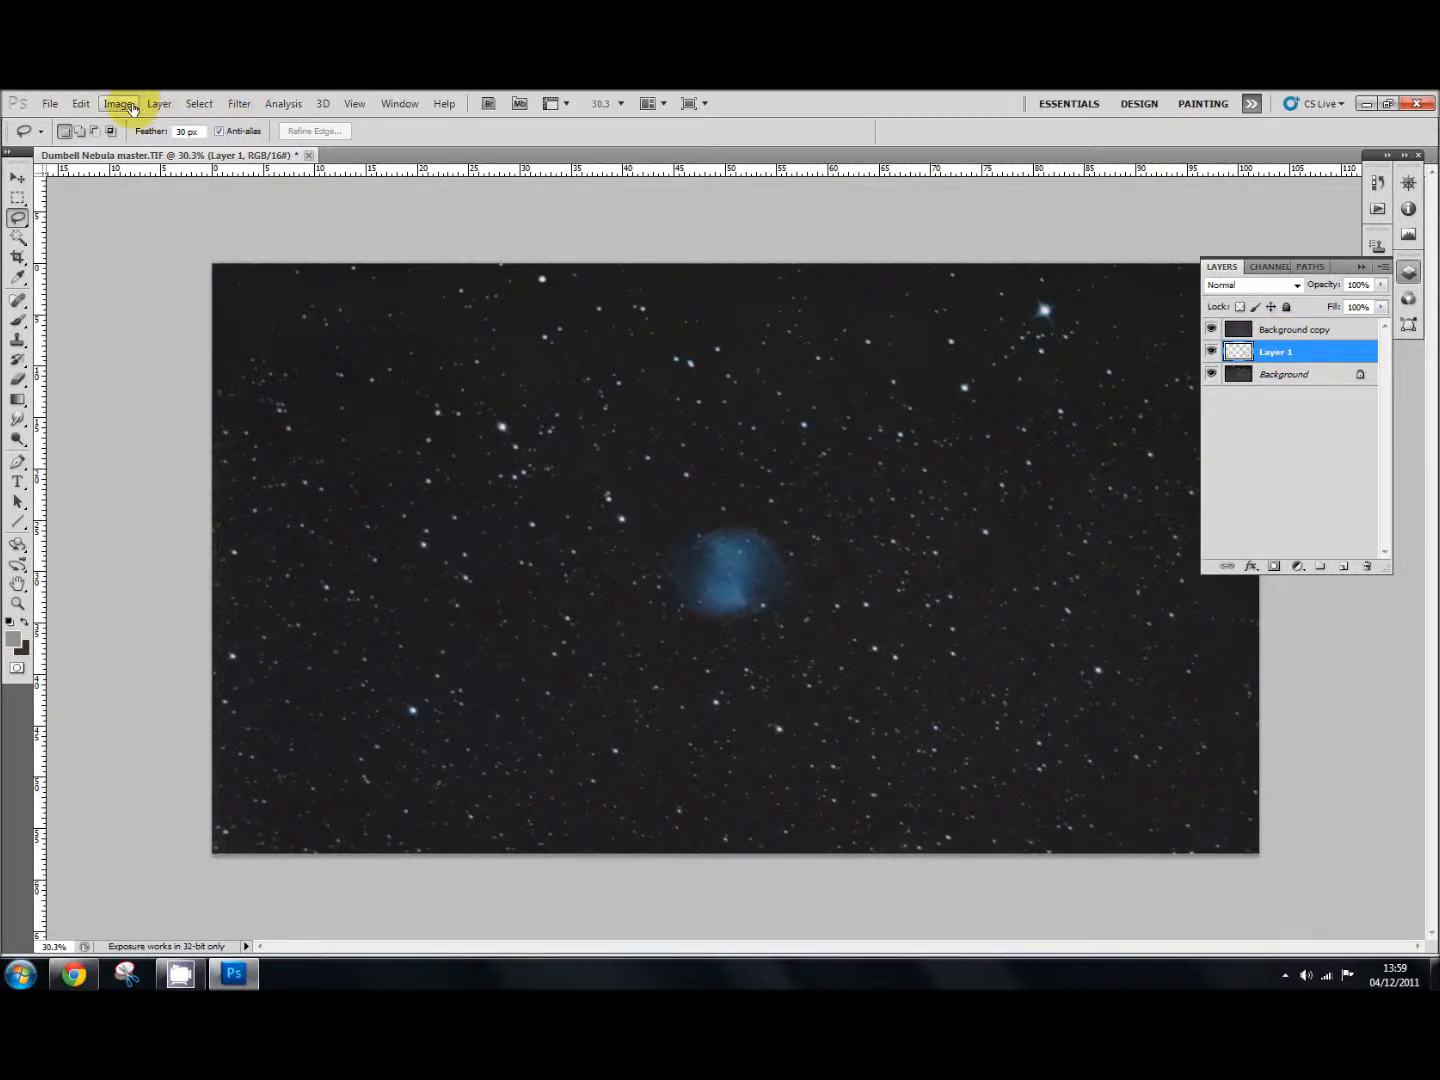
Step: Apply Hue/Saturation to Layer 1's stars: lightness +51, saturation +62, hue +27
left_click(118, 103)
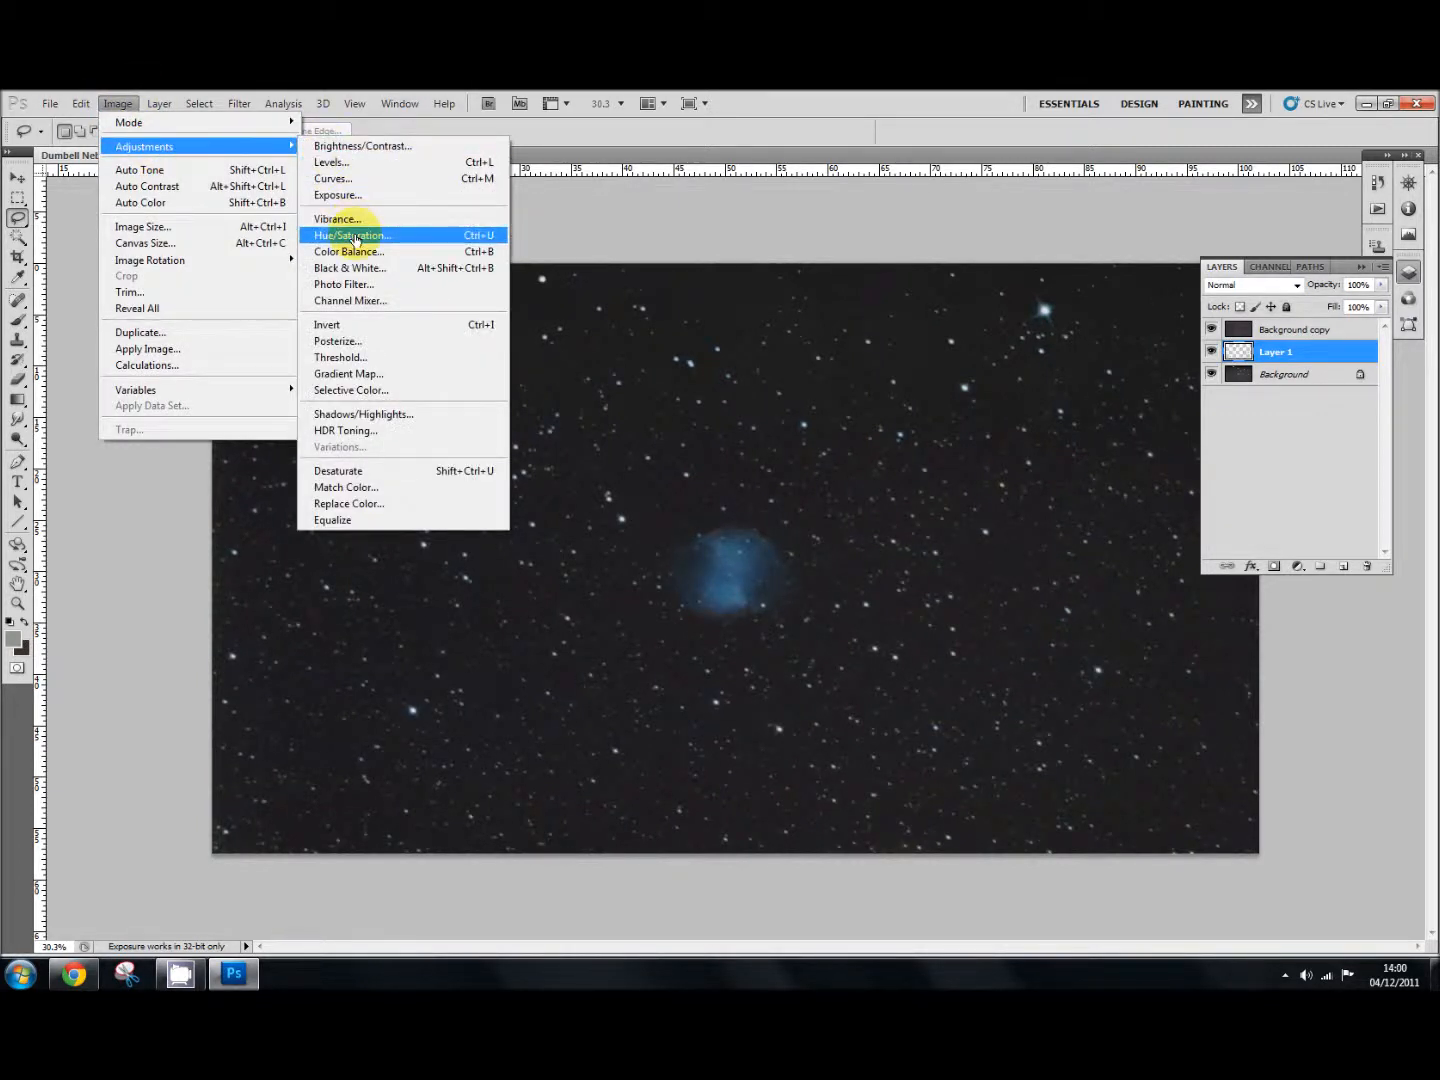
left_click(351, 235)
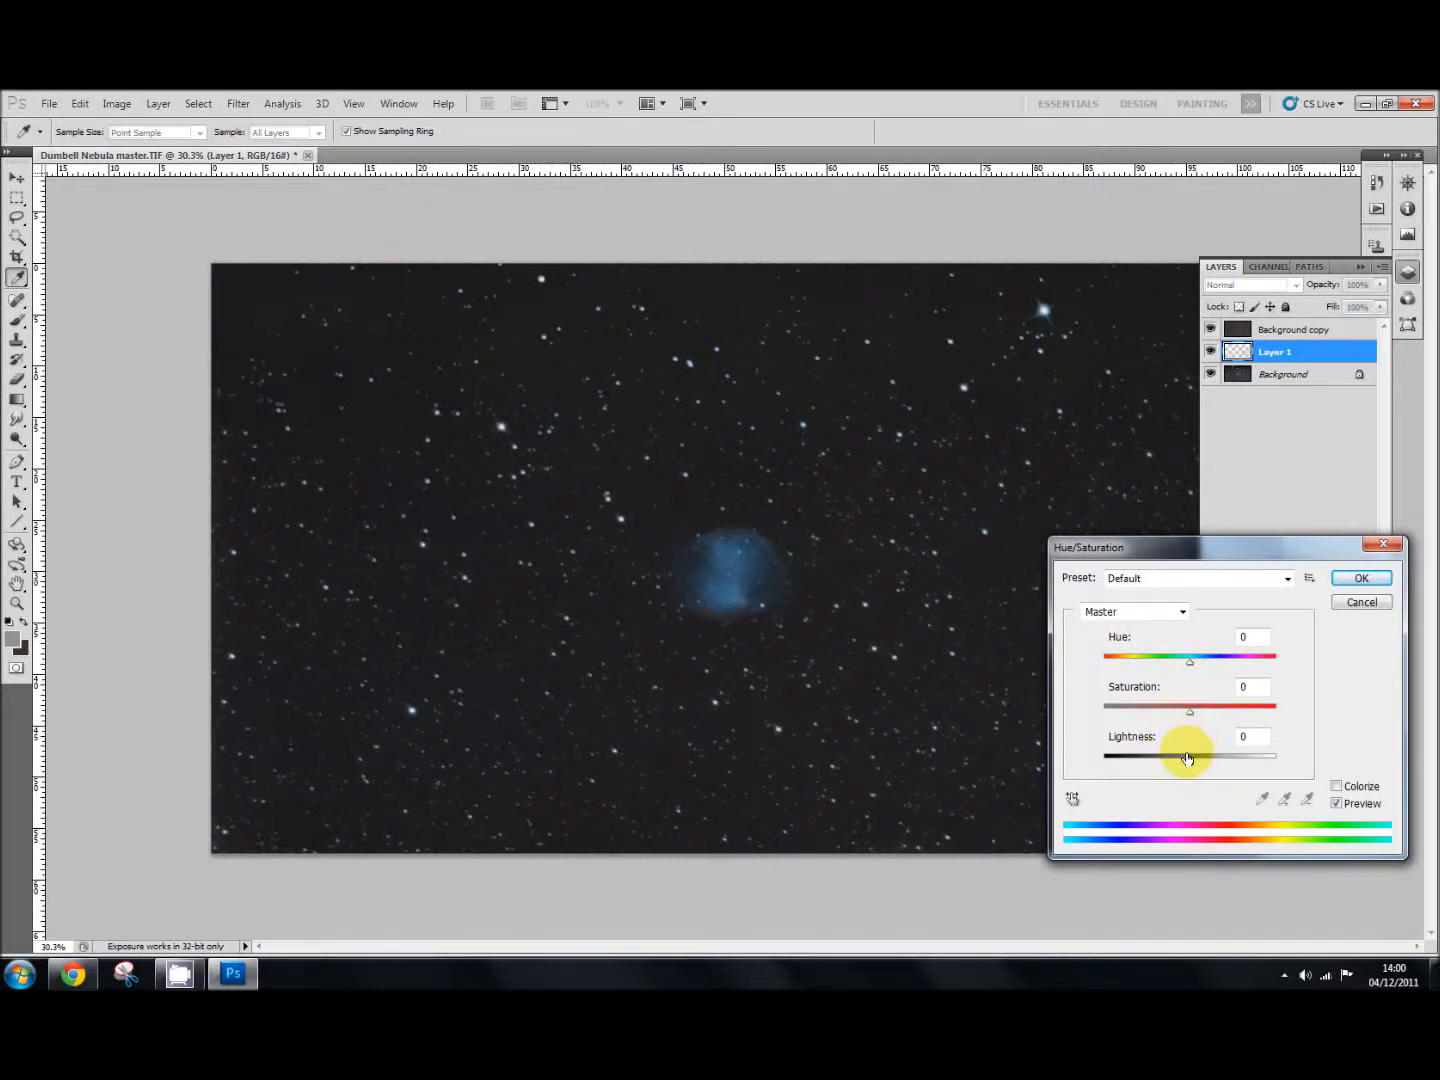
left_click_drag(1190, 755, 1205, 755)
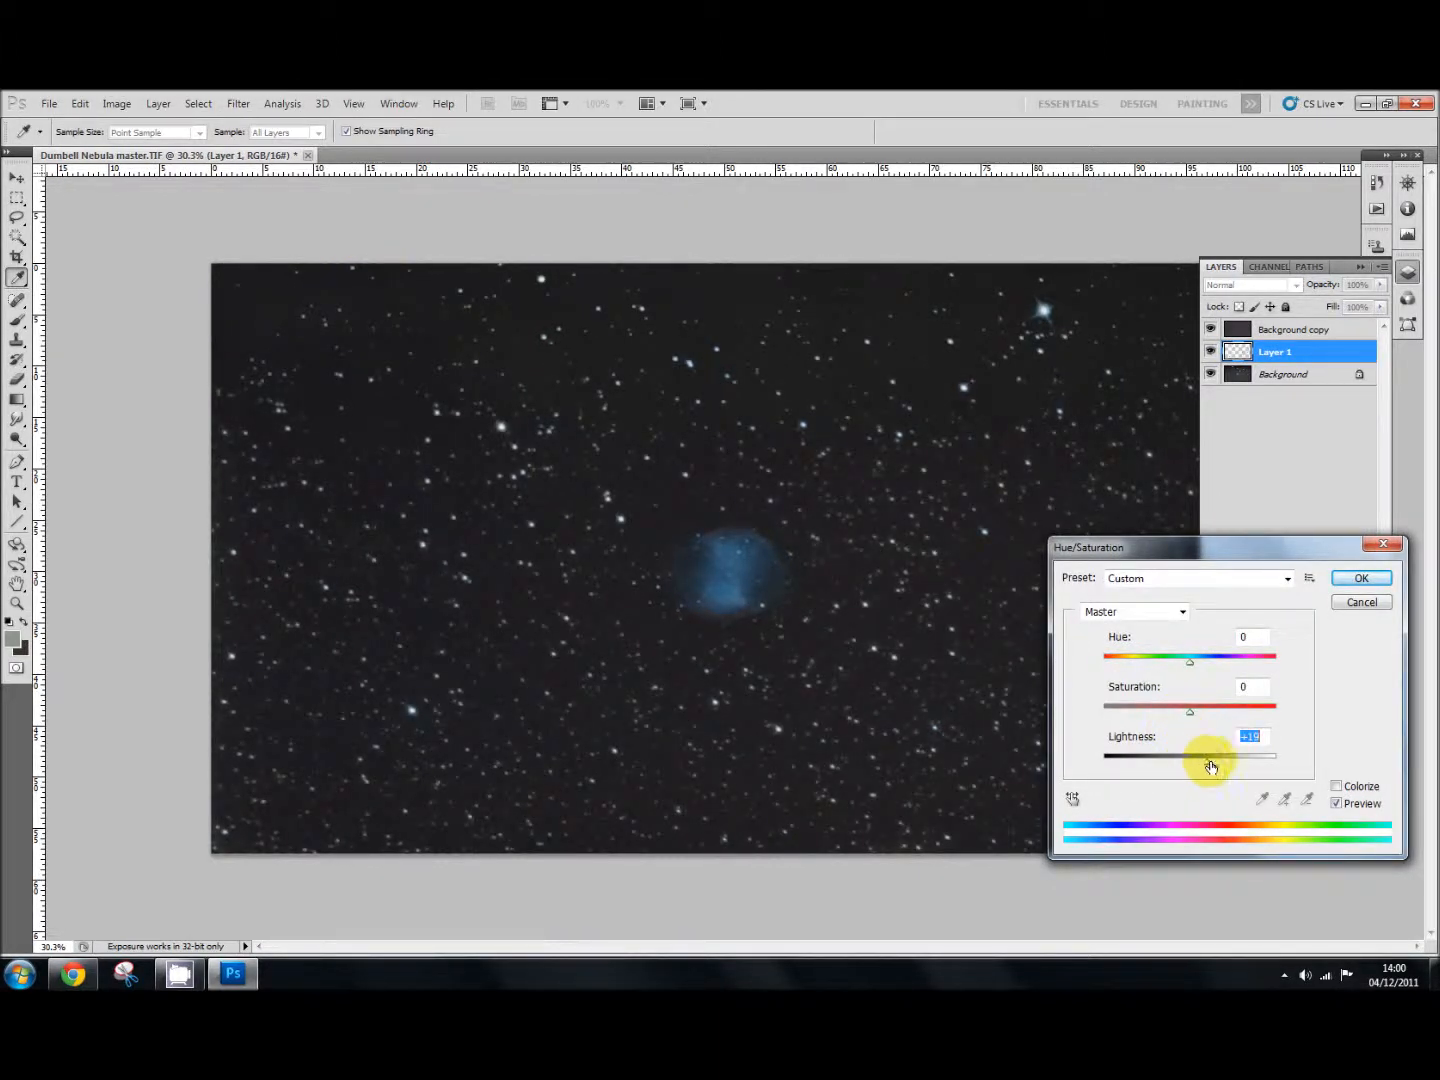
left_click_drag(1210, 755, 1233, 765)
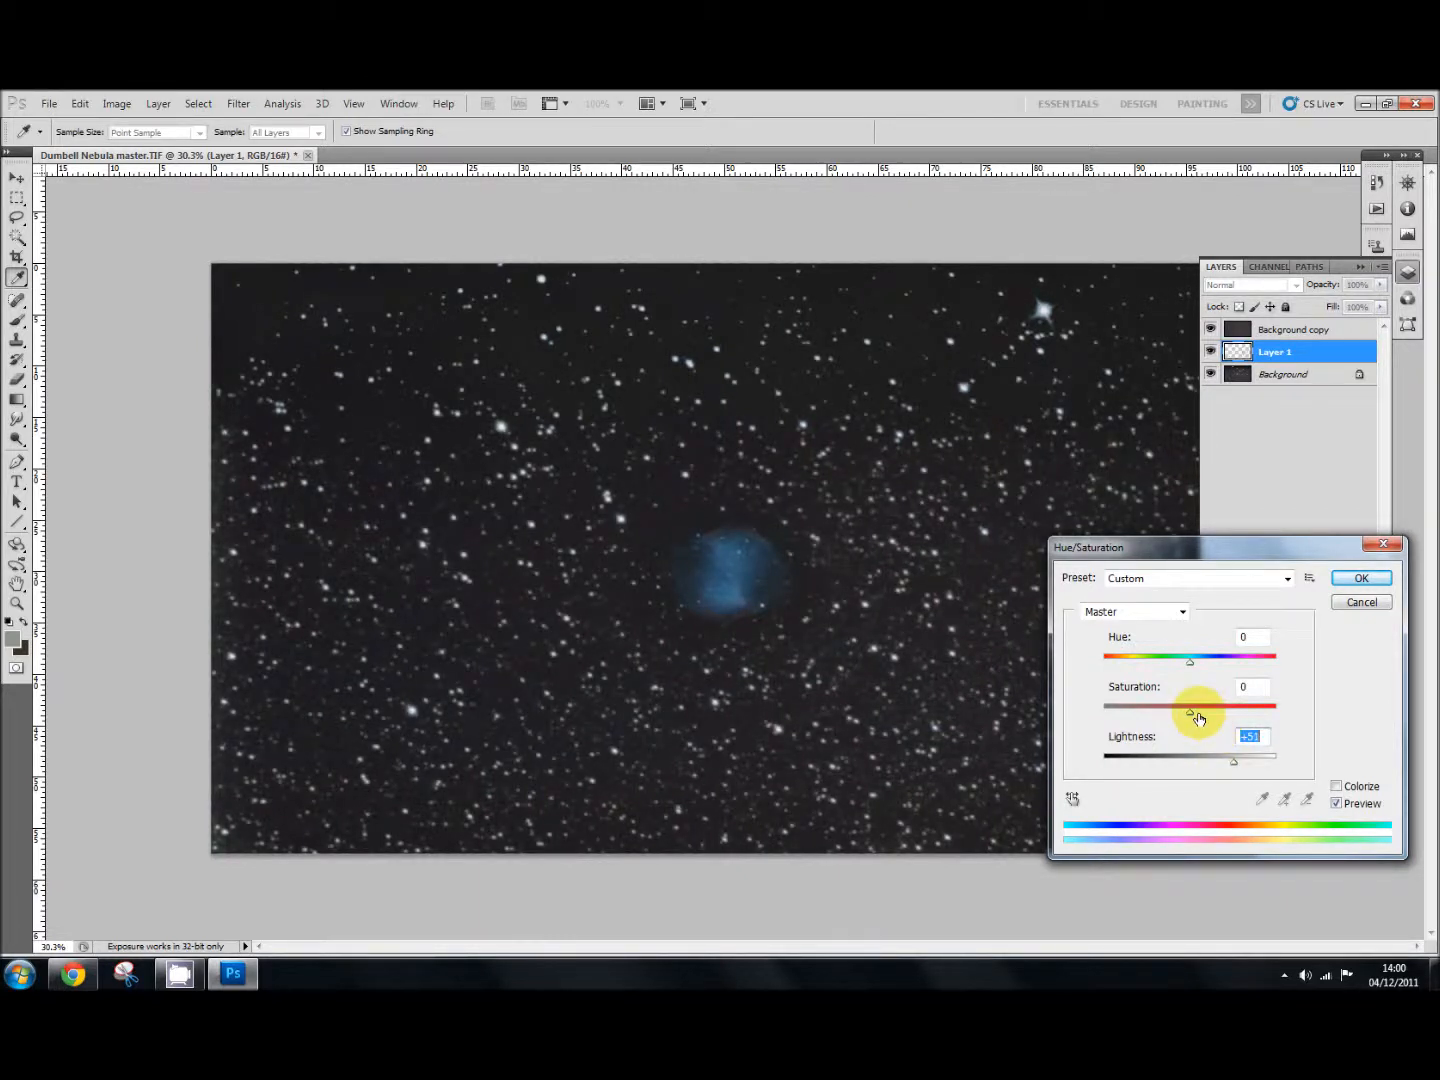
left_click_drag(1190, 706, 1235, 706)
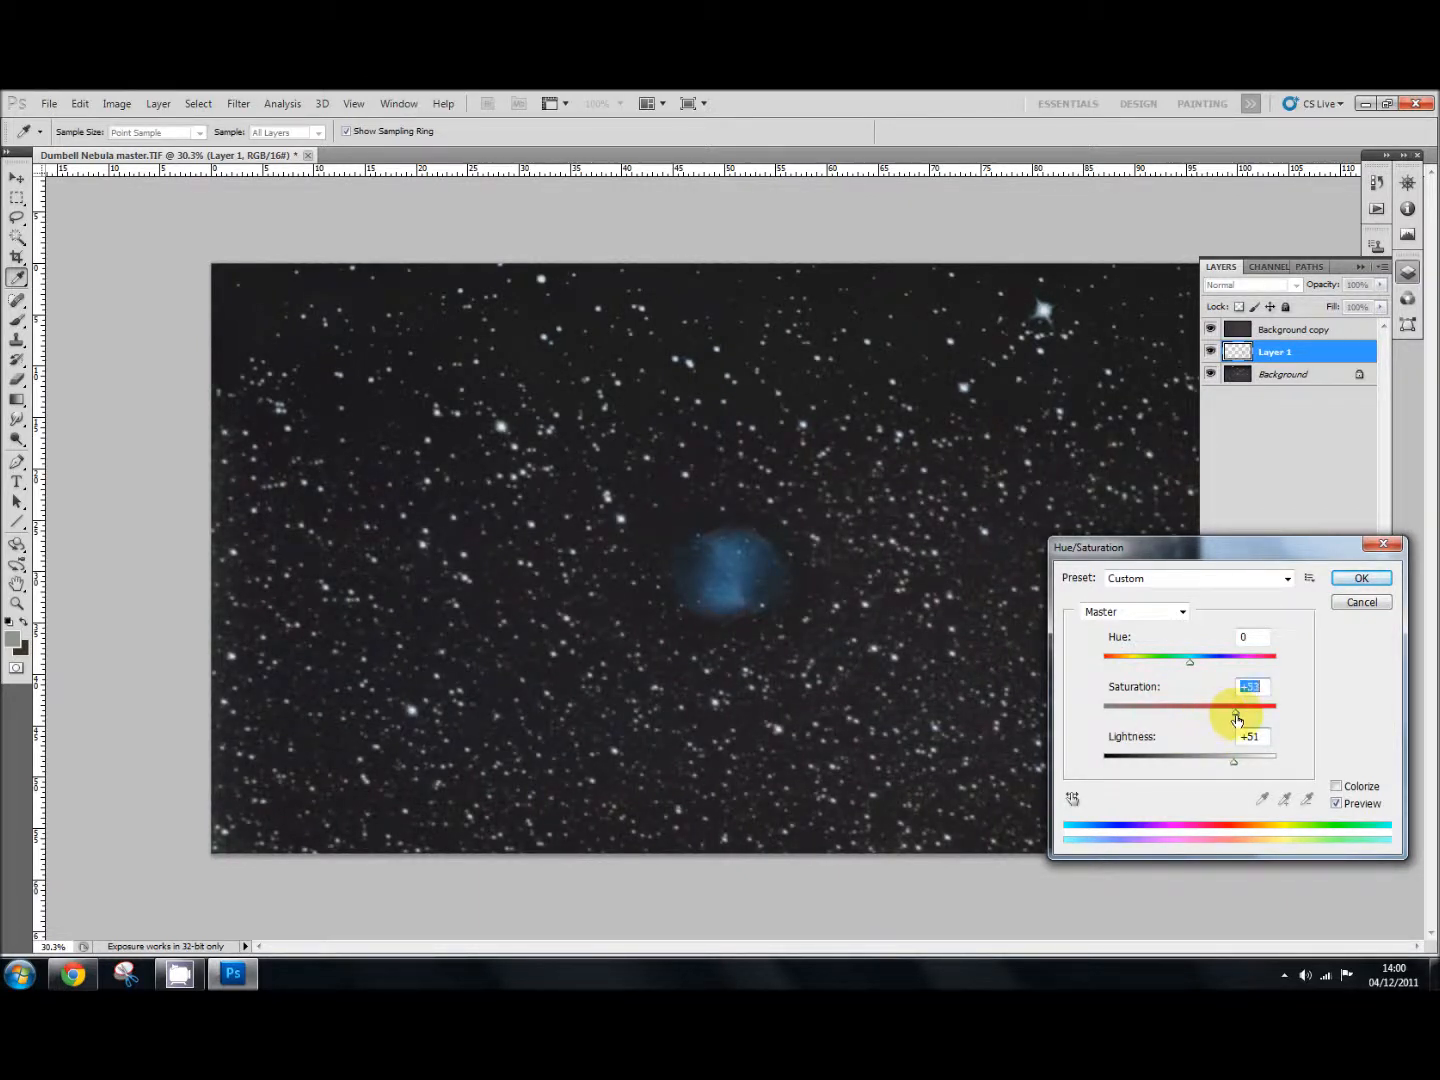
left_click_drag(1237, 705, 1252, 705)
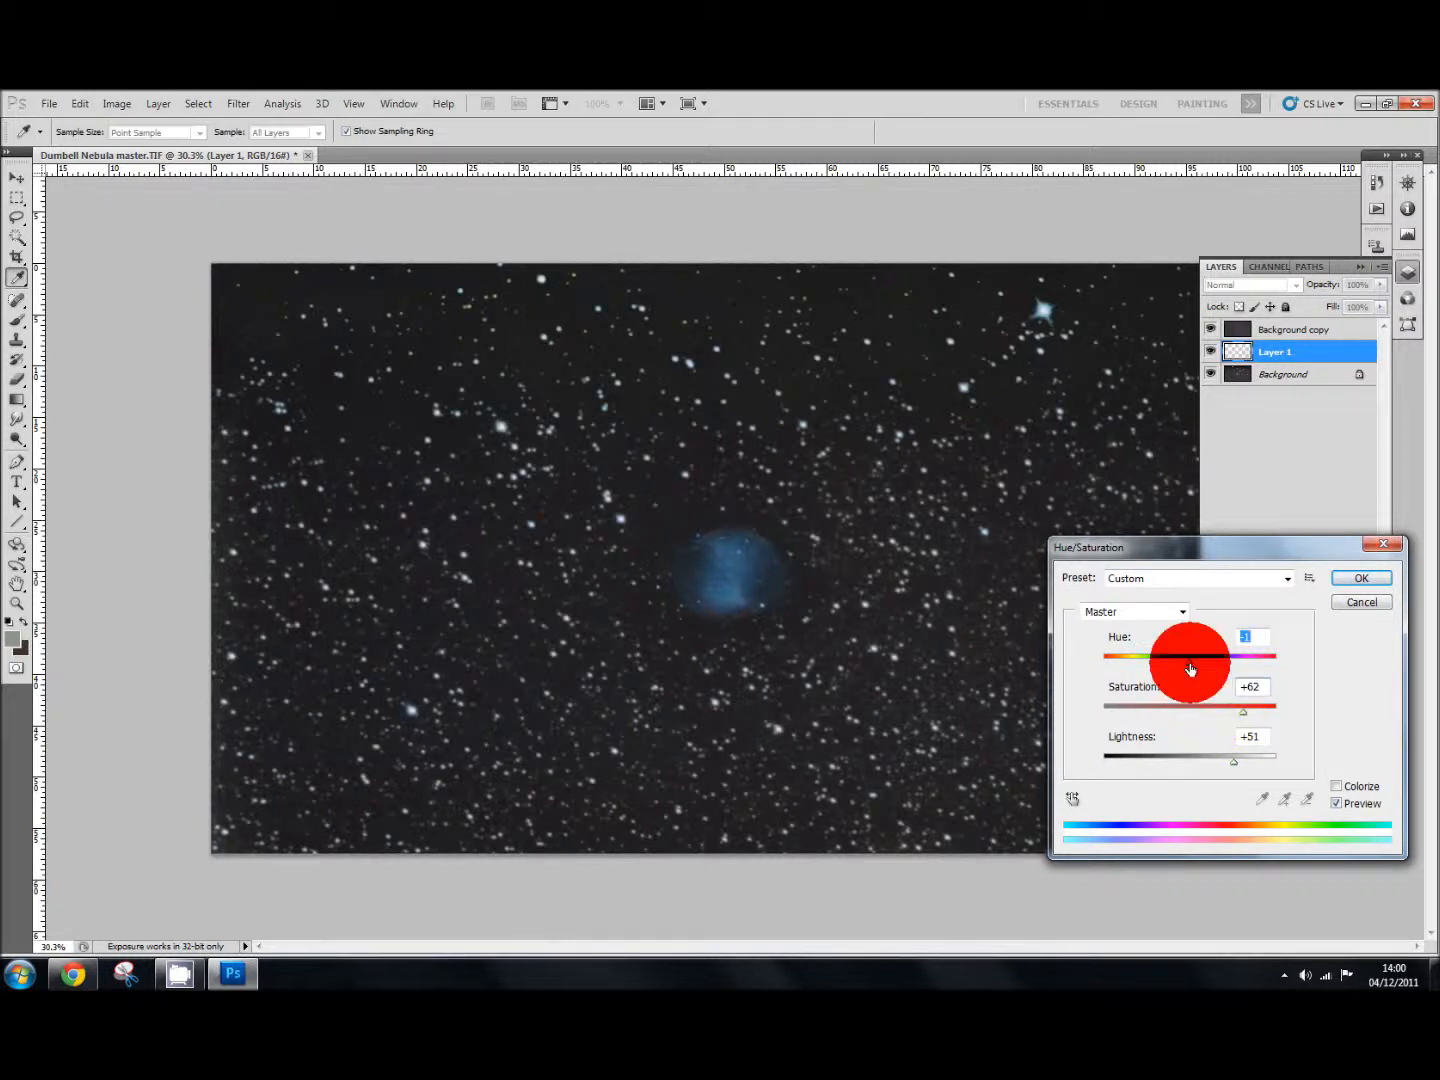
left_click_drag(1190, 657, 1213, 657)
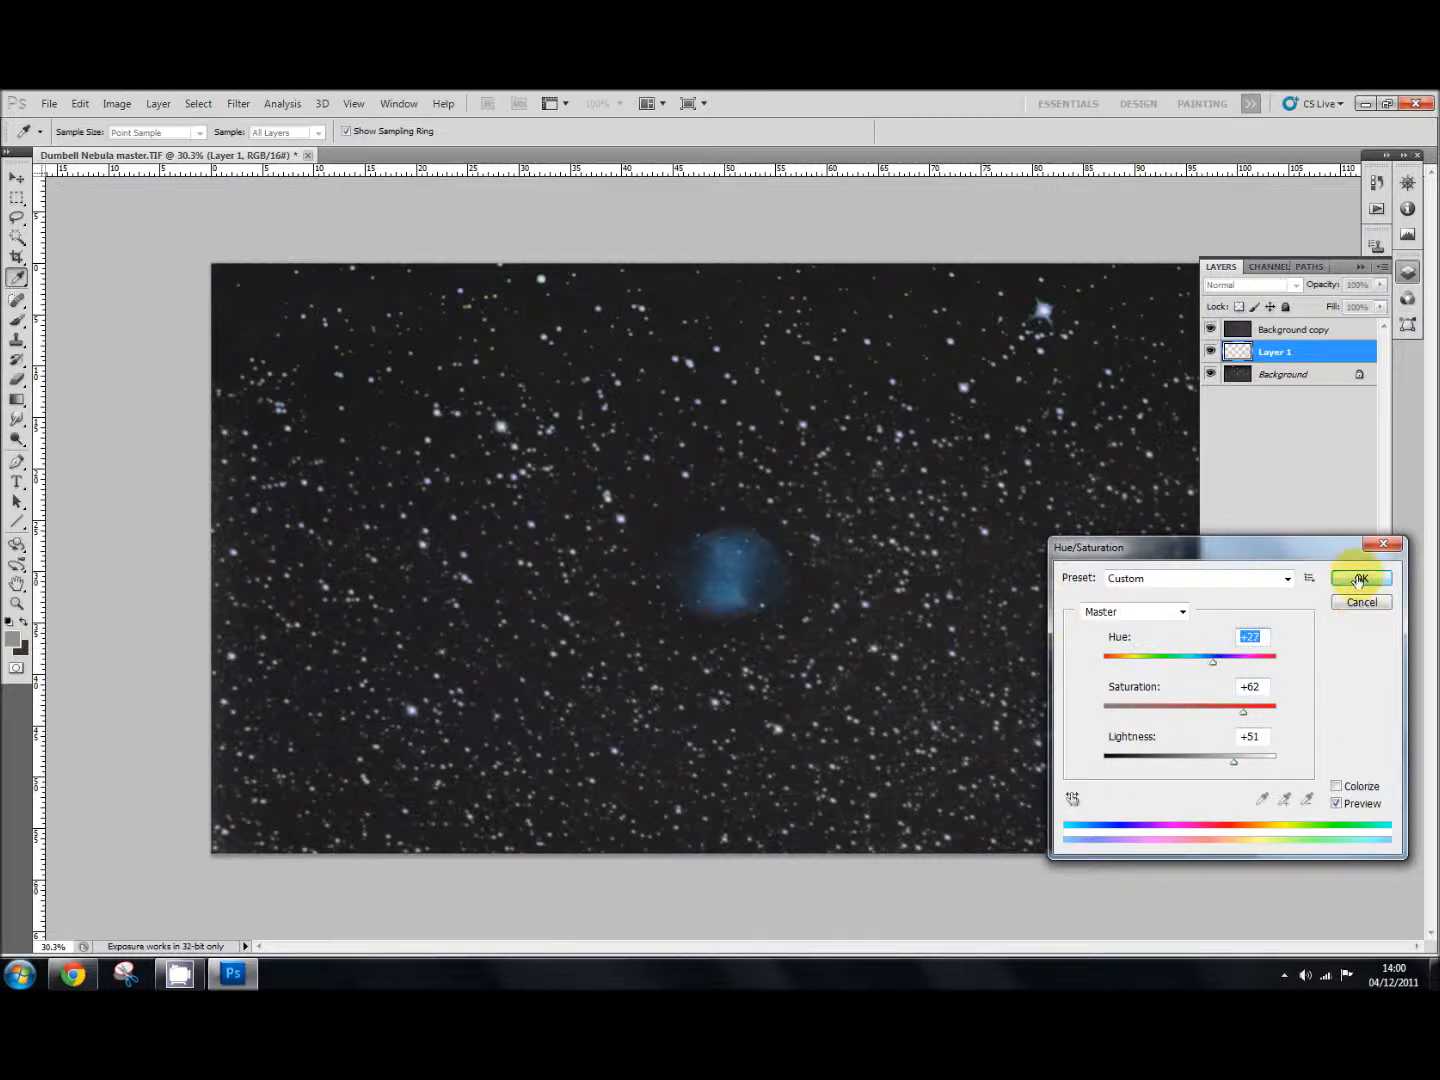
left_click(1360, 578)
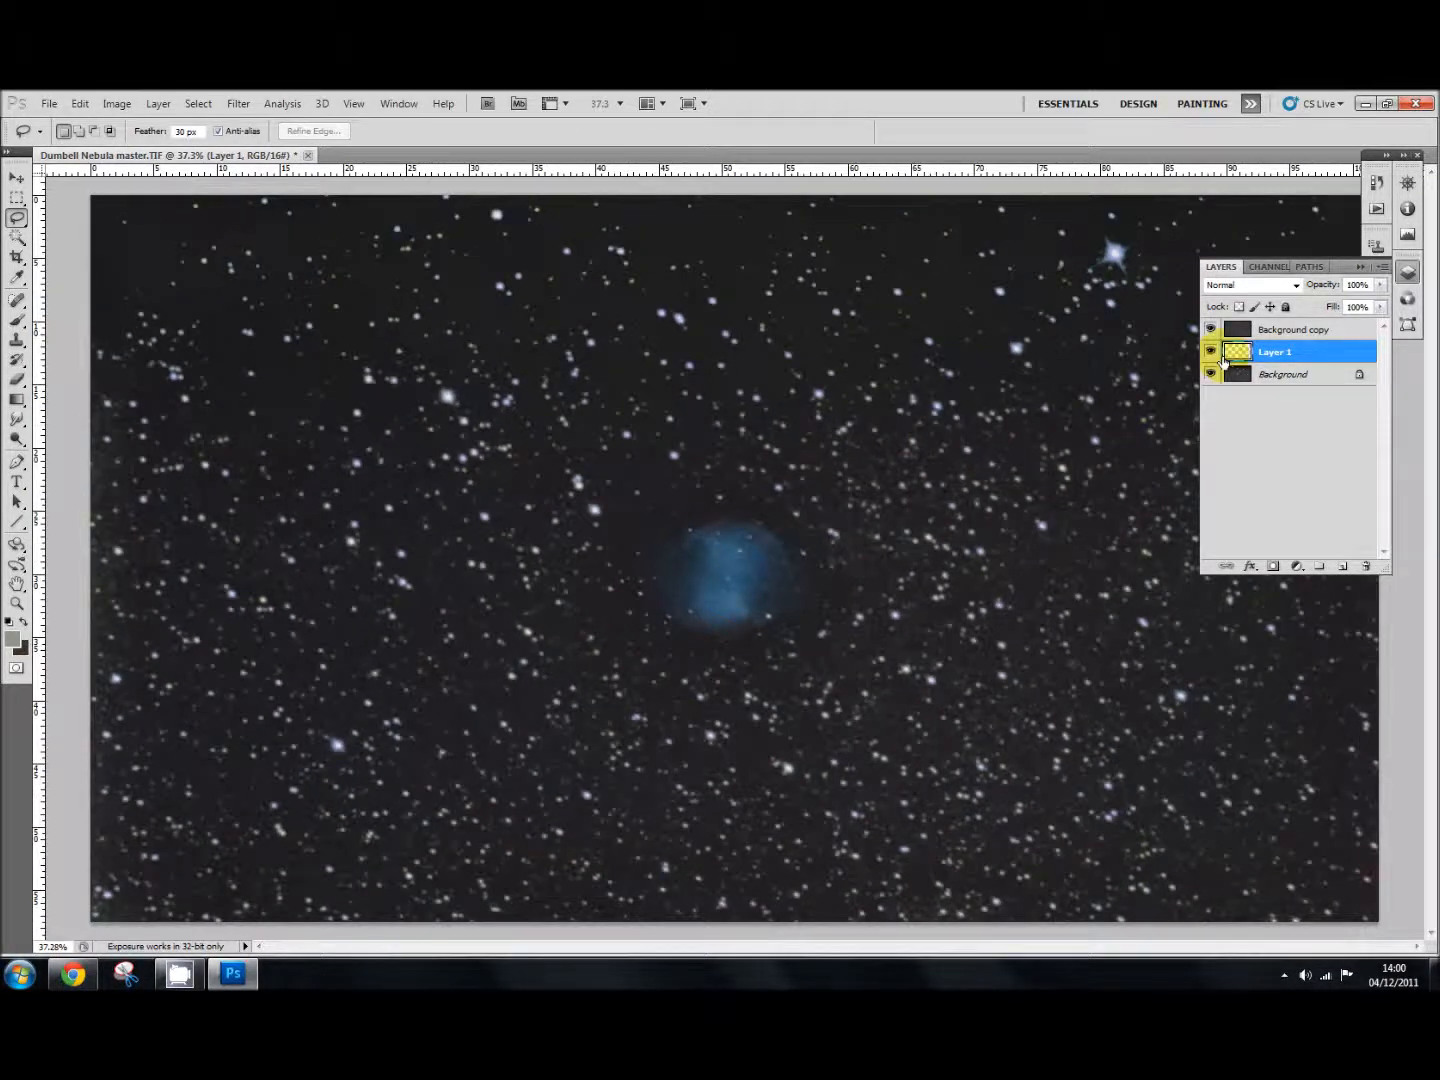
left_click(1210, 351)
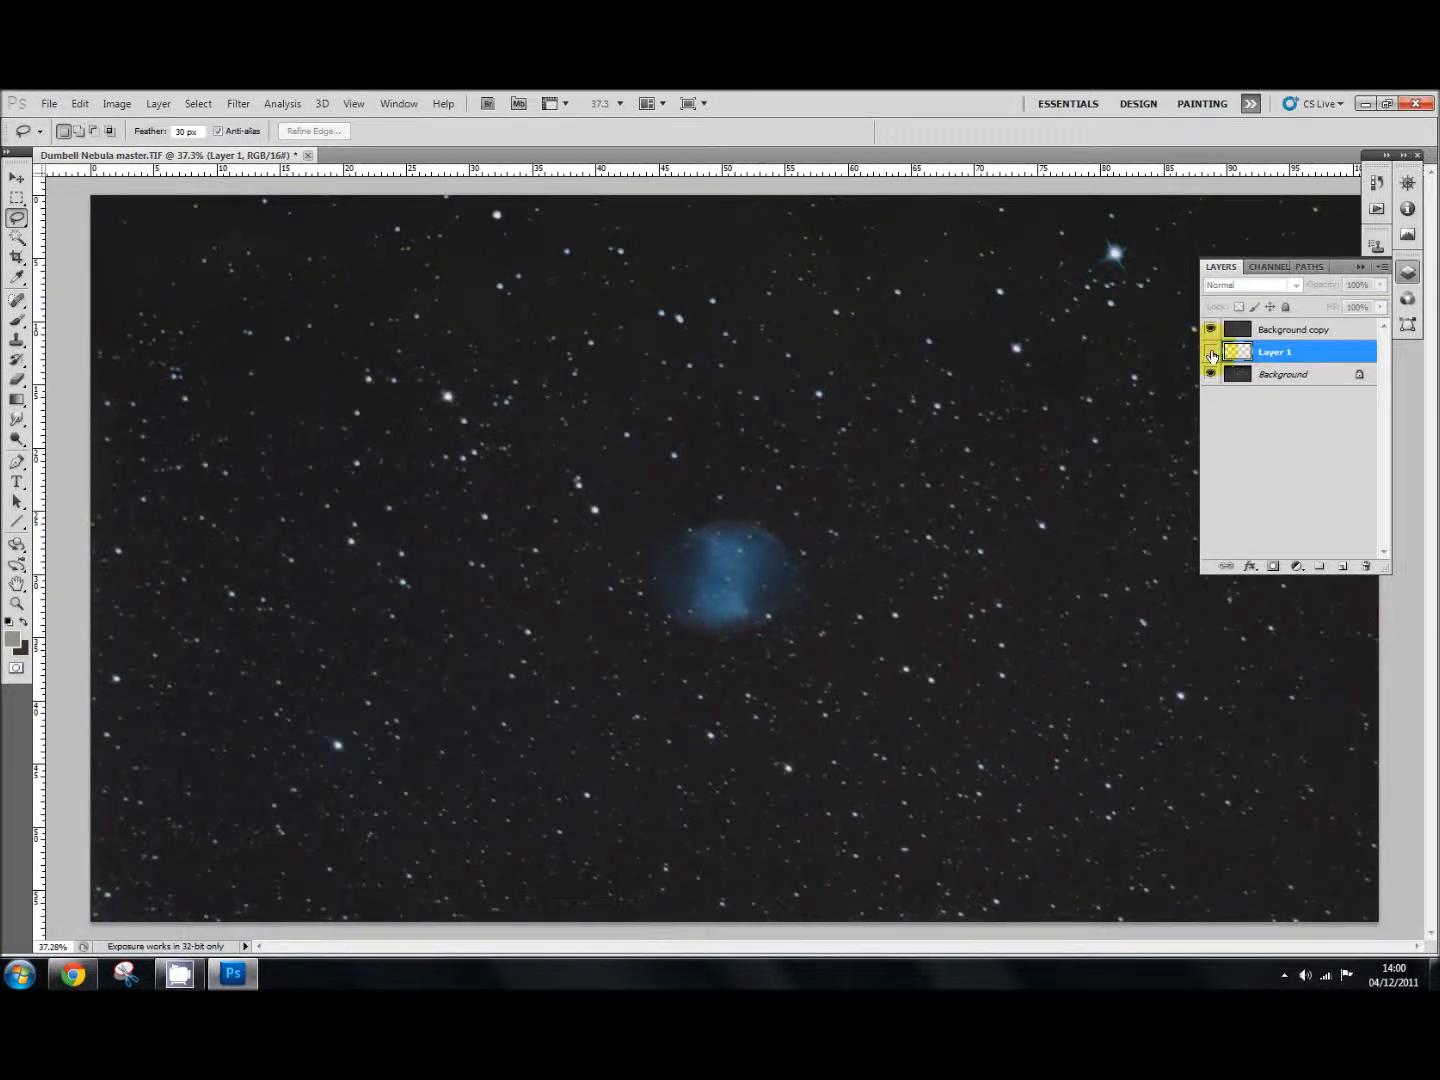
left_click(1211, 352)
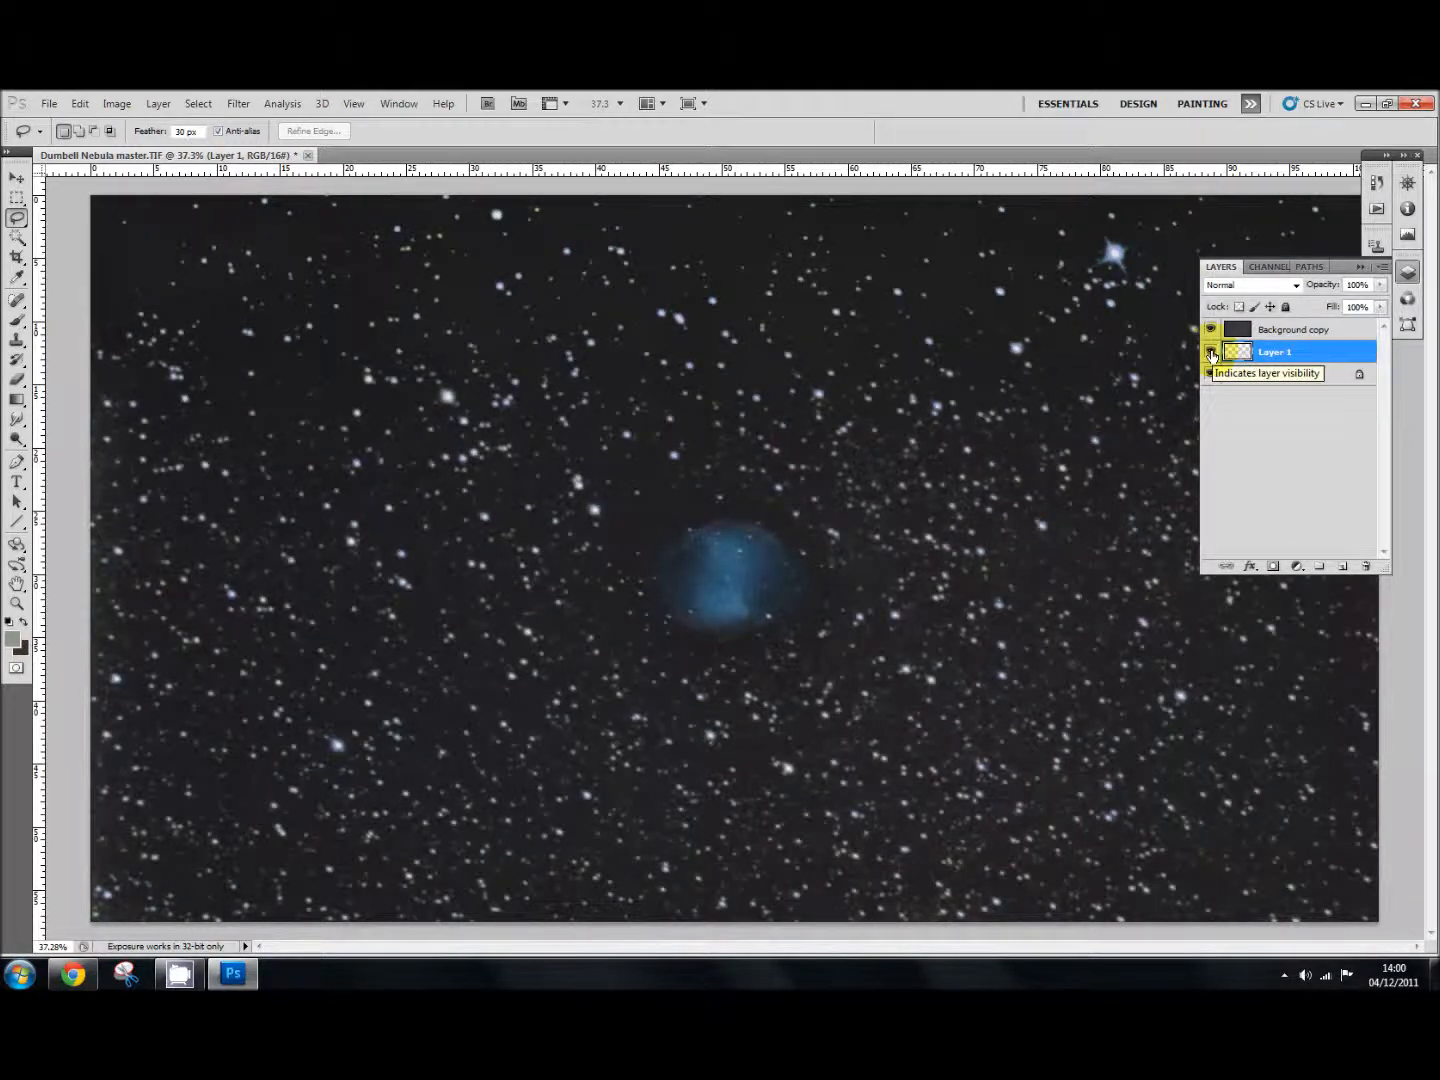
left_click(1211, 374)
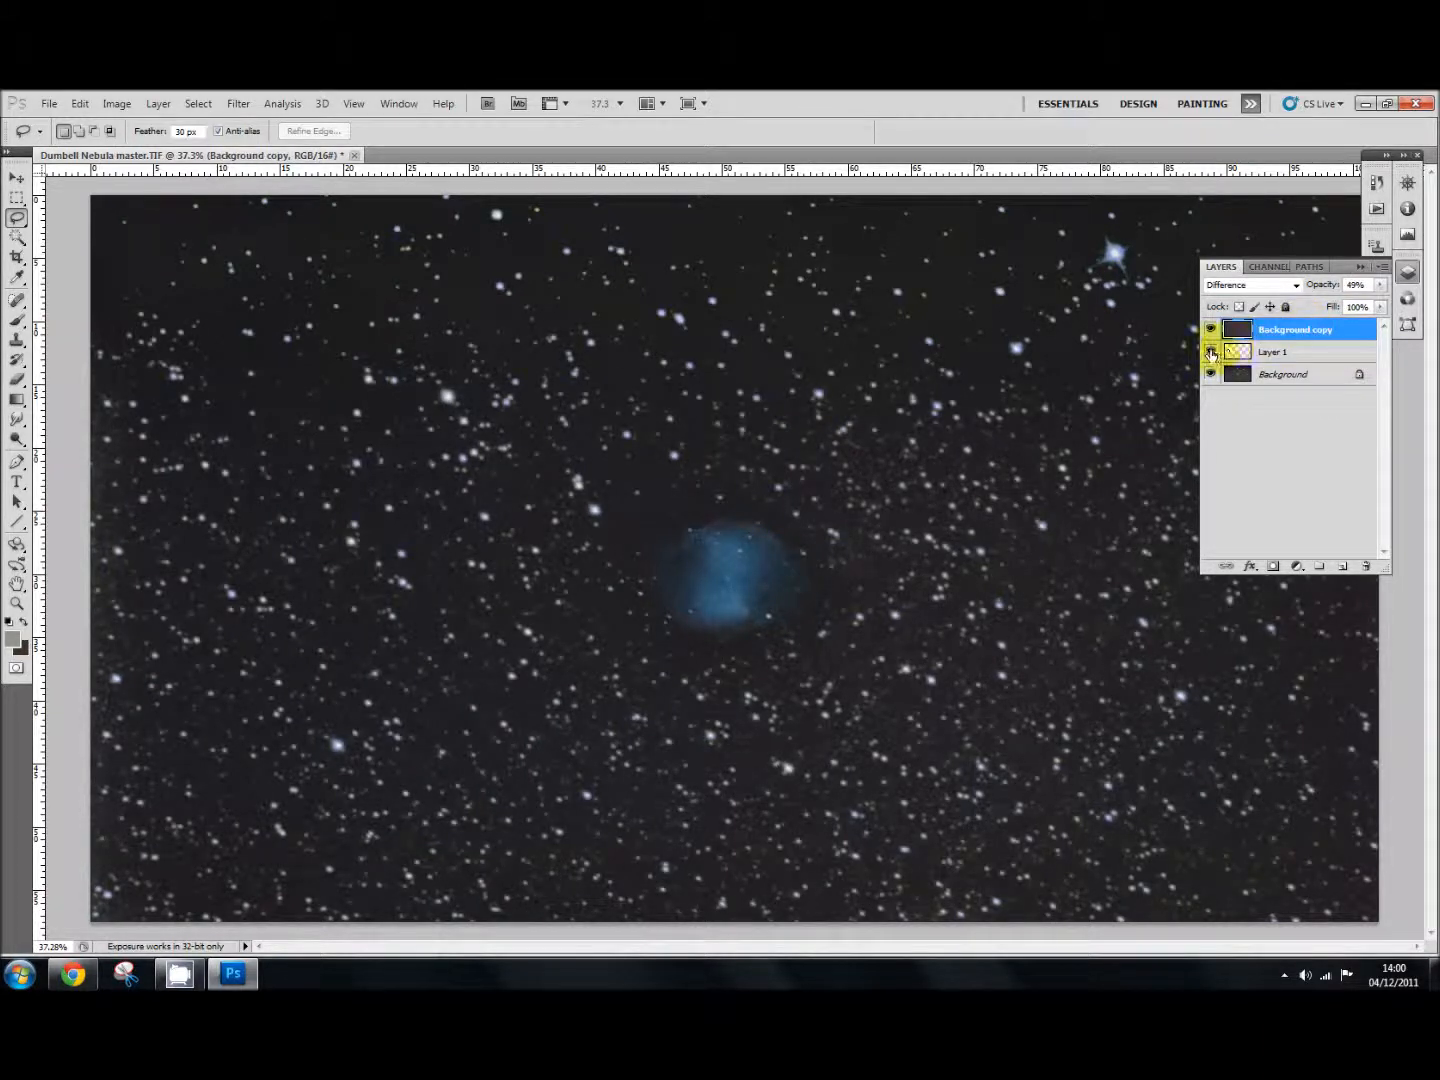
left_click(1210, 352)
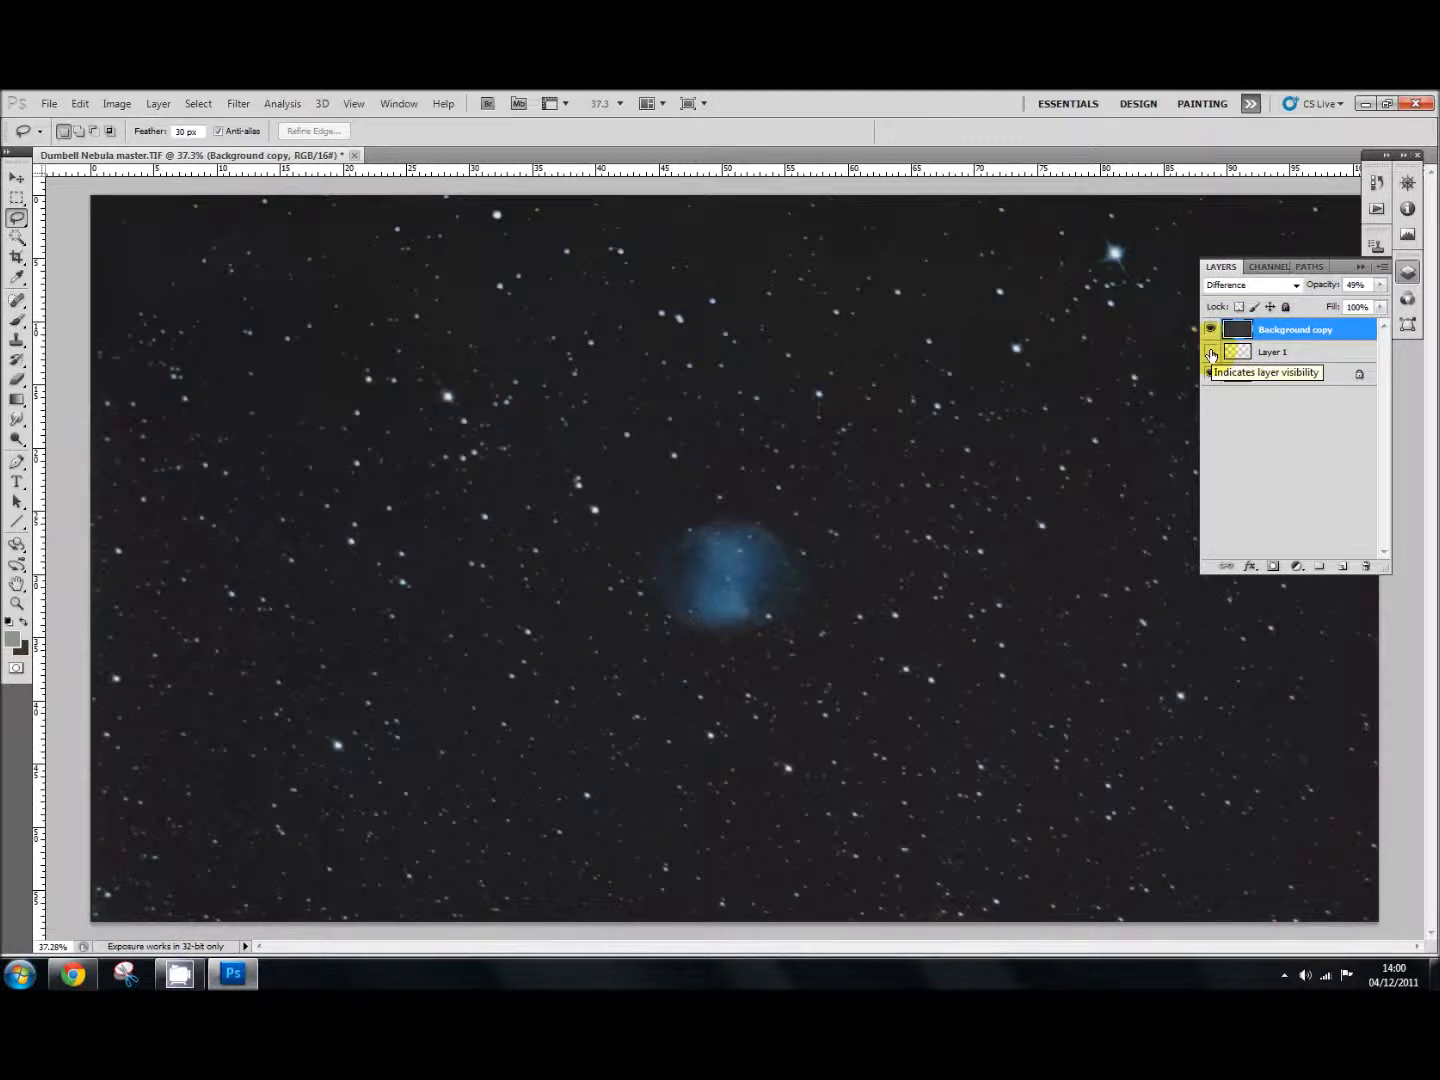
left_click(1210, 352)
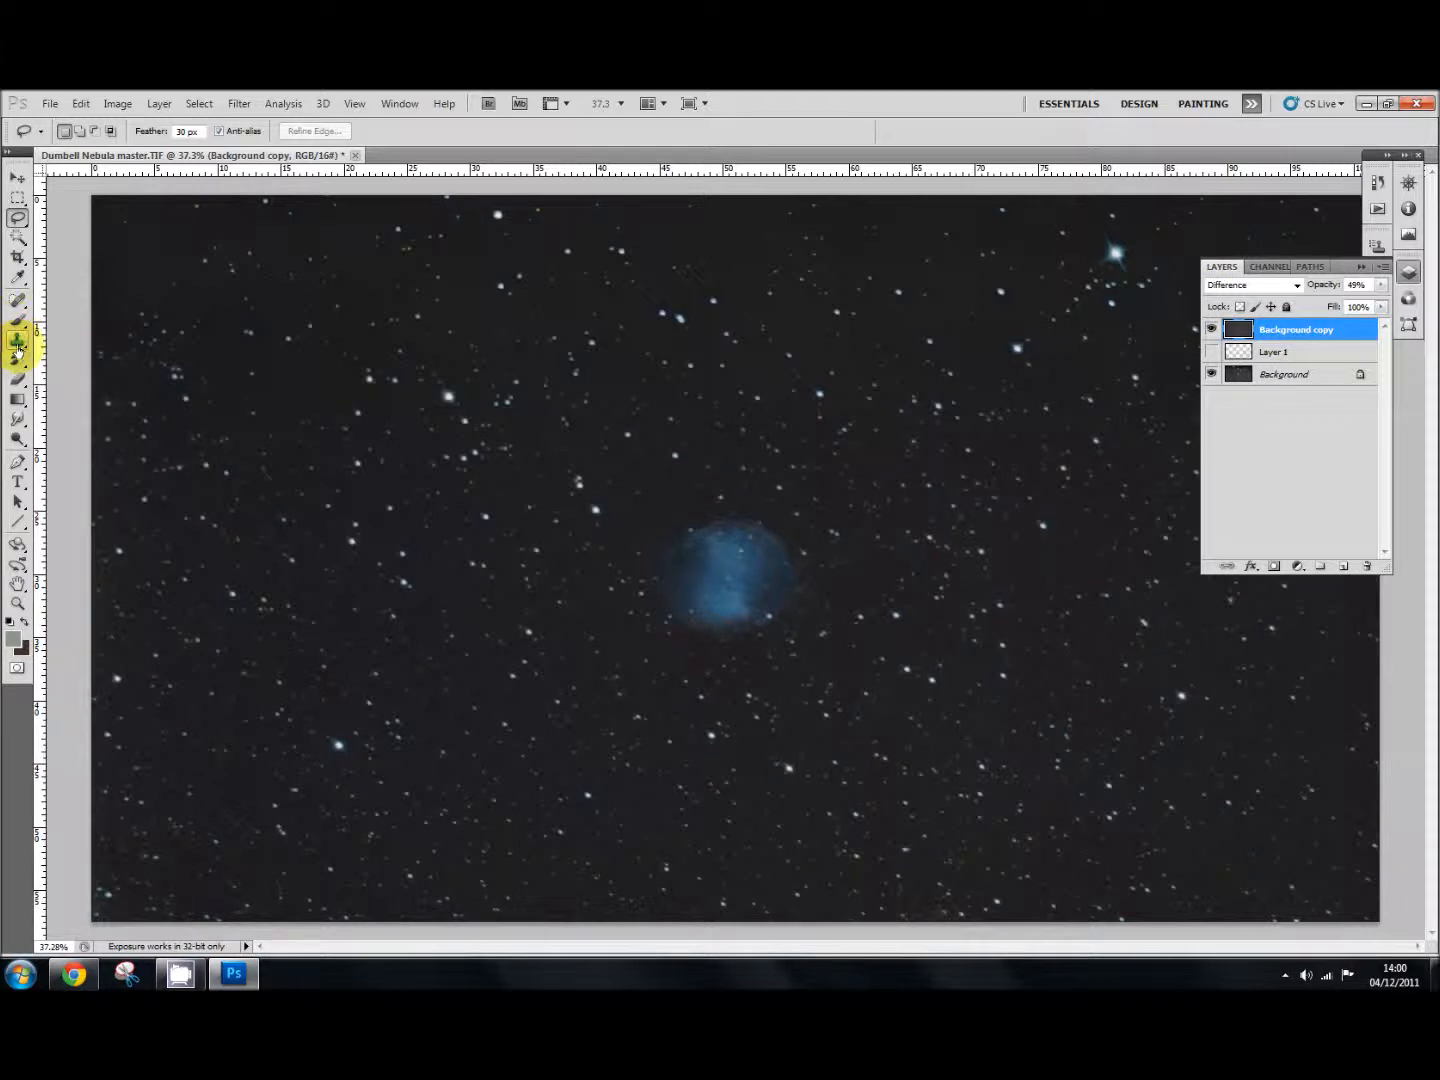
left_click(17, 344)
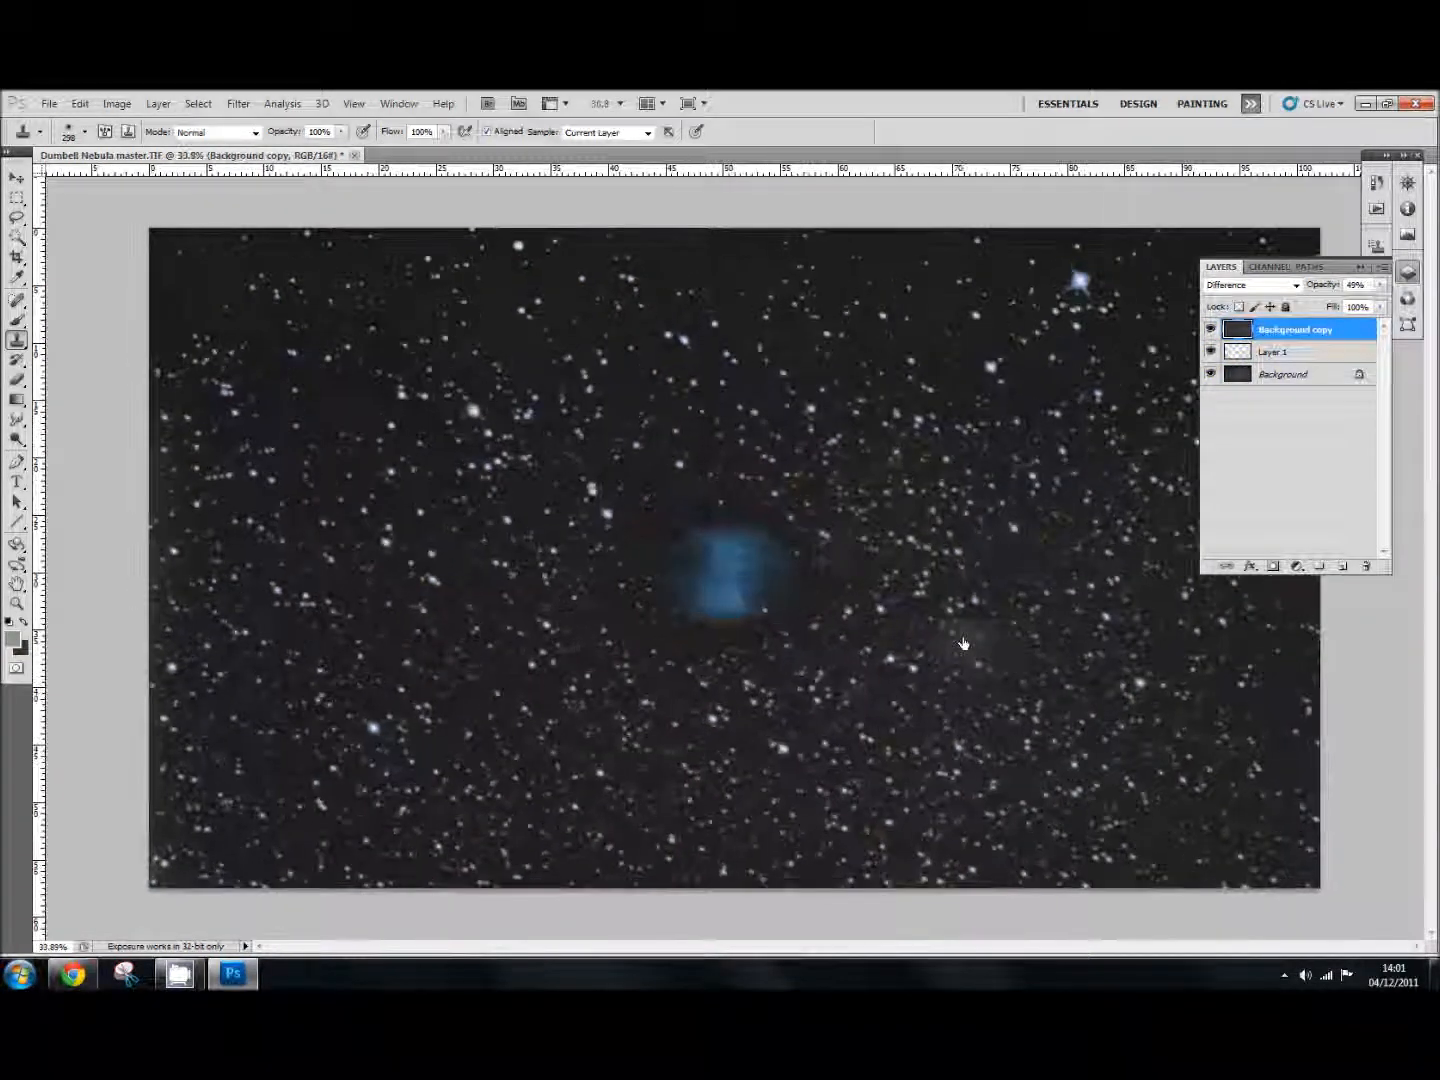
left_click(1275, 351)
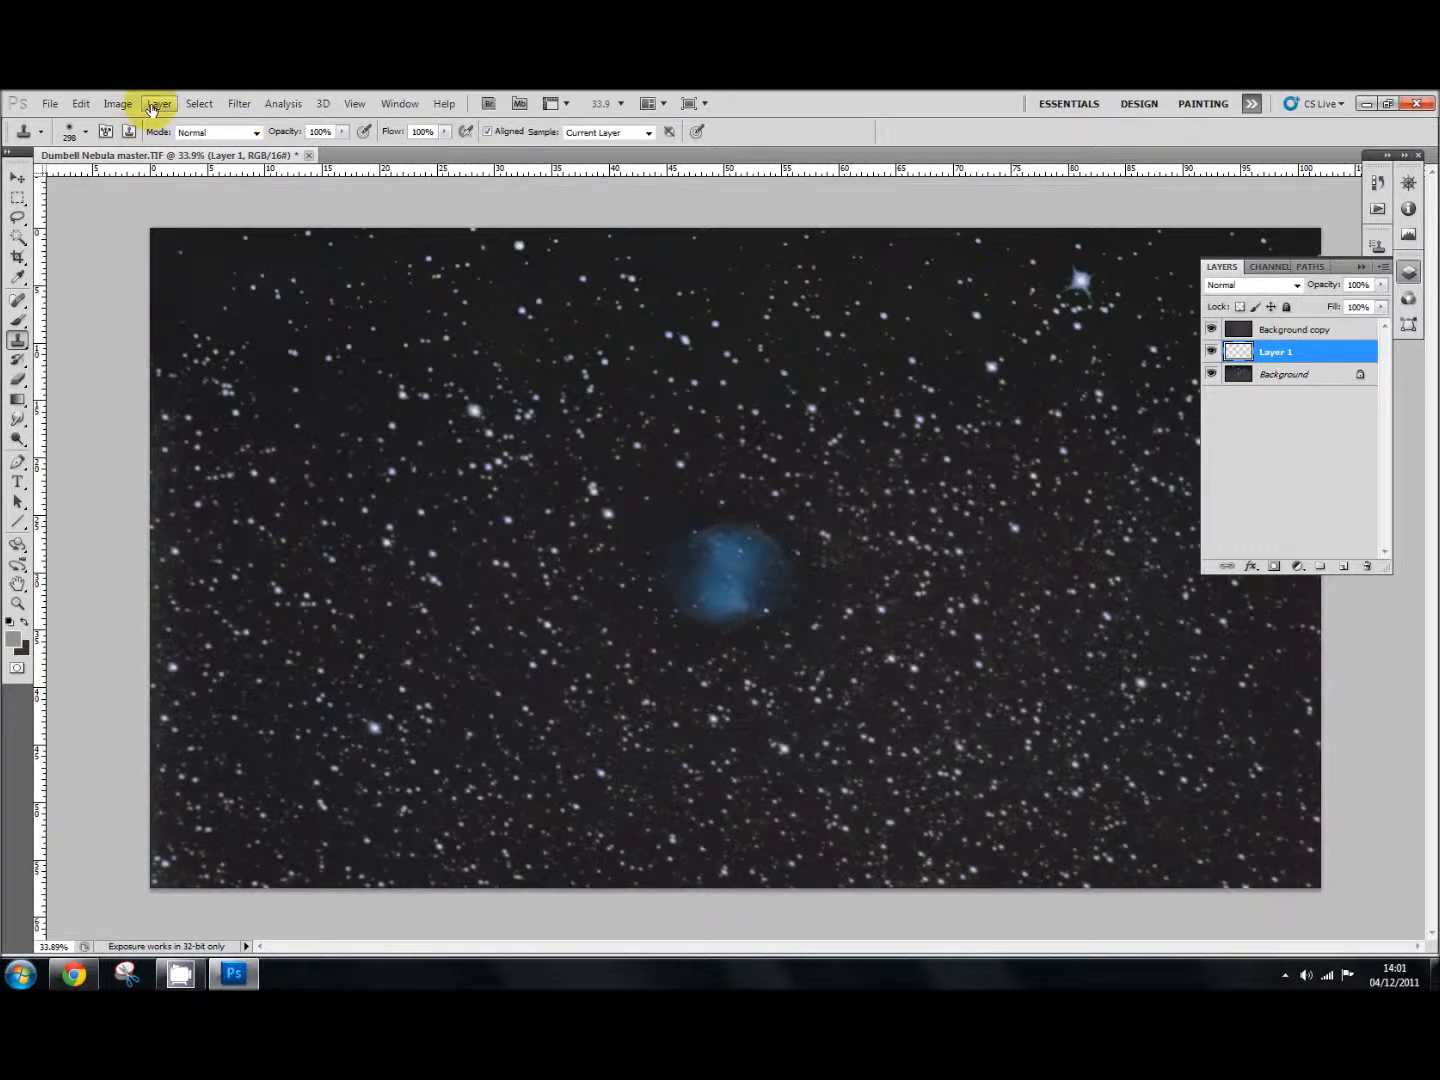
left_click(117, 103)
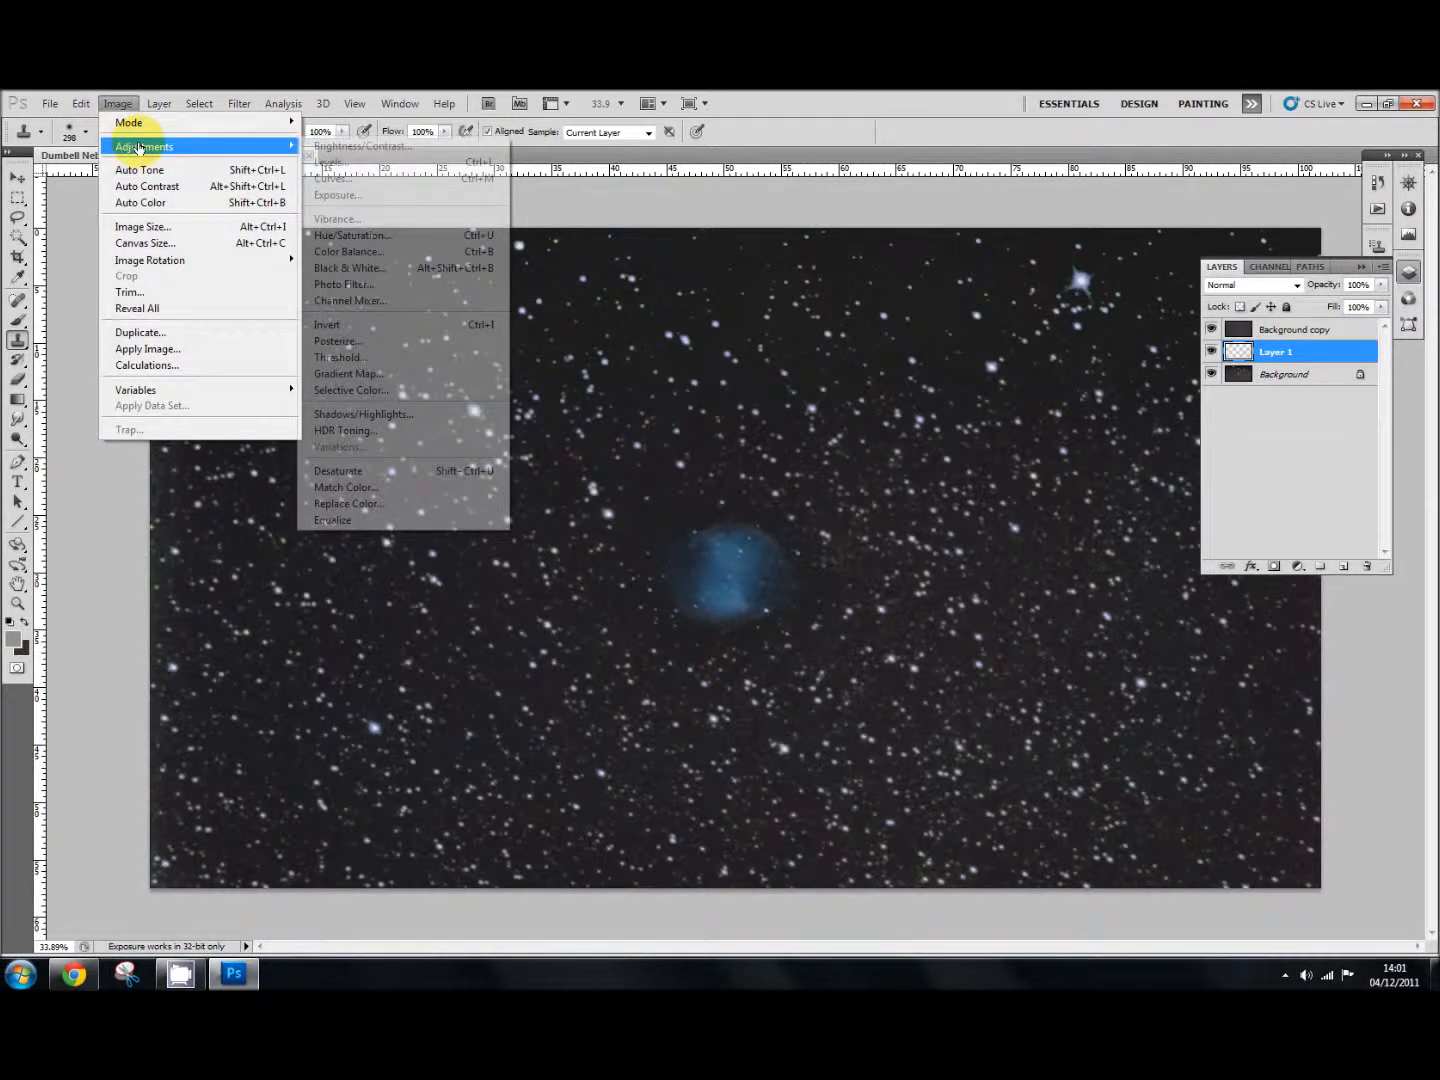
left_click(335, 178)
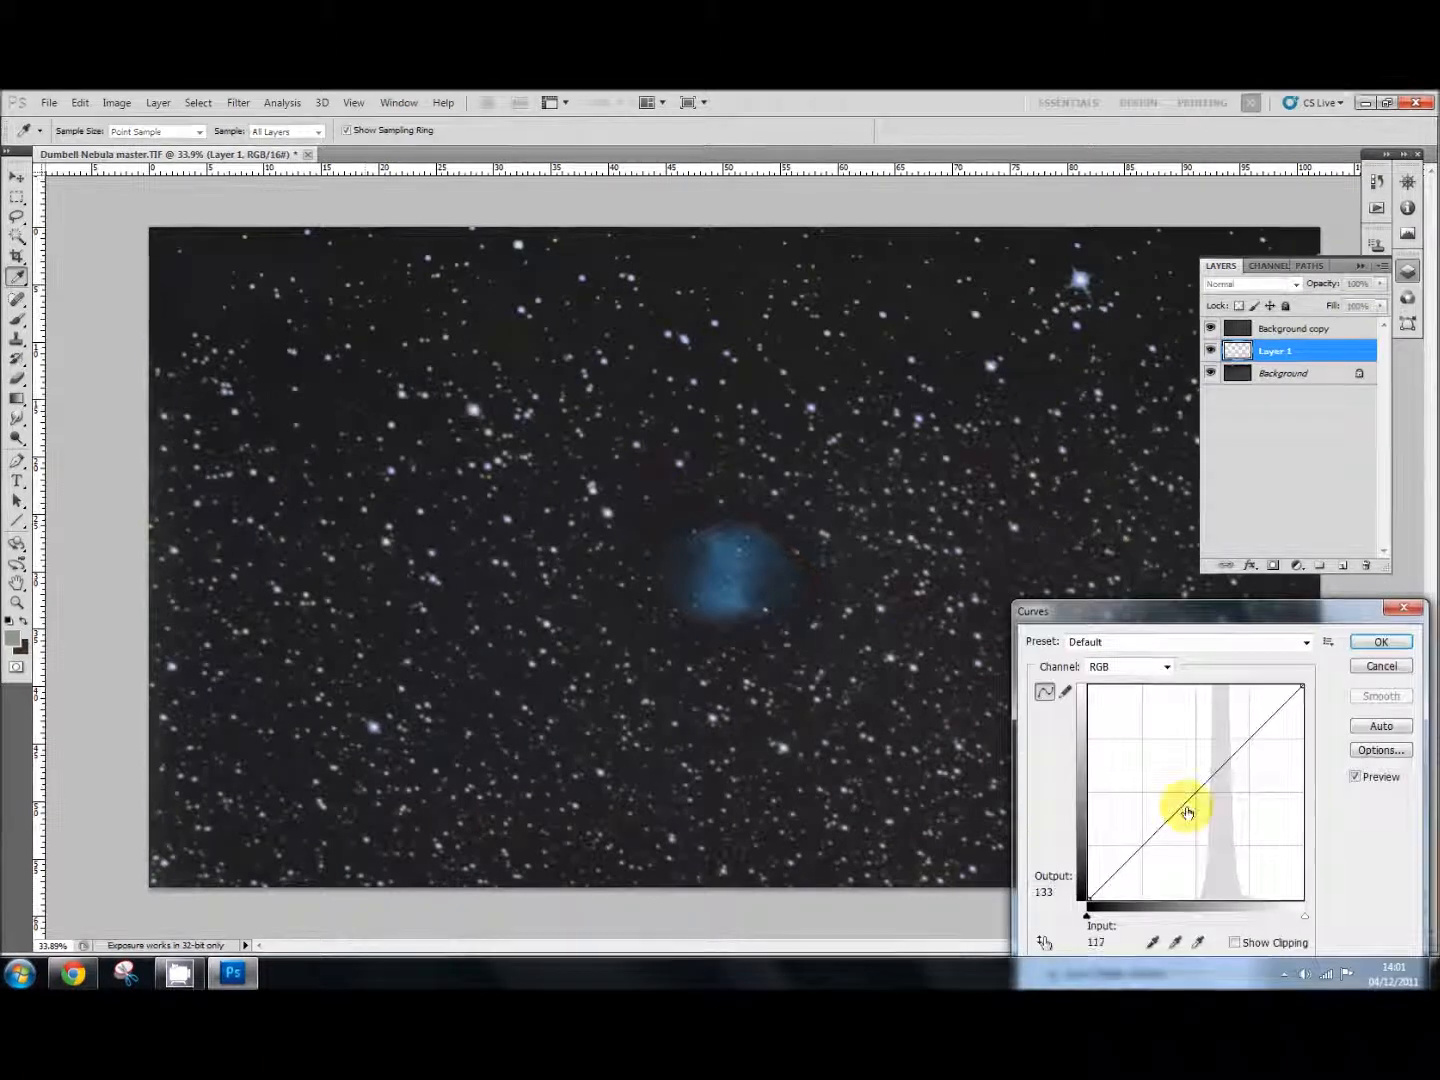
left_click_drag(1188, 810, 1200, 820)
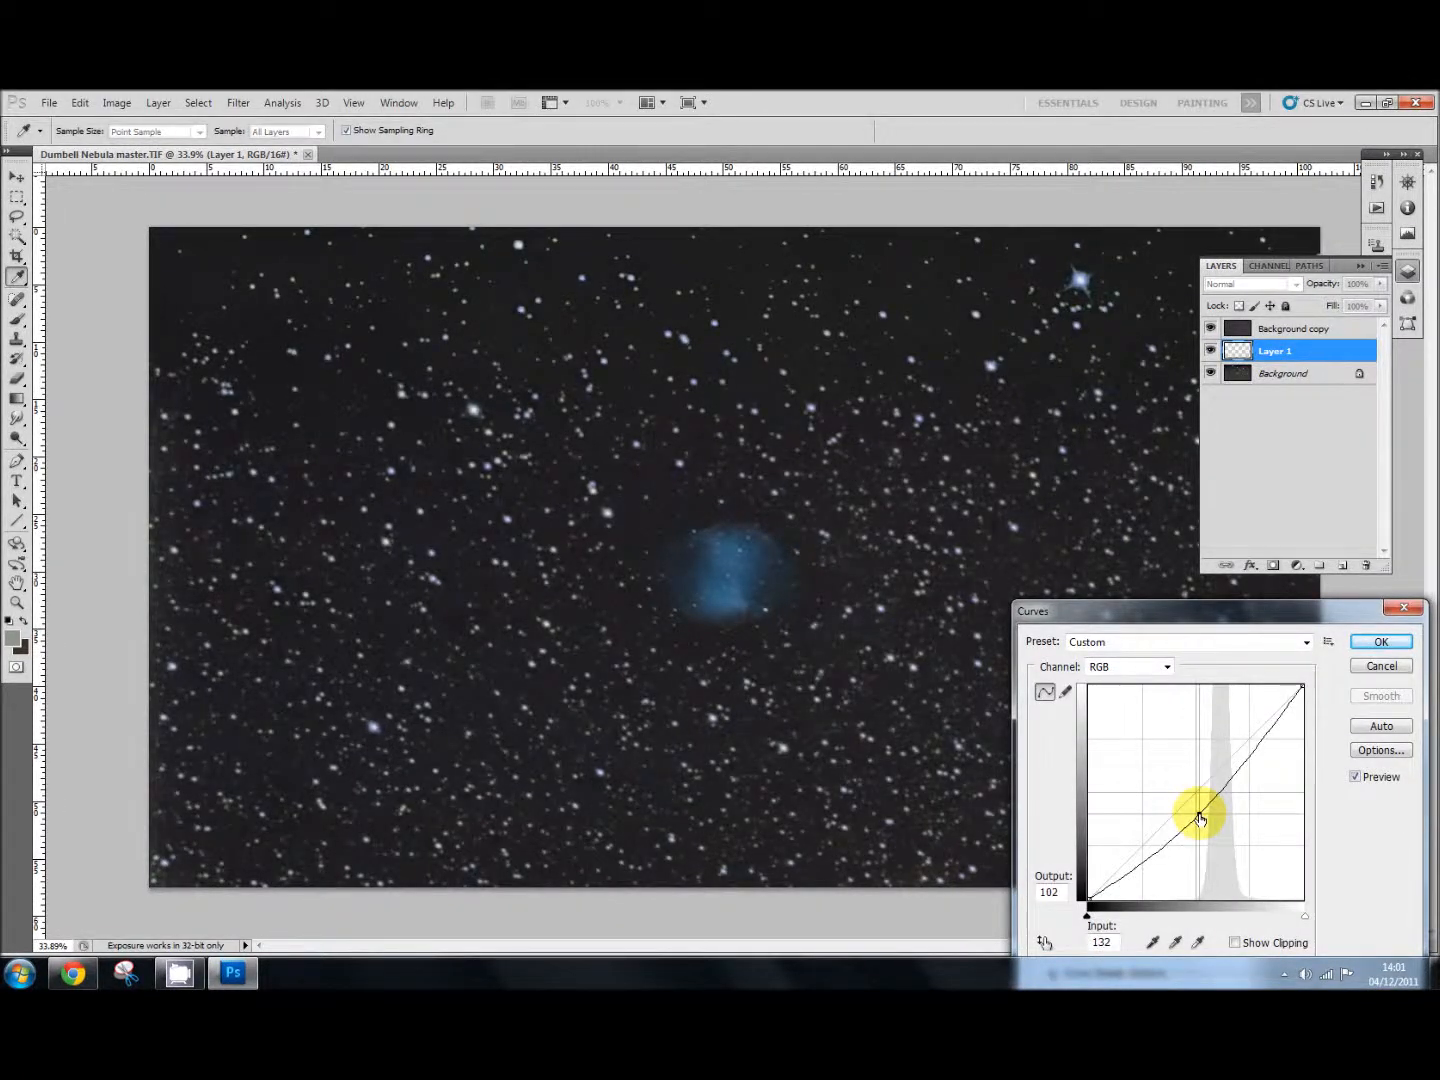
left_click_drag(1200, 808, 1175, 795)
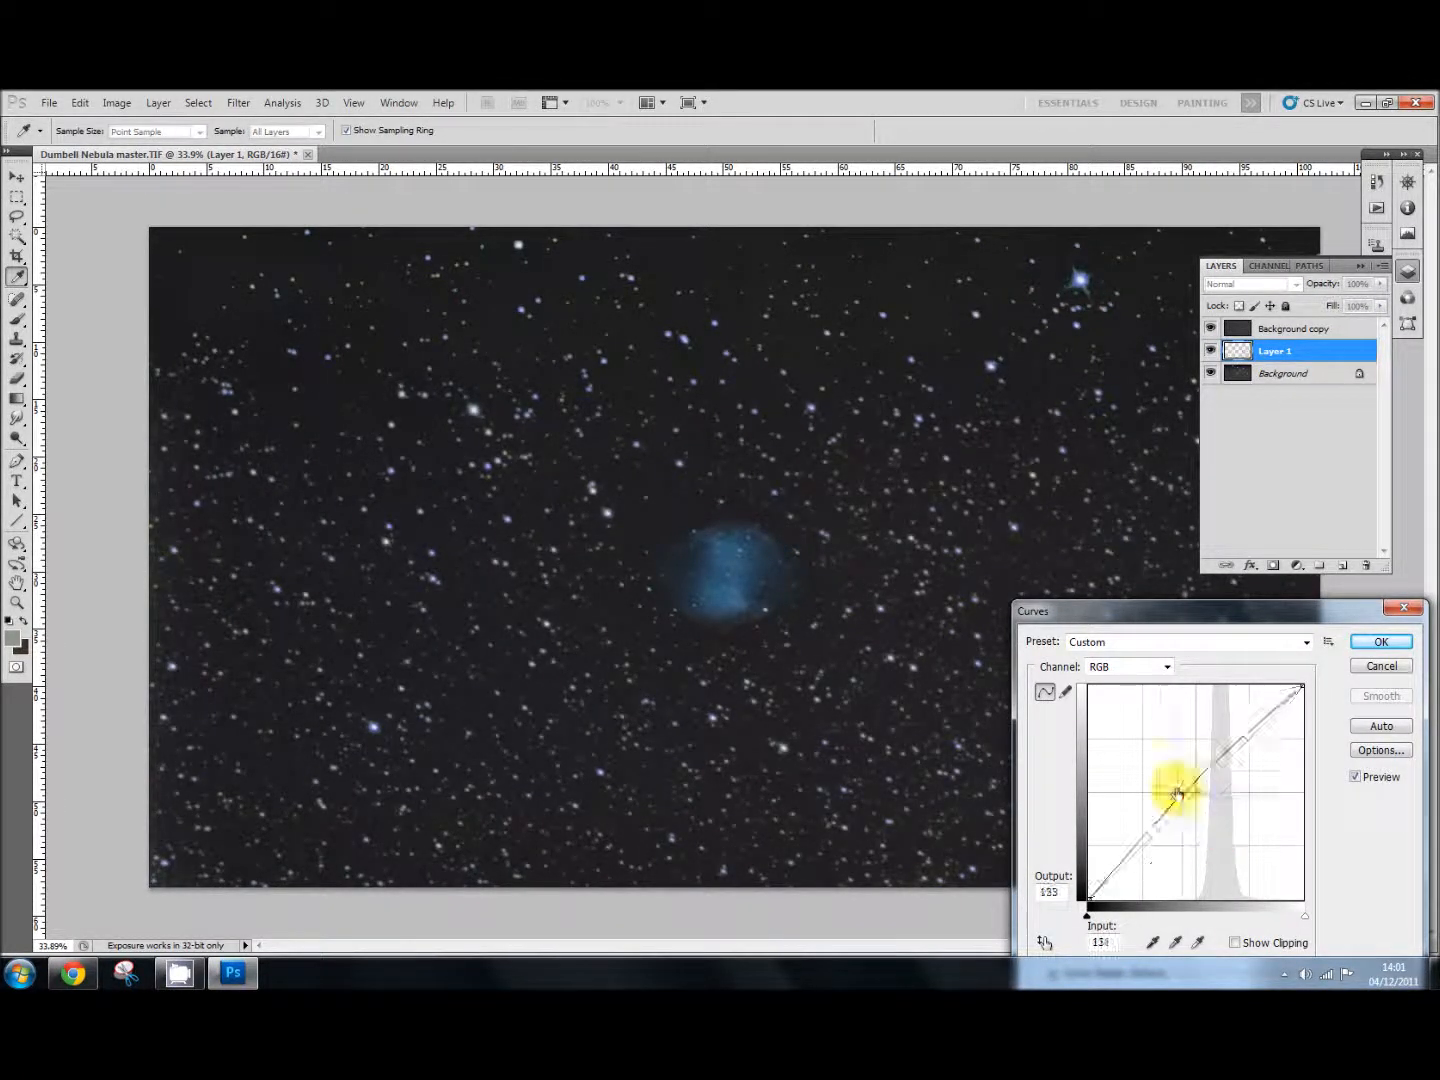
left_click_drag(1180, 790, 1138, 753)
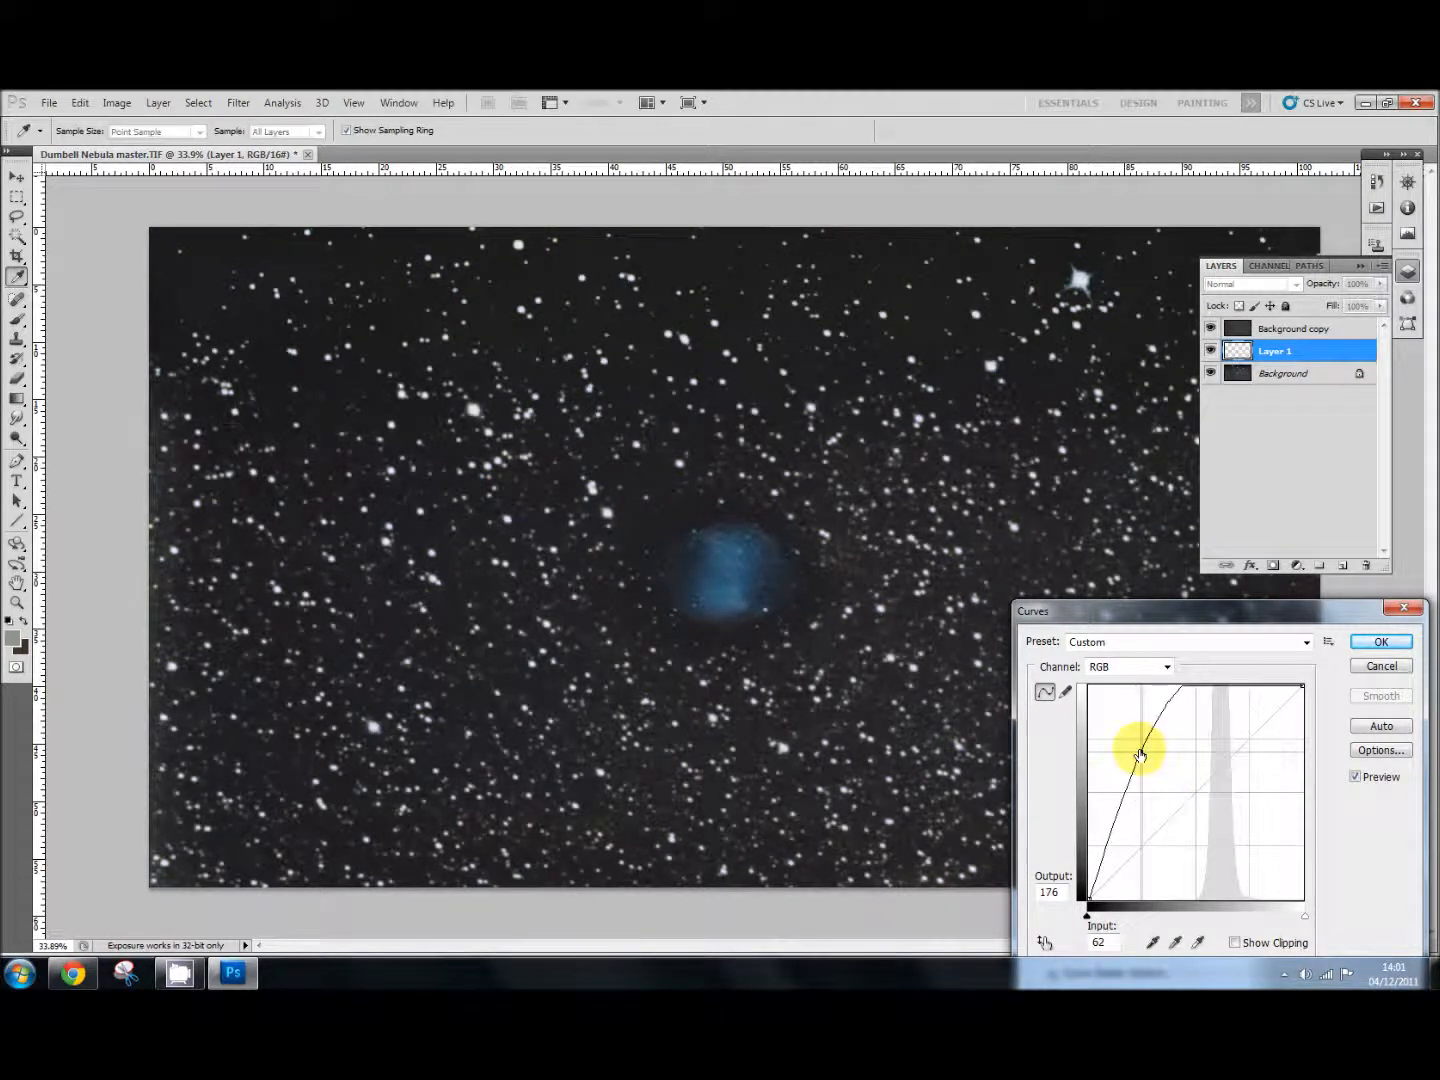
left_click_drag(1140, 755, 1170, 790)
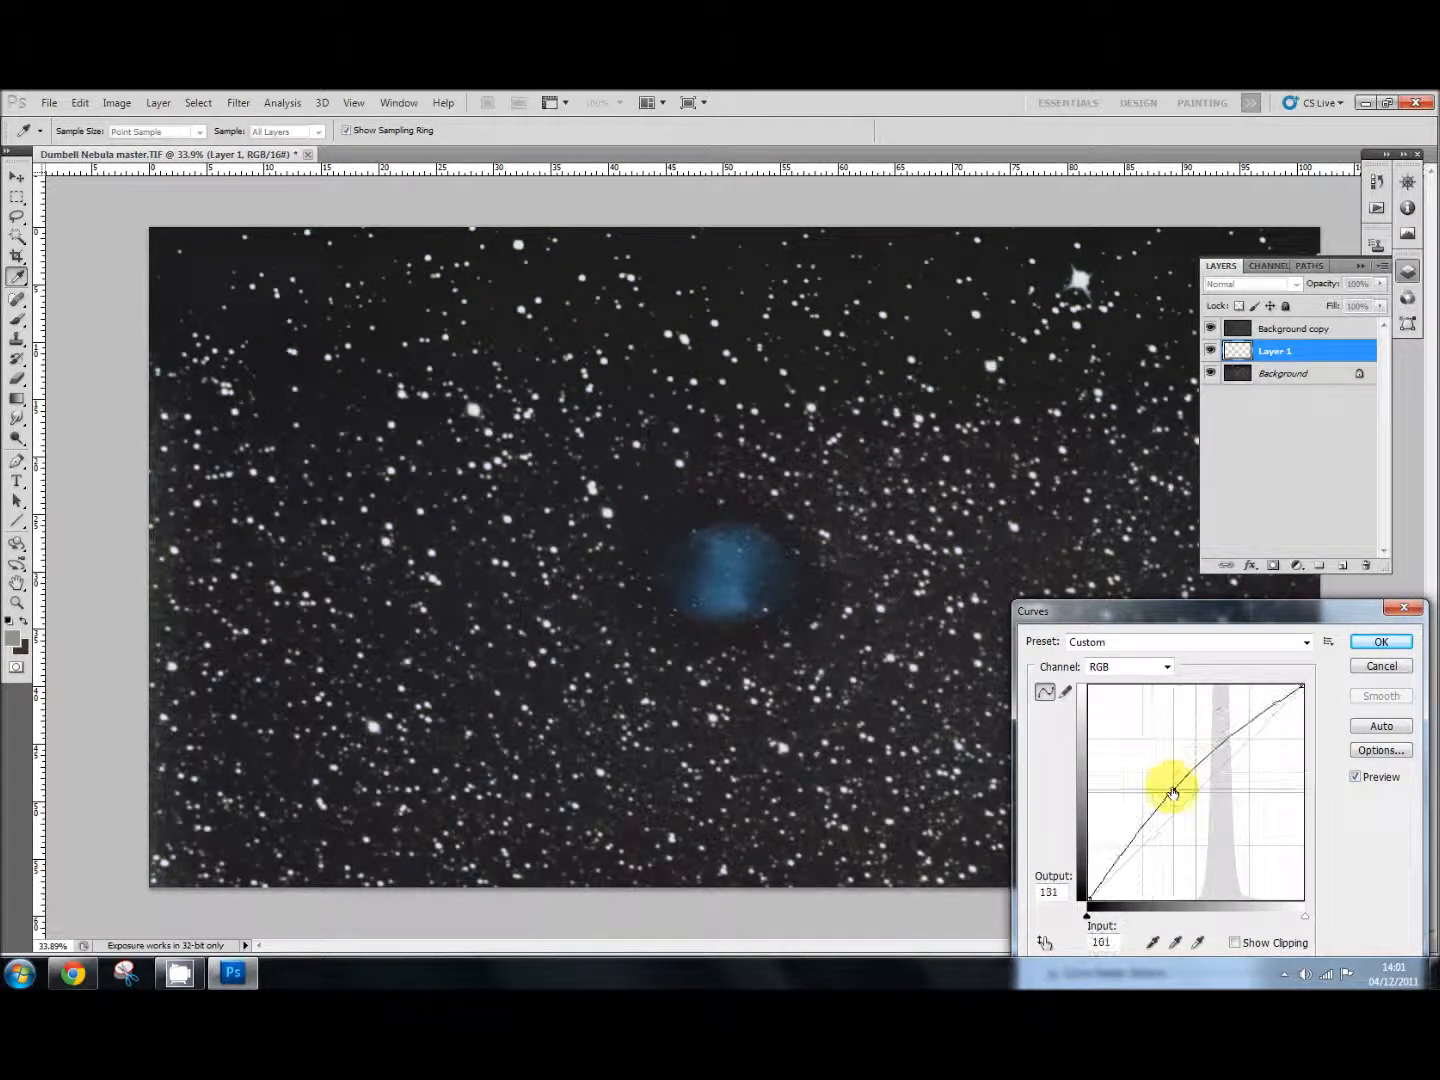
left_click_drag(1170, 785, 1205, 805)
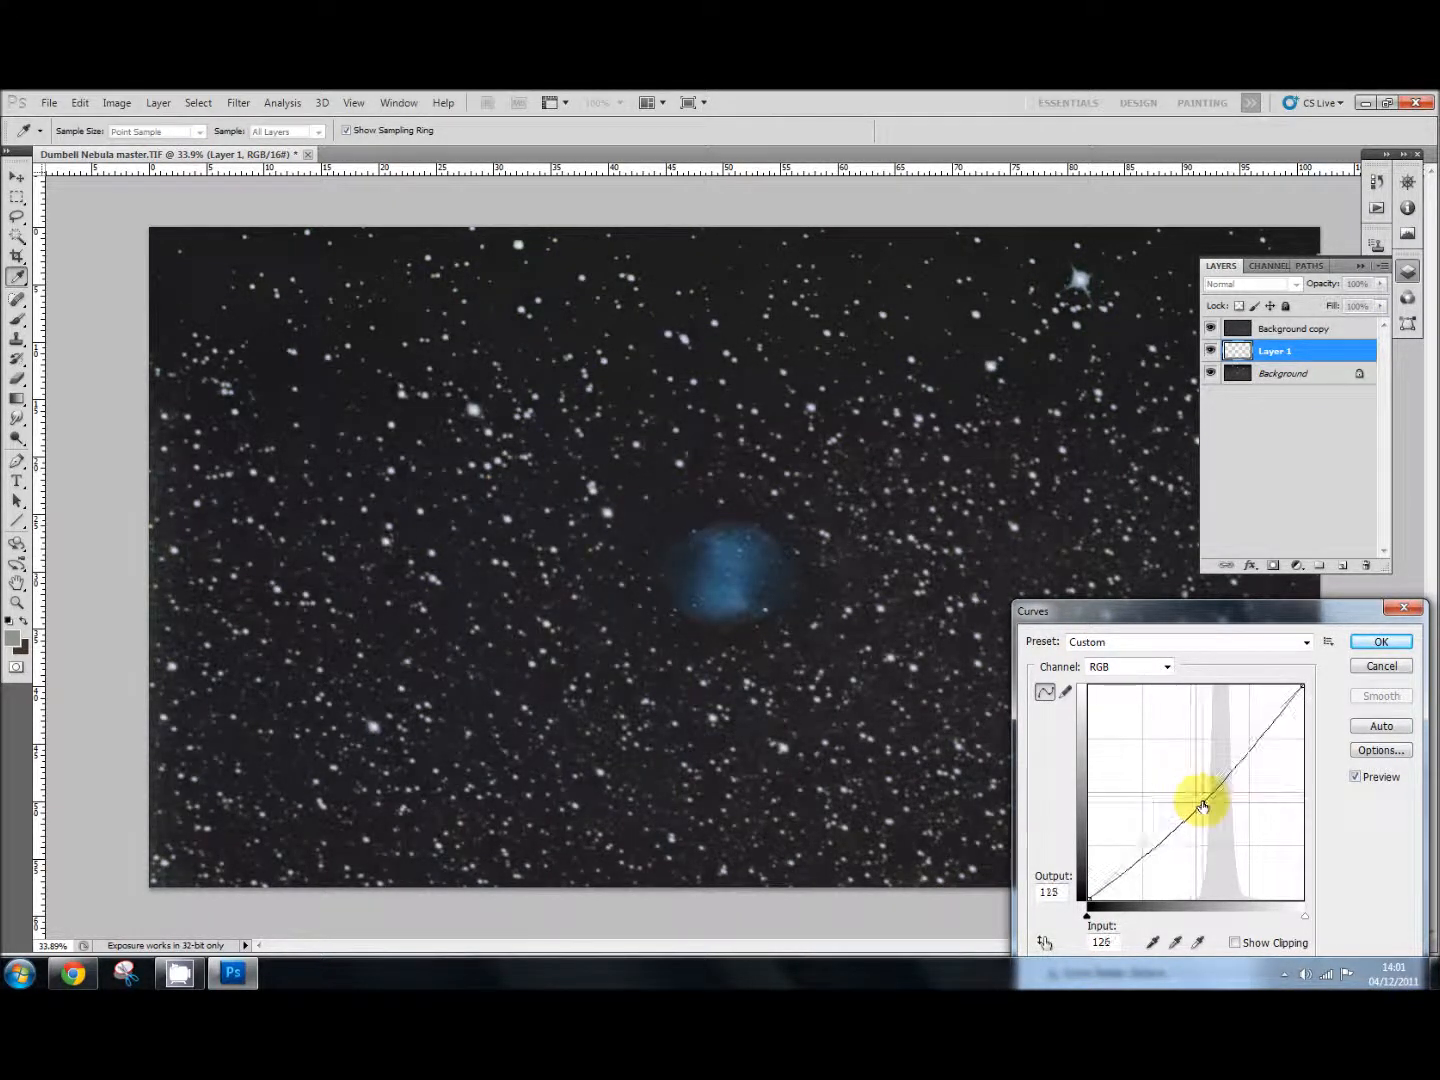
left_click_drag(1203, 808, 1198, 792)
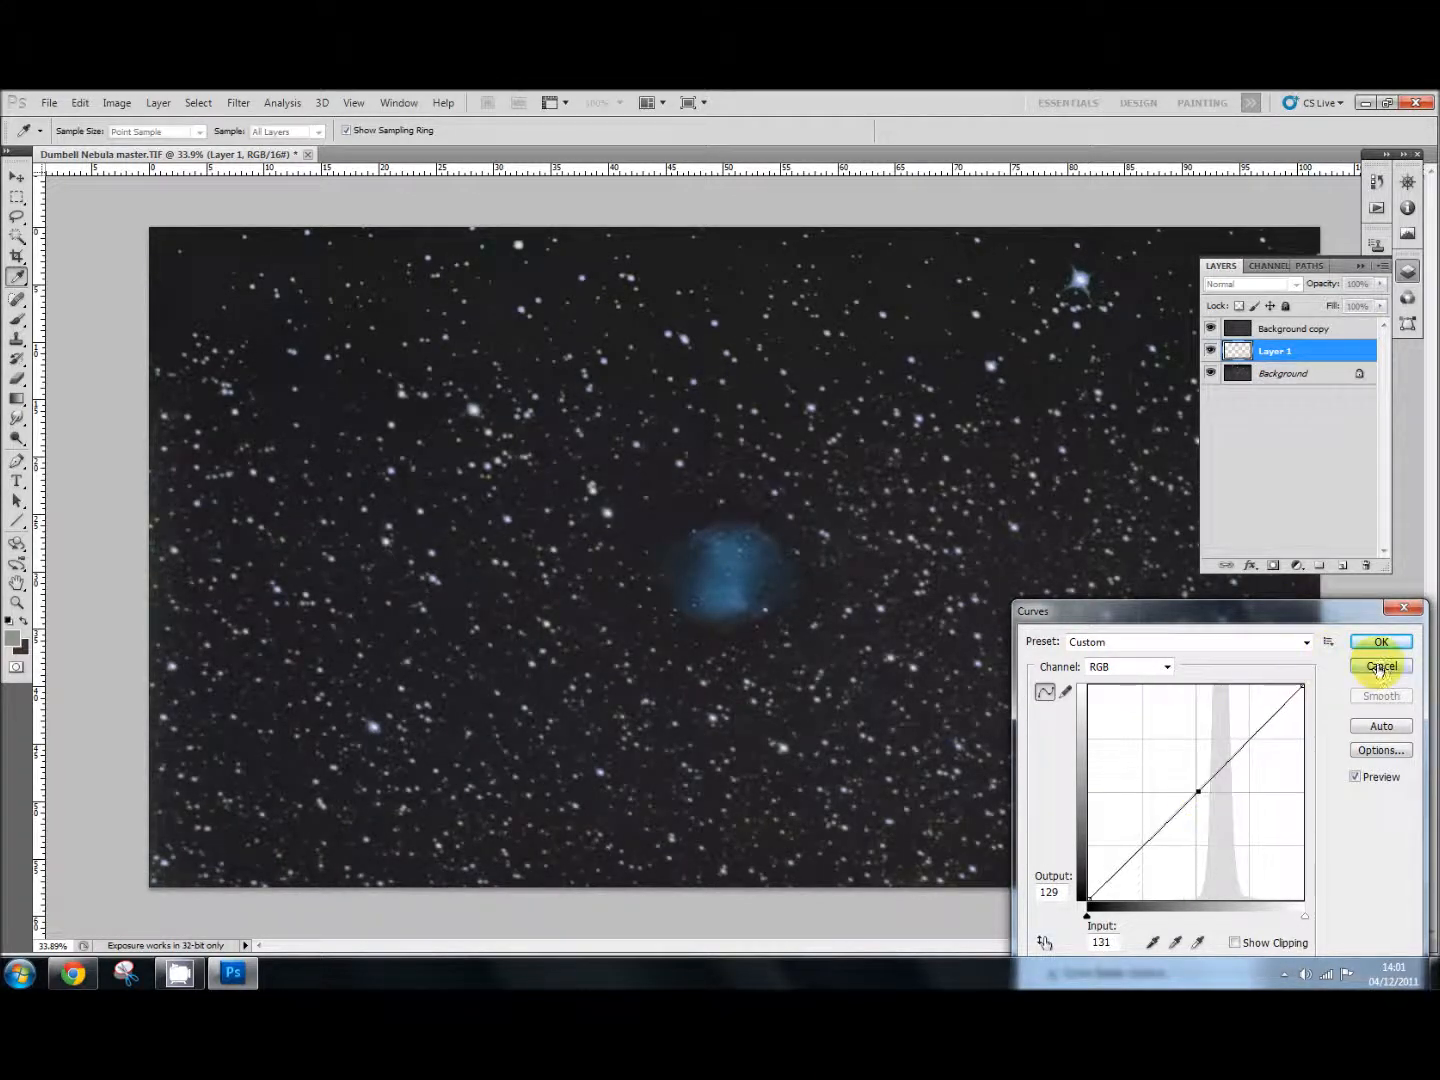
left_click(1380, 667)
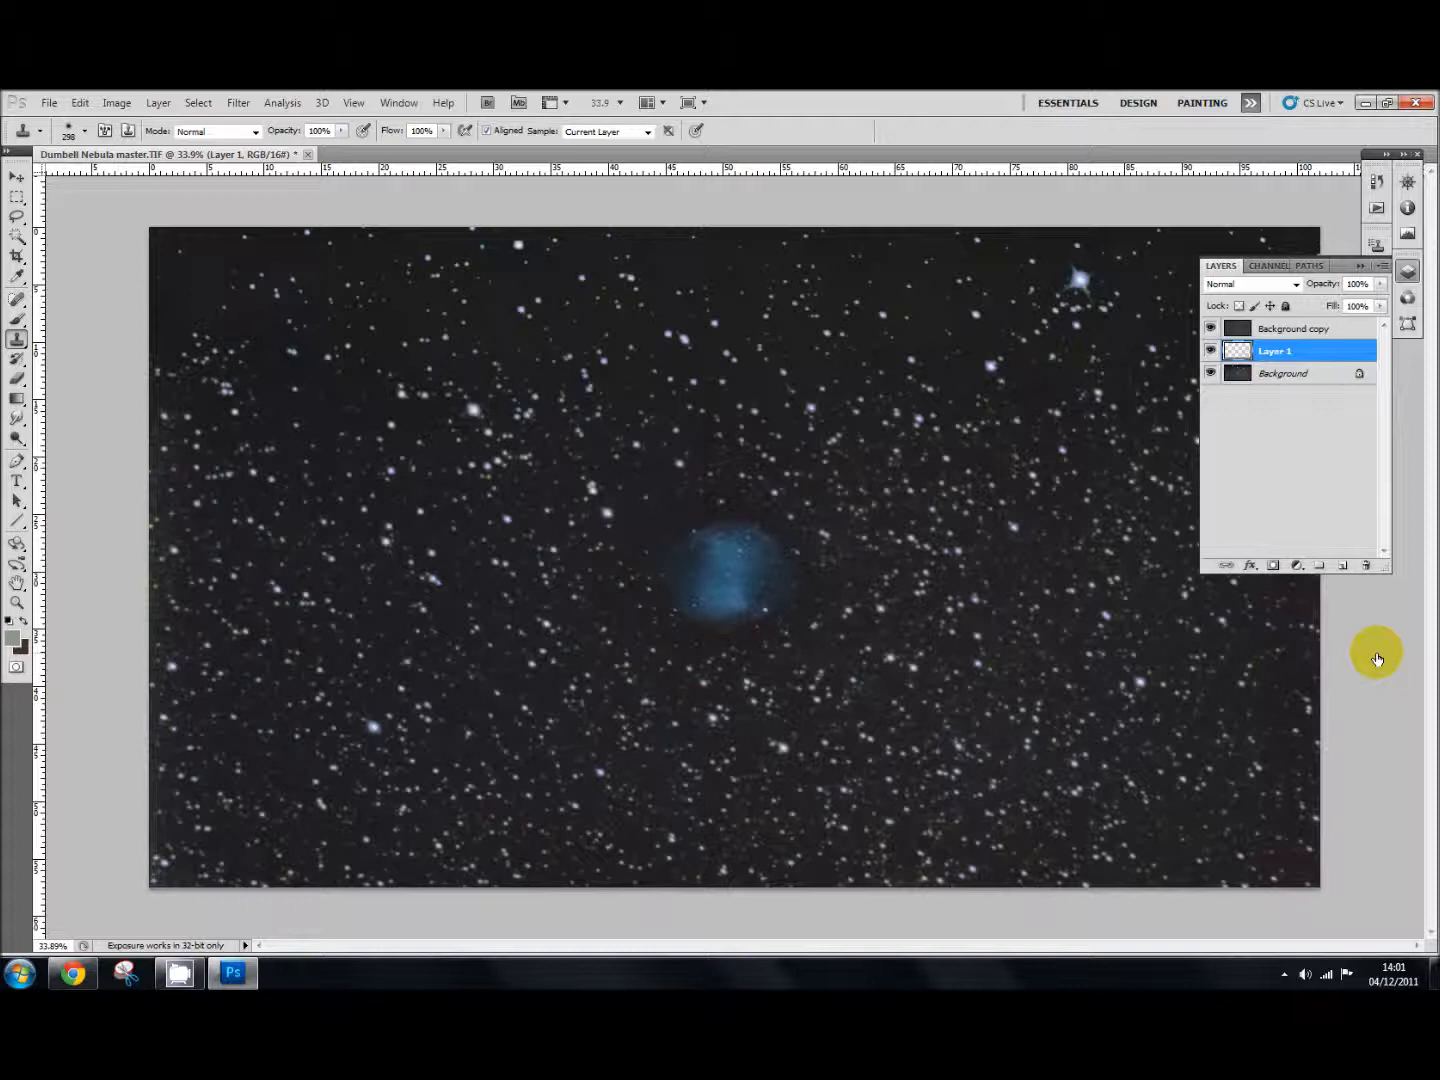
mouse_move(1417, 540)
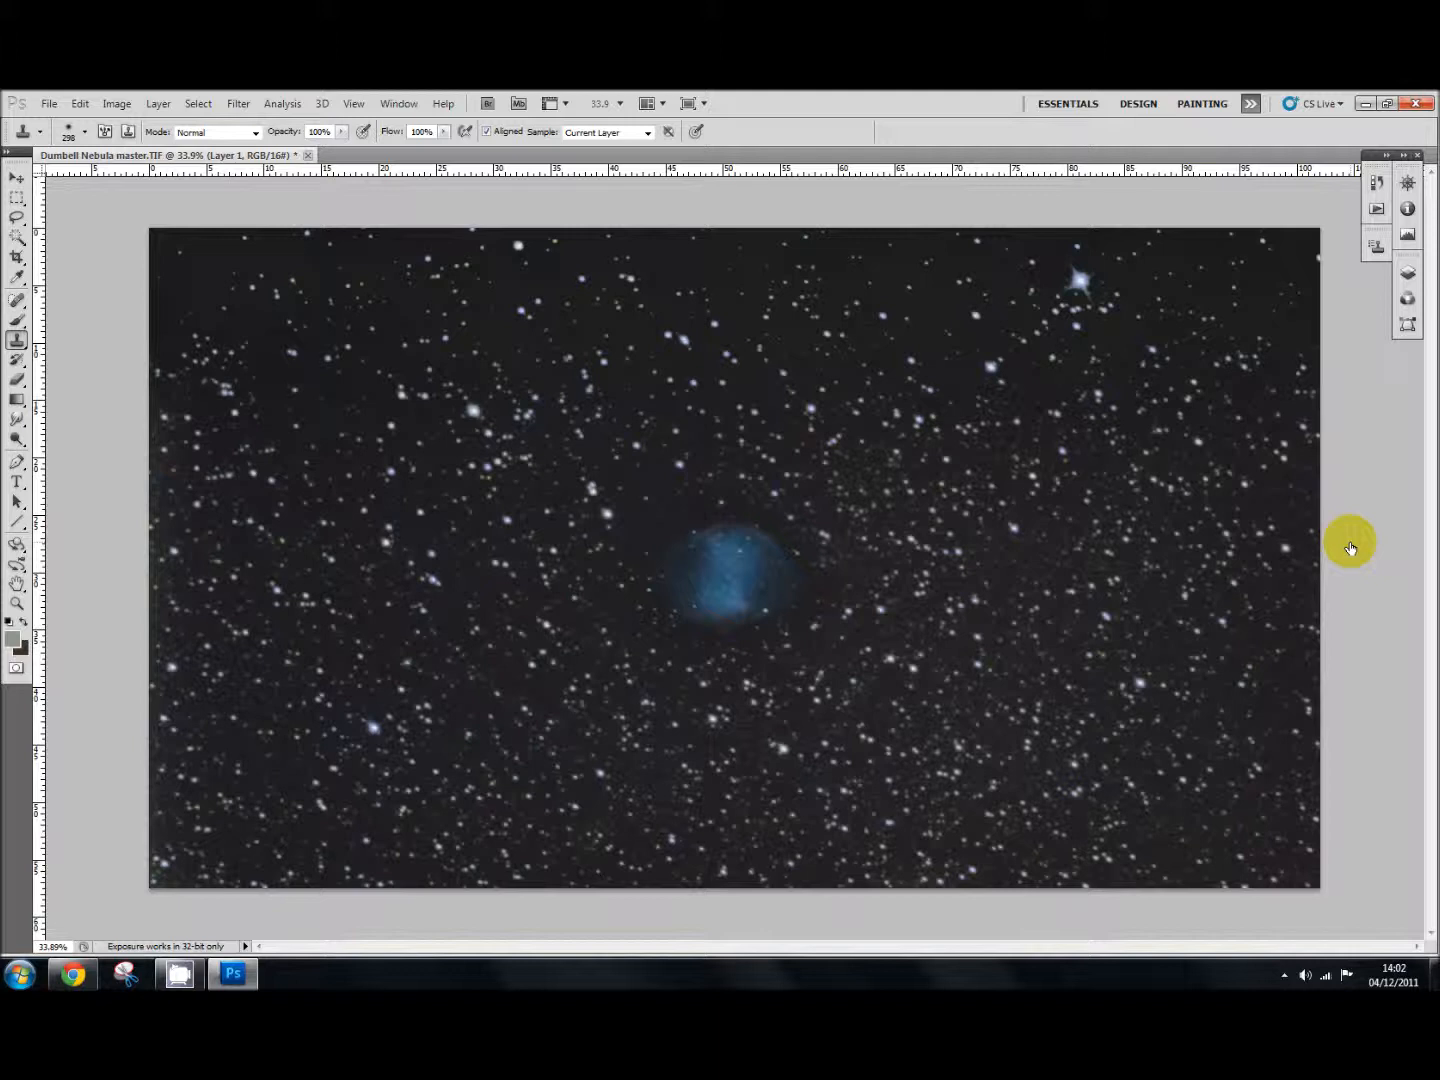
mouse_move(1260, 430)
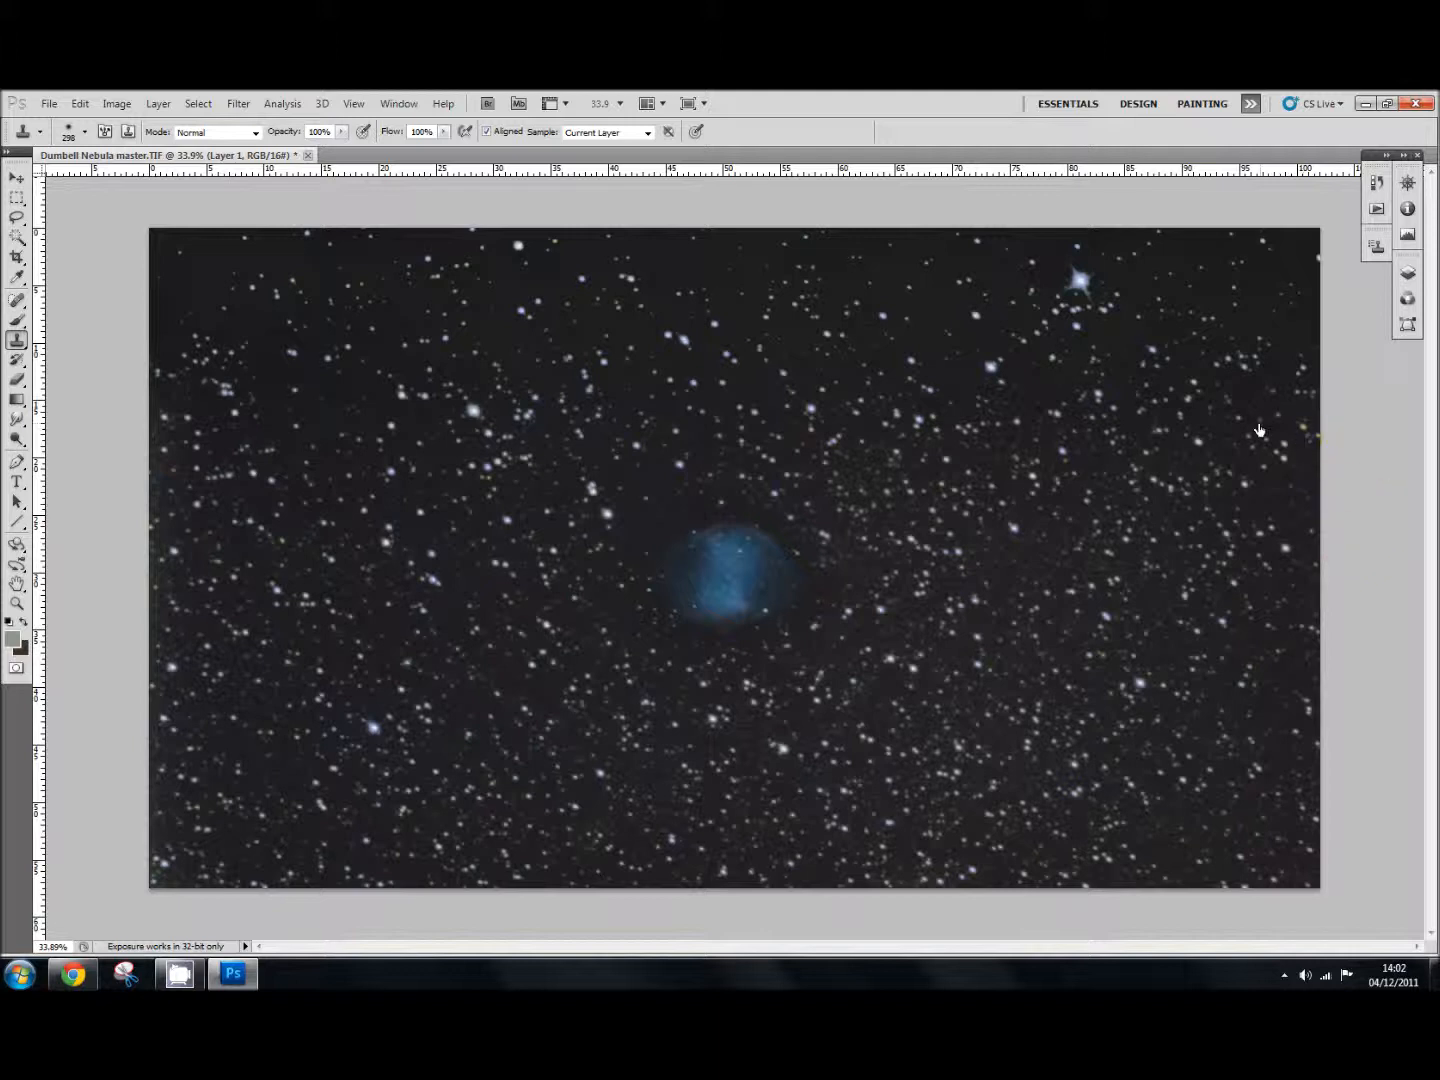